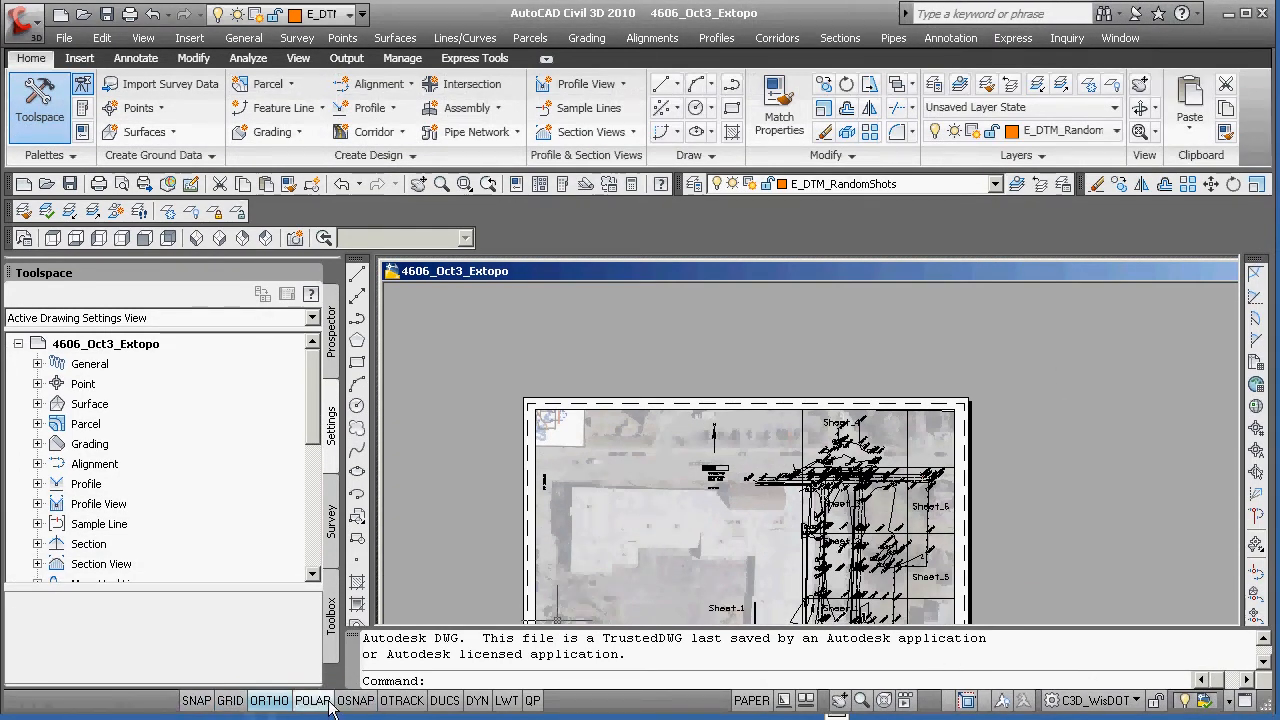
# Switch Ortho mode off on the status bar for the Extopo drawing
pyautogui.click(272, 700)
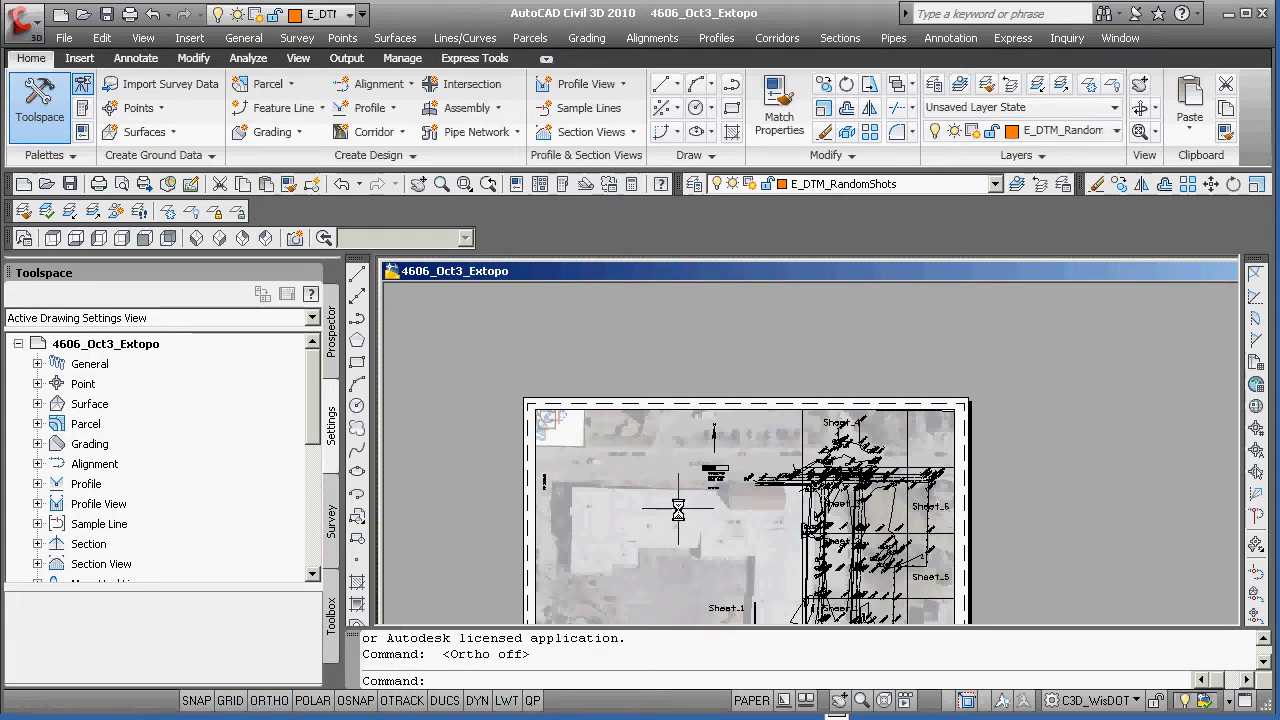
pyautogui.moveTo(870, 322)
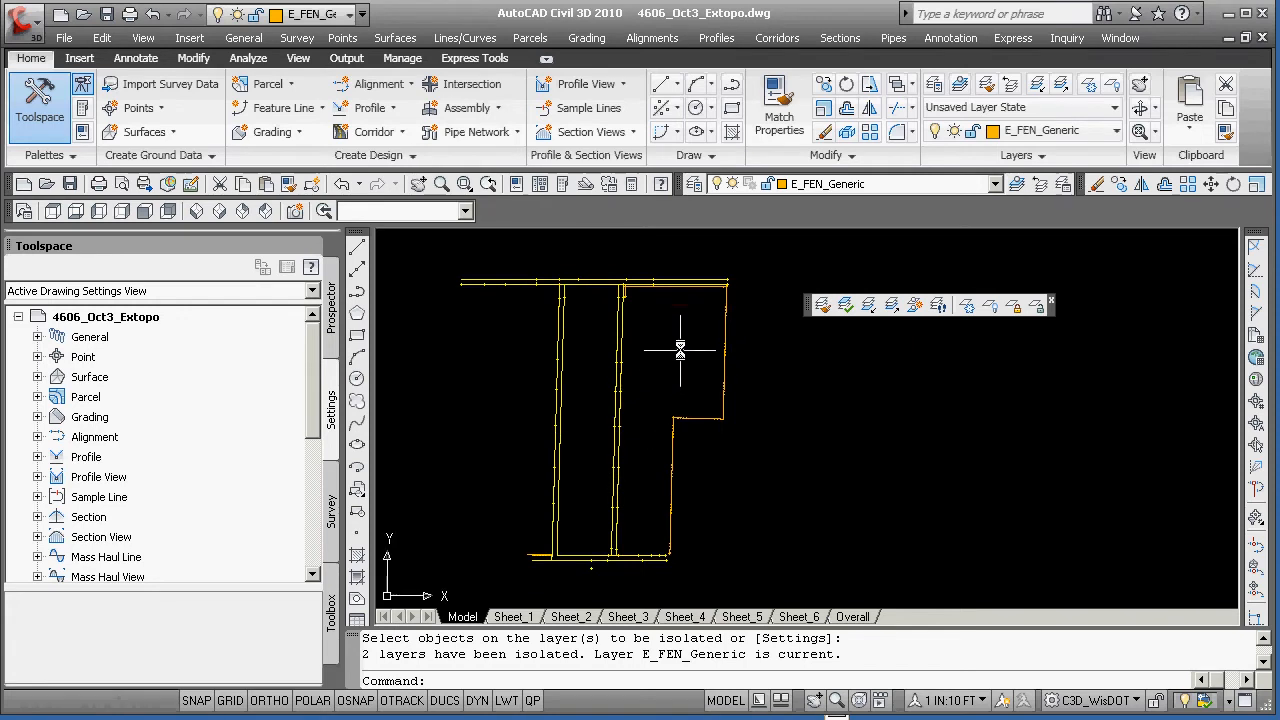
pyautogui.moveTo(678, 380)
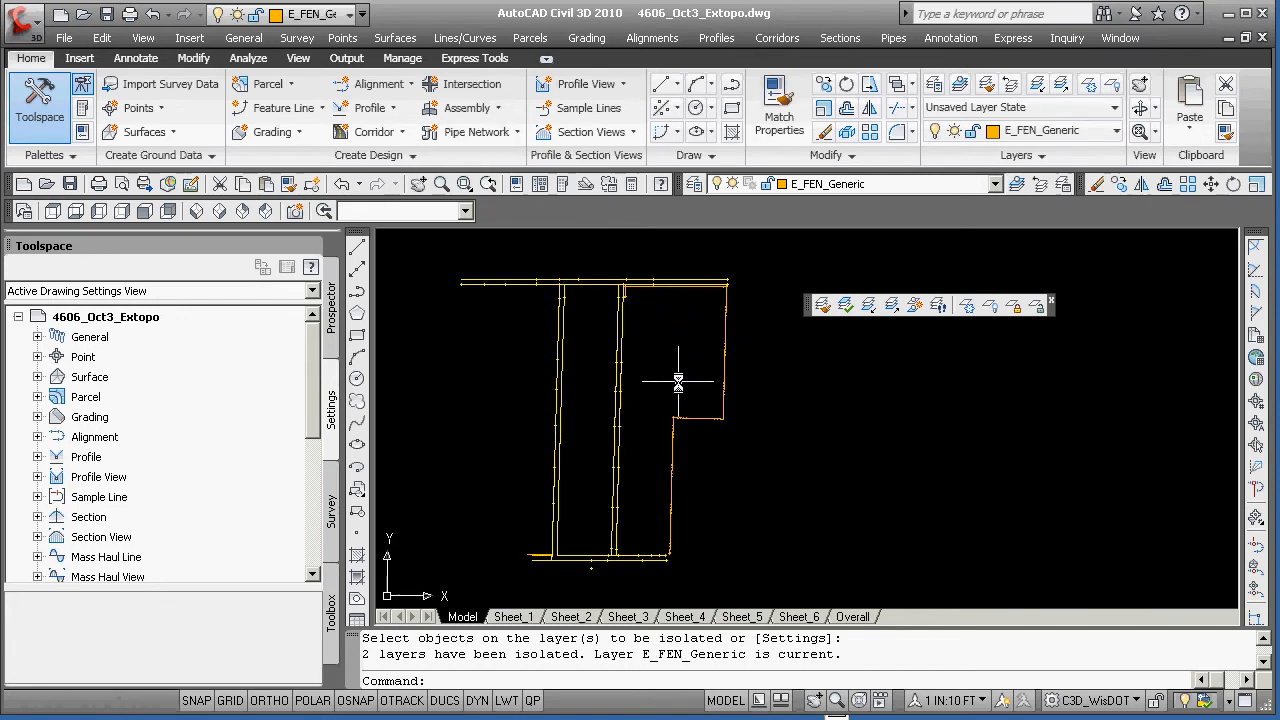
pyautogui.moveTo(634, 304)
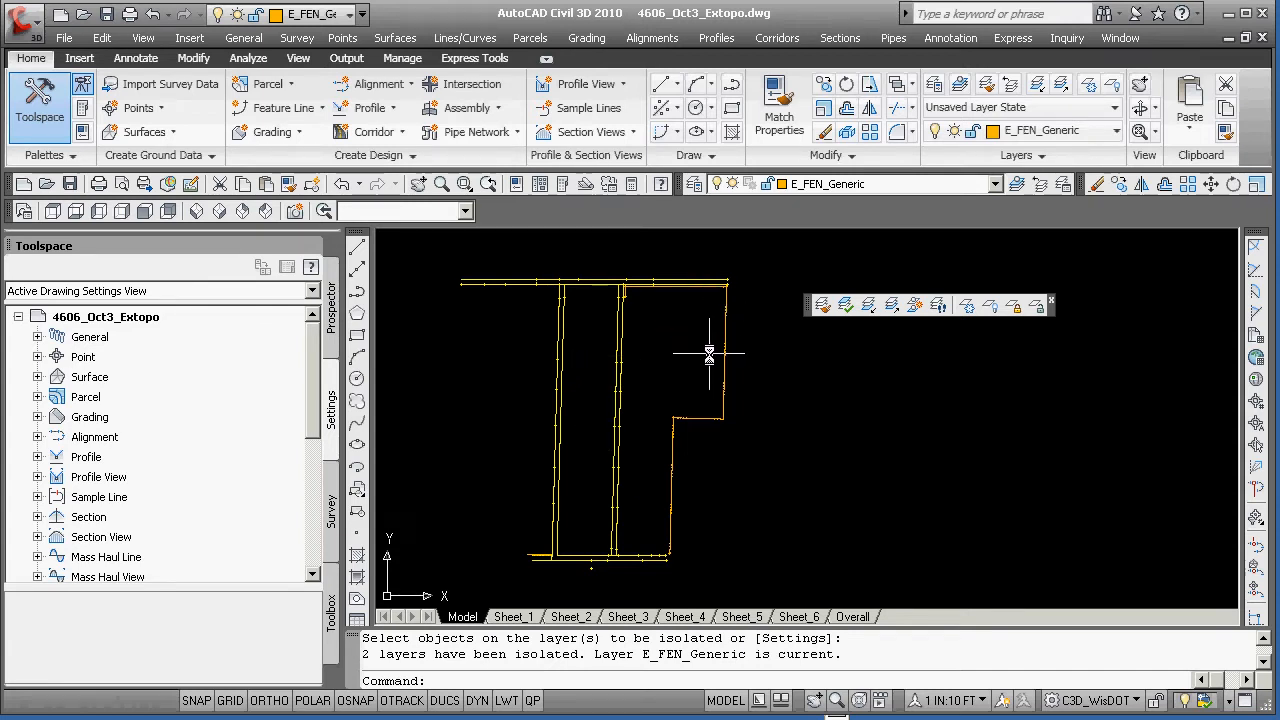
pyautogui.moveTo(686, 324)
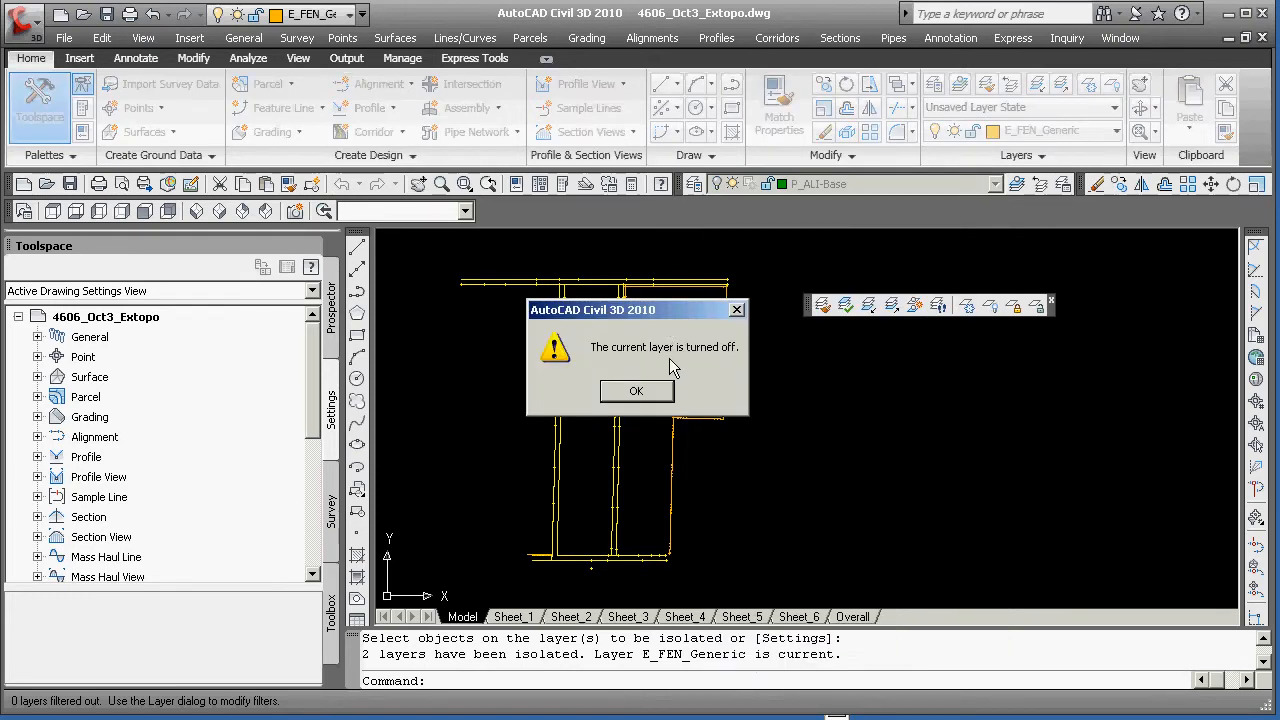
# Dismiss the 'current layer is turned off' warning, leaving P_ALI-Base current
pyautogui.click(636, 390)
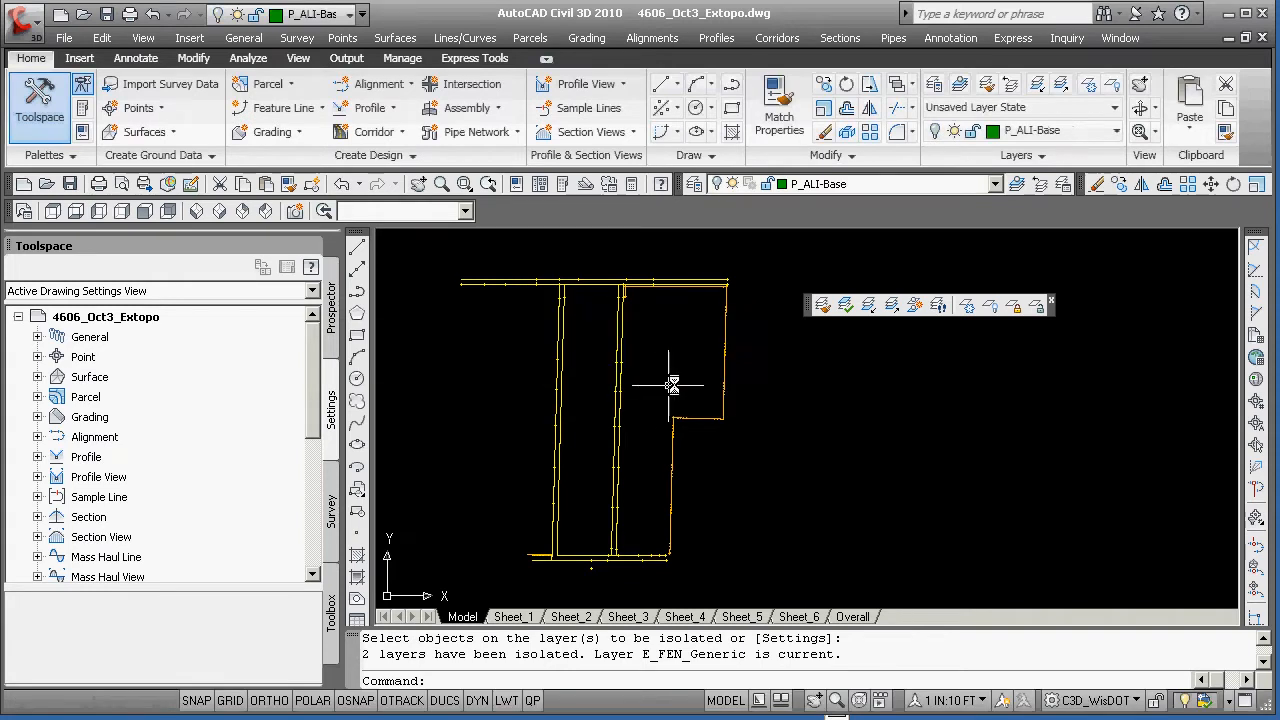
pyautogui.moveTo(716, 344)
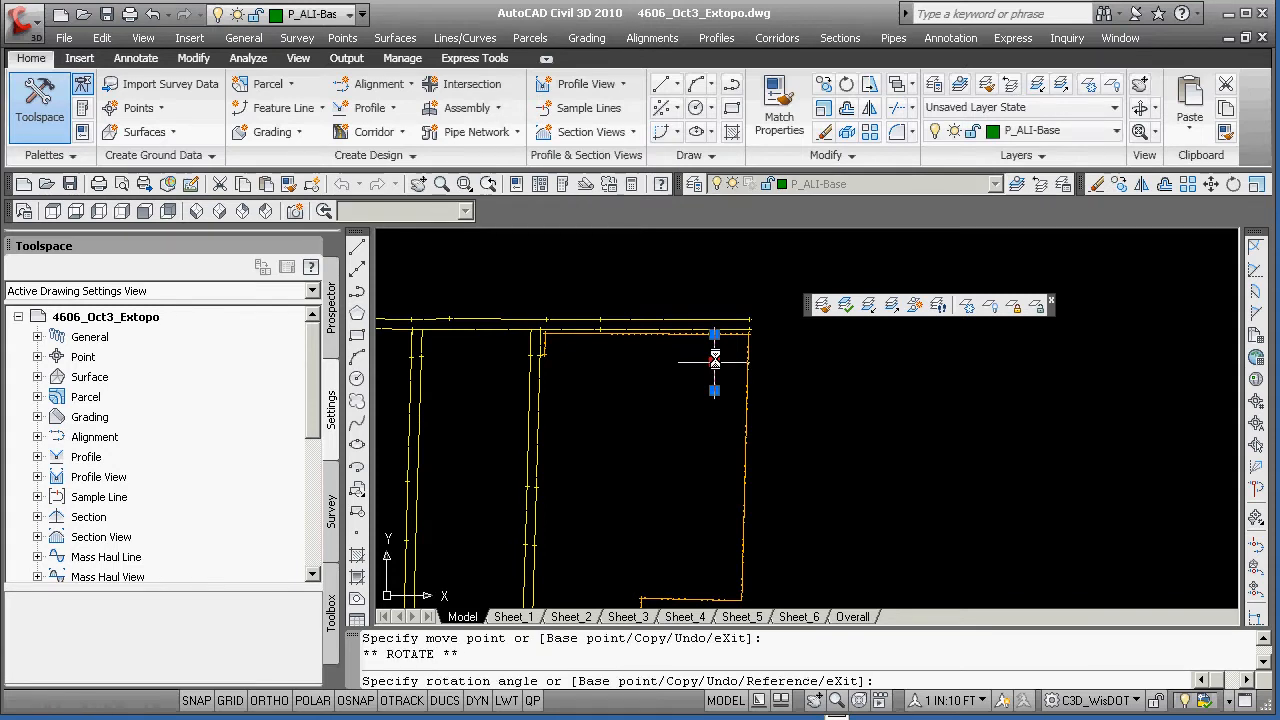
# Rotate the grip-selected geometry by 180° before drawing the proposed line
pyautogui.write('180')
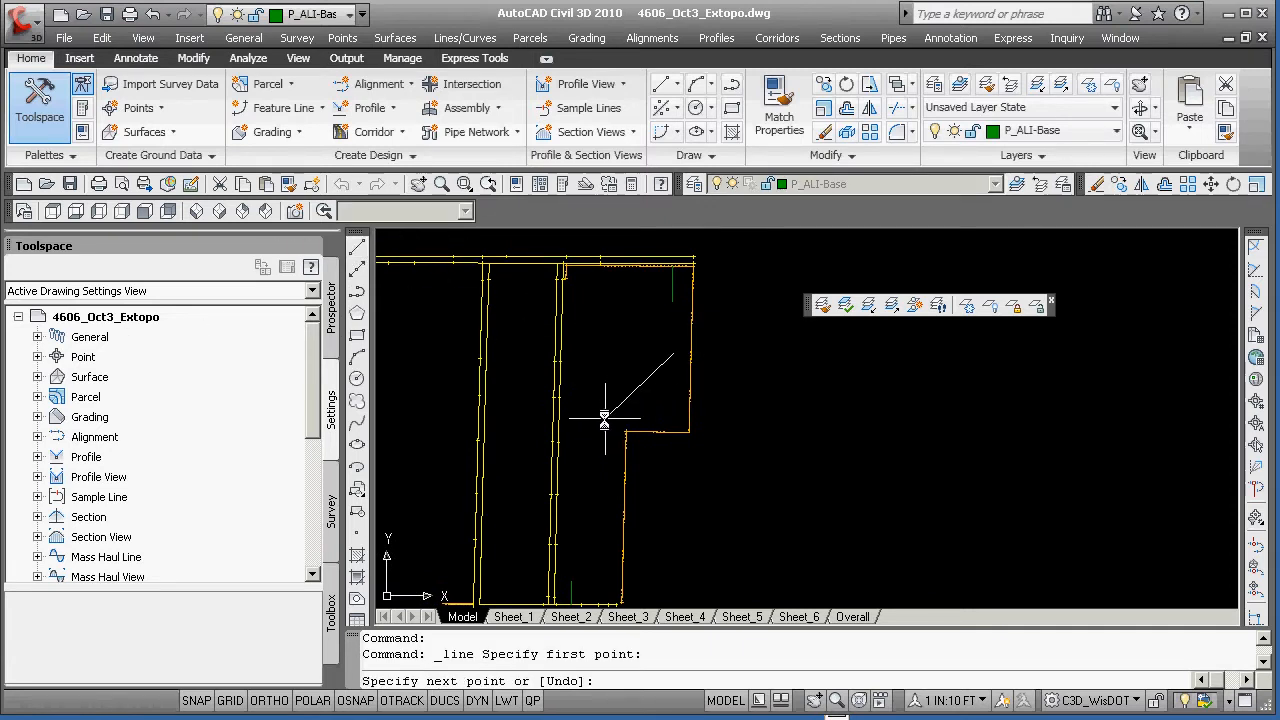
pyautogui.moveTo(576, 434)
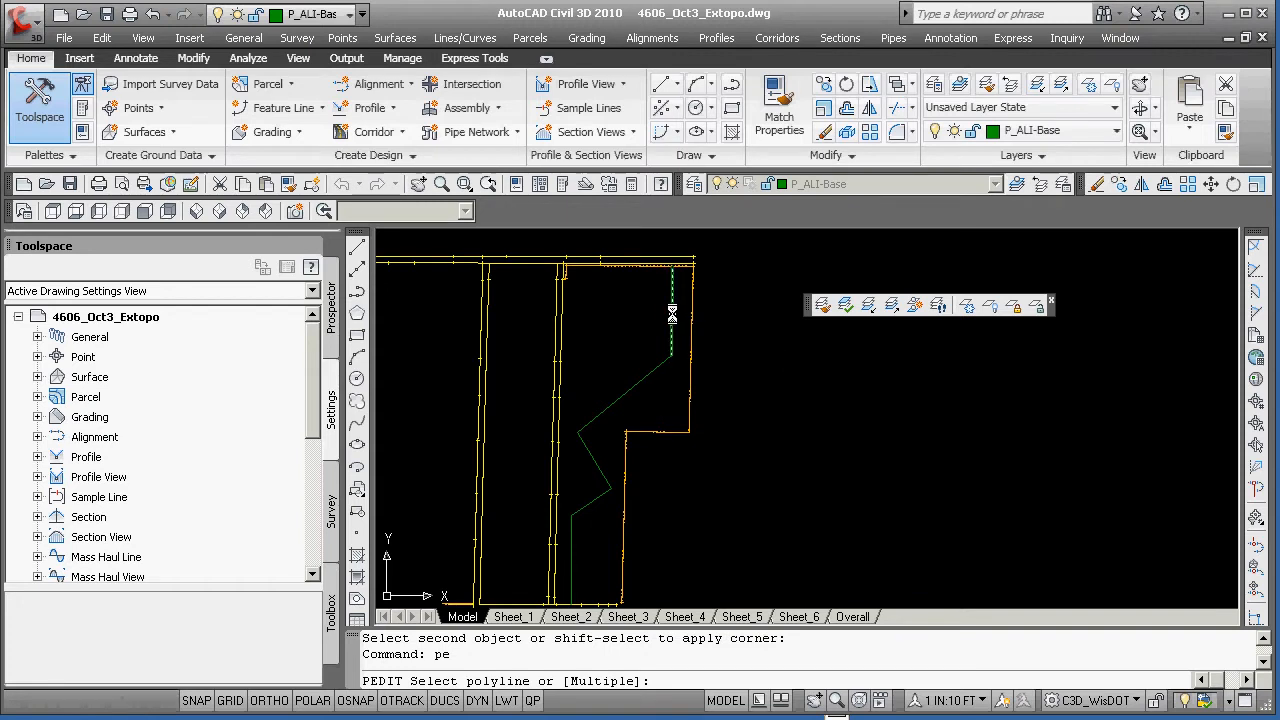
# Join the zig-zag segments into one polyline and LIST its 320.6348 length
pyautogui.write('j')
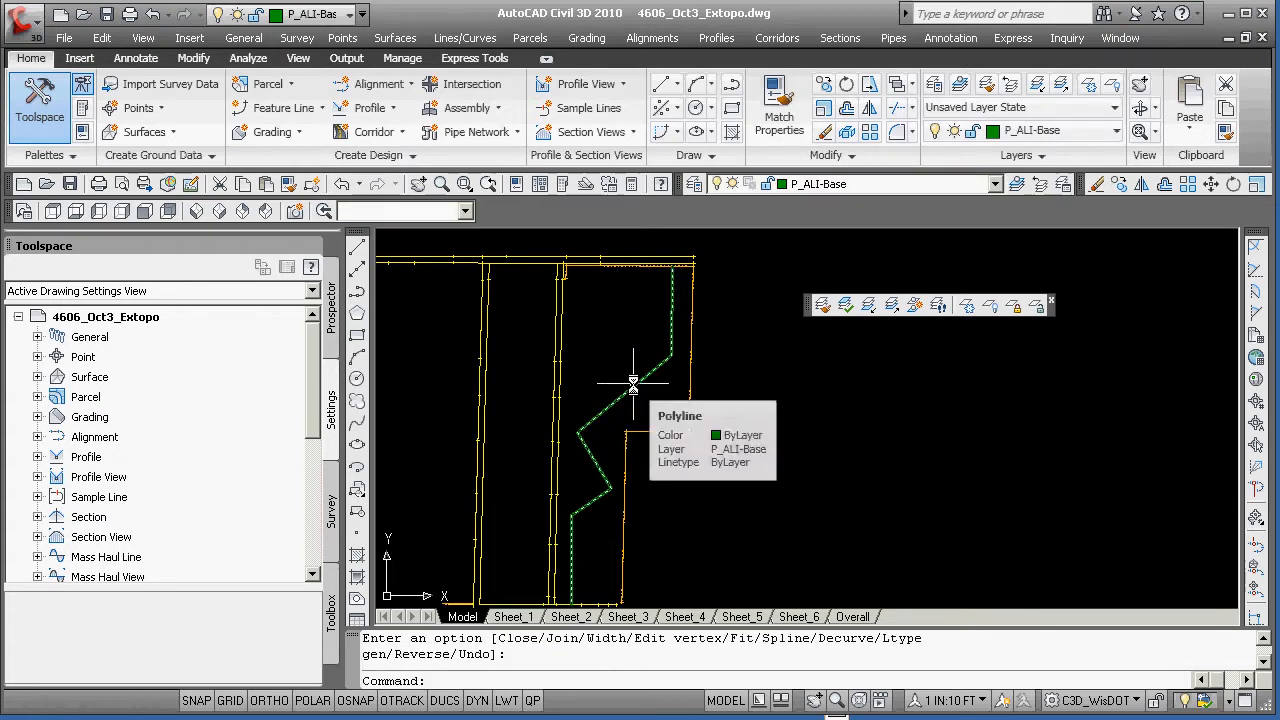
pyautogui.write('list')
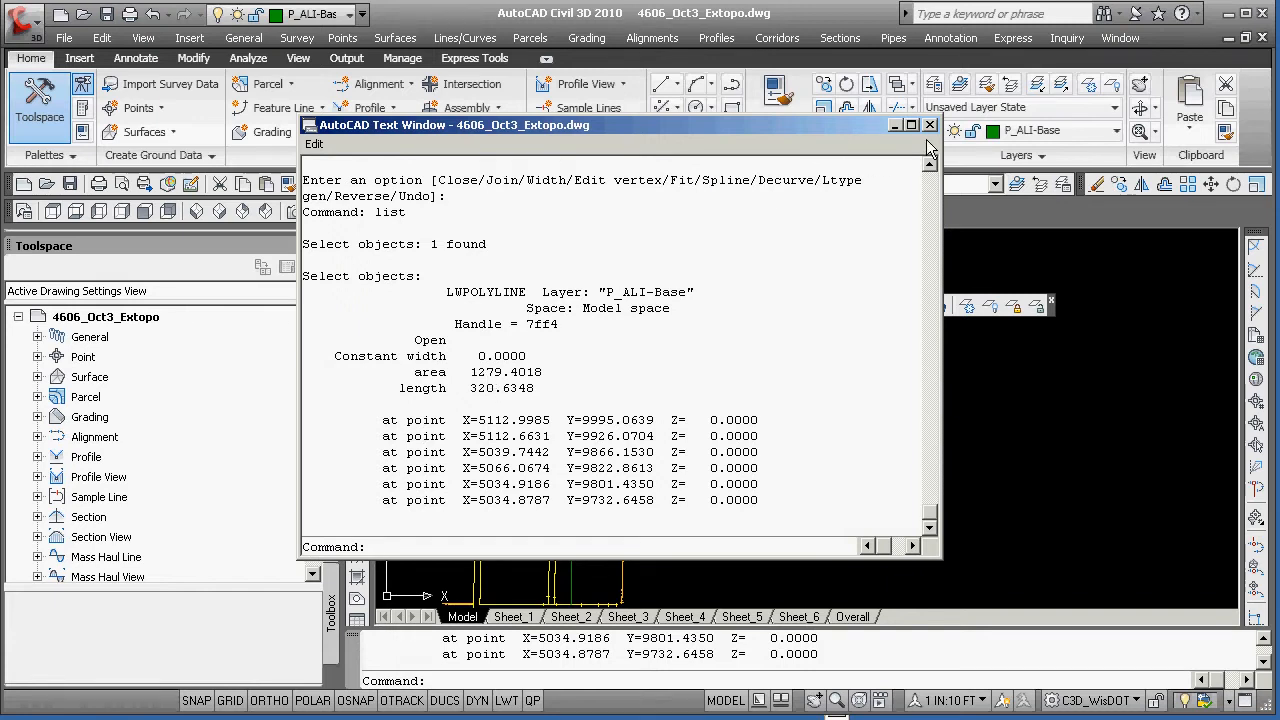
pyautogui.click(928, 124)
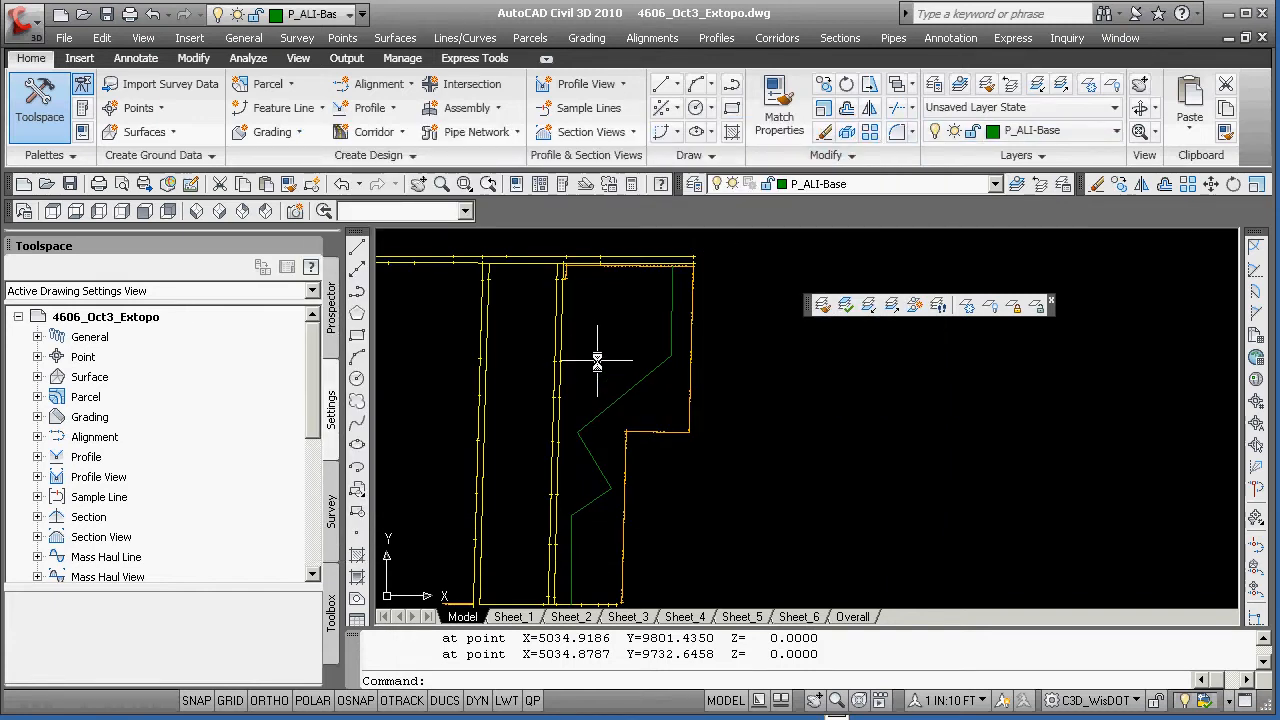
pyautogui.moveTo(626, 296)
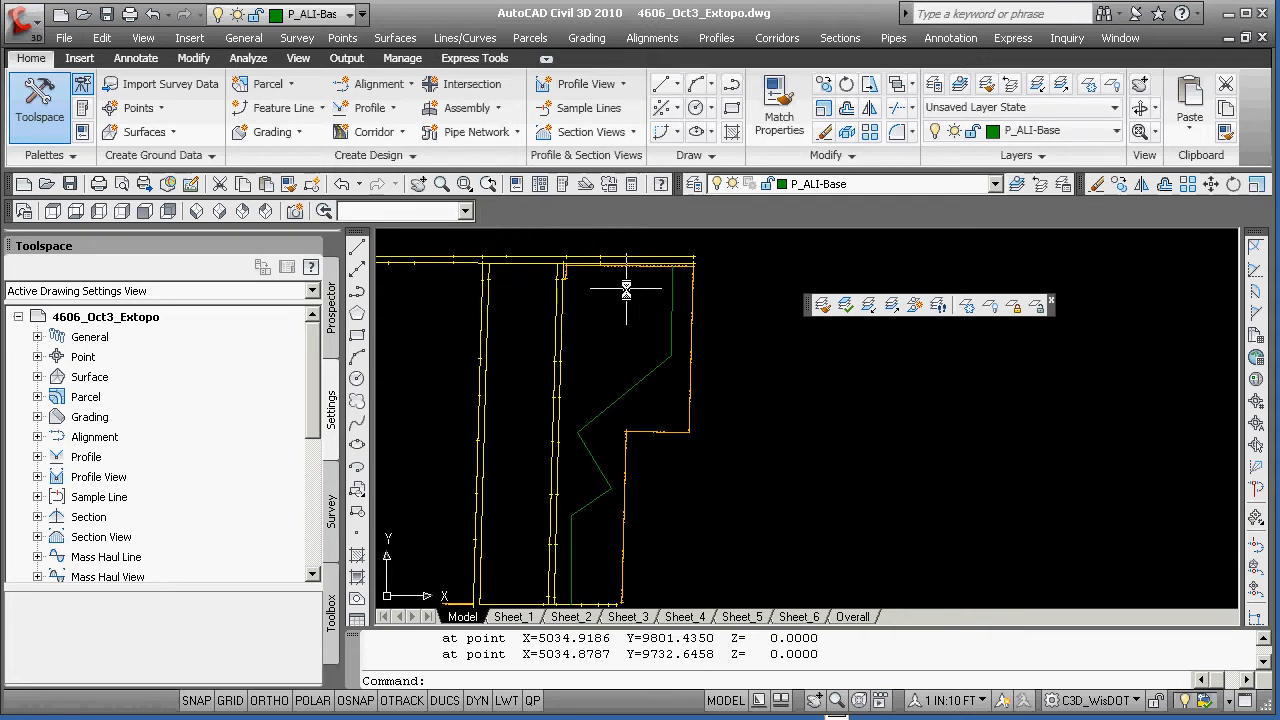
# Create an alignment from the polyline named 4606_Proposed_Cl
pyautogui.click(378, 84)
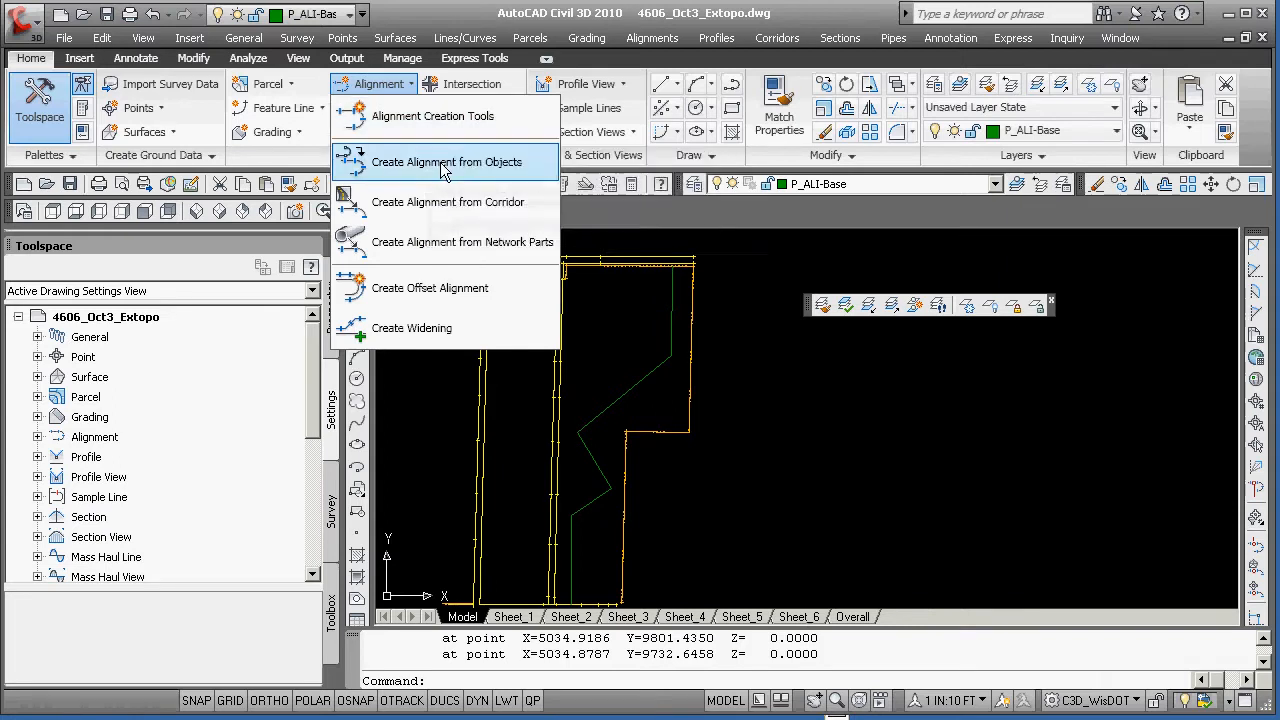
pyautogui.click(446, 160)
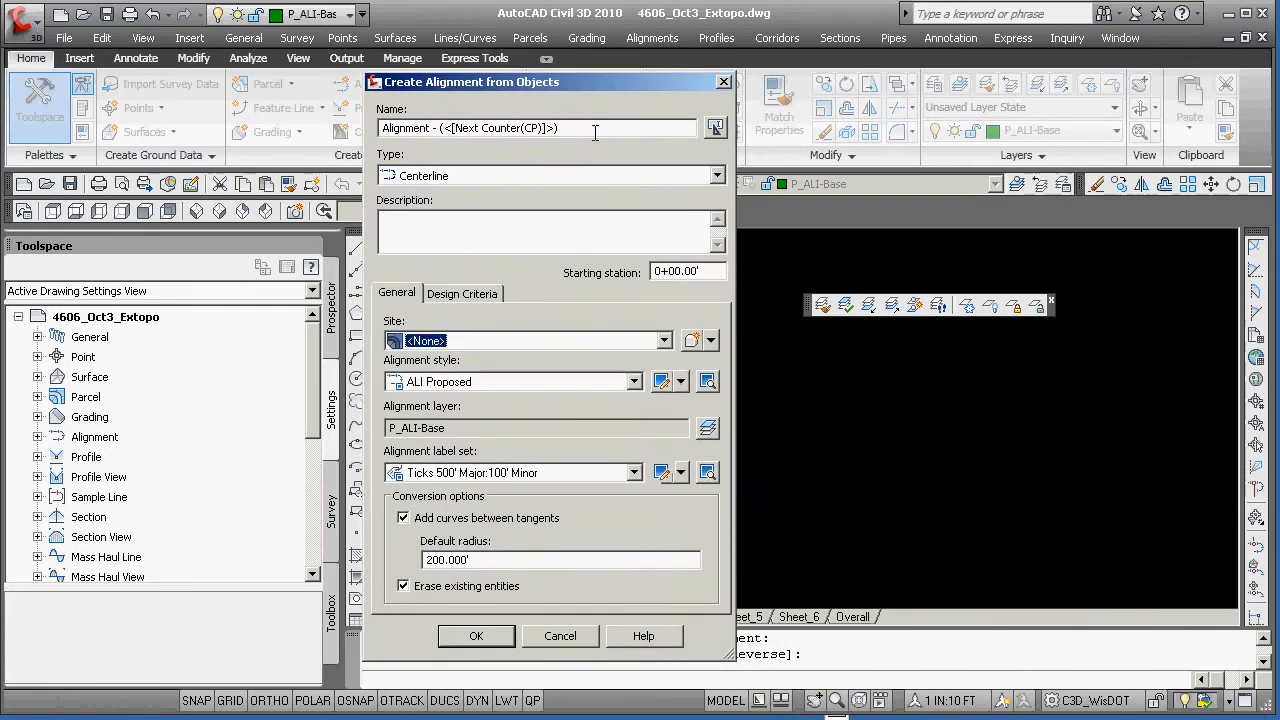
pyautogui.write('4606')
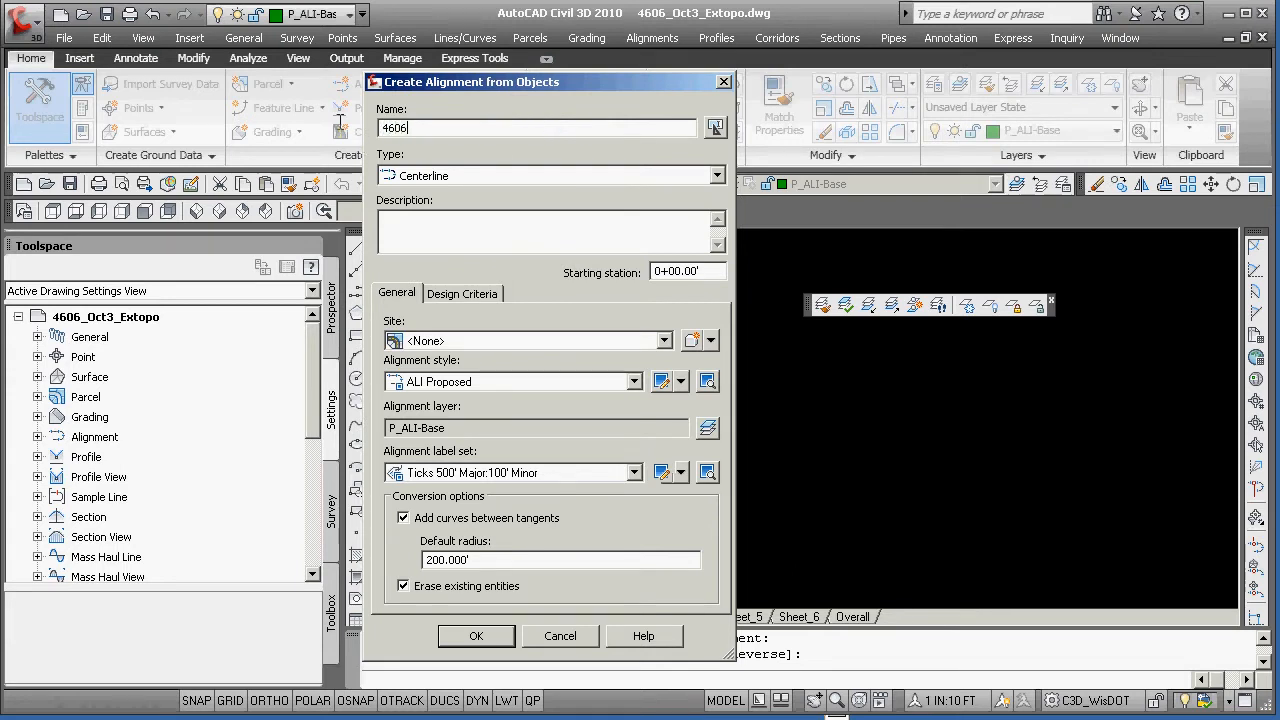
pyautogui.write('_Por')
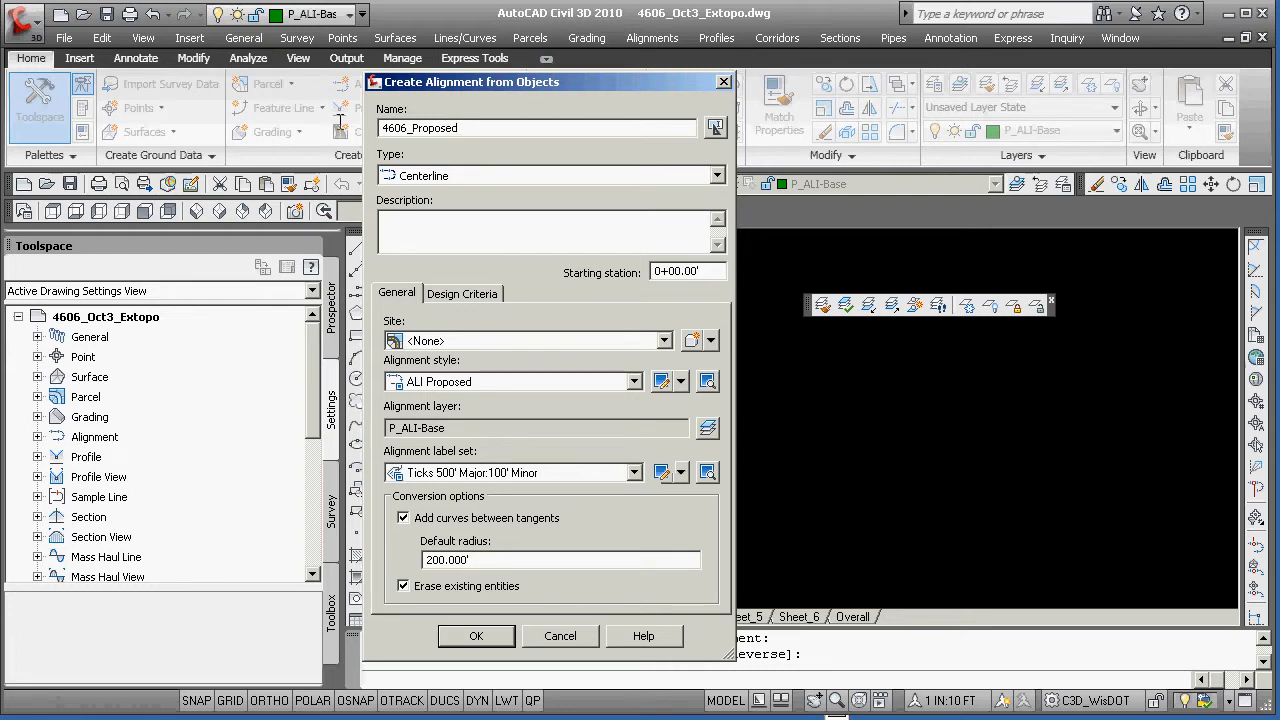
pyautogui.write('_Cl')
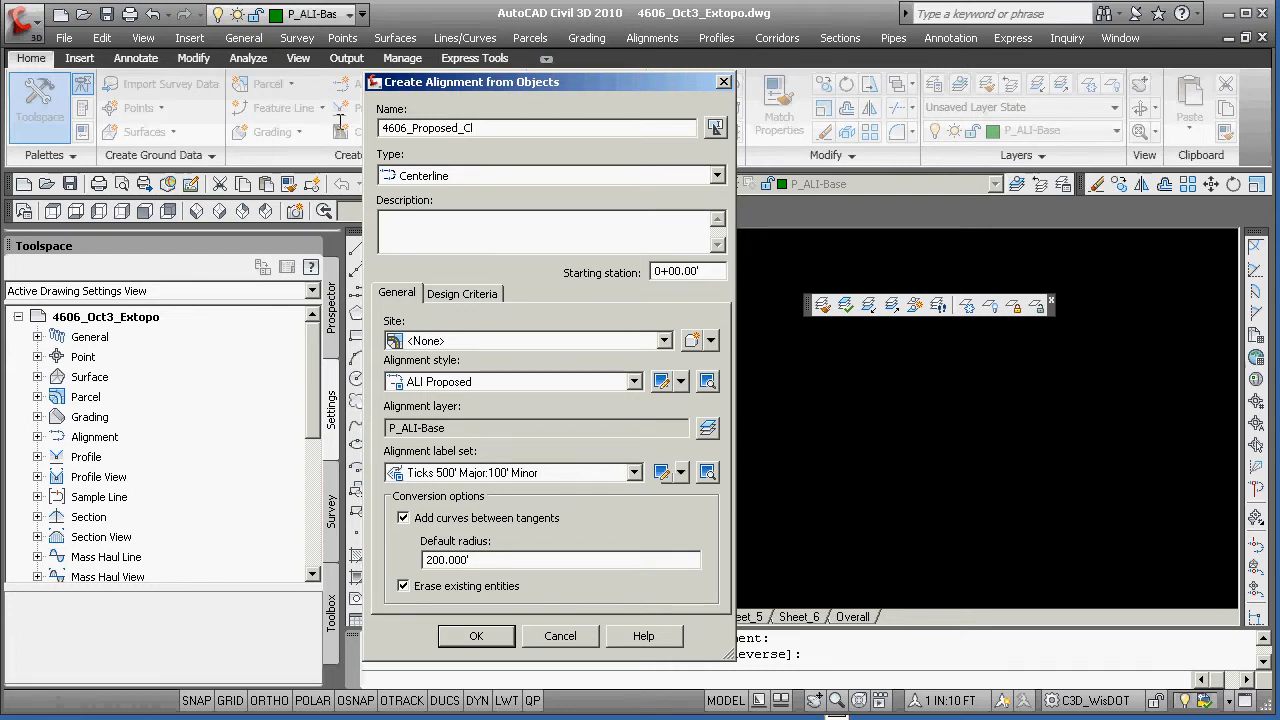
# Set starting station 11000, no added curves, 100' Major / 25' Minor tick labels, and accept
pyautogui.click(688, 272)
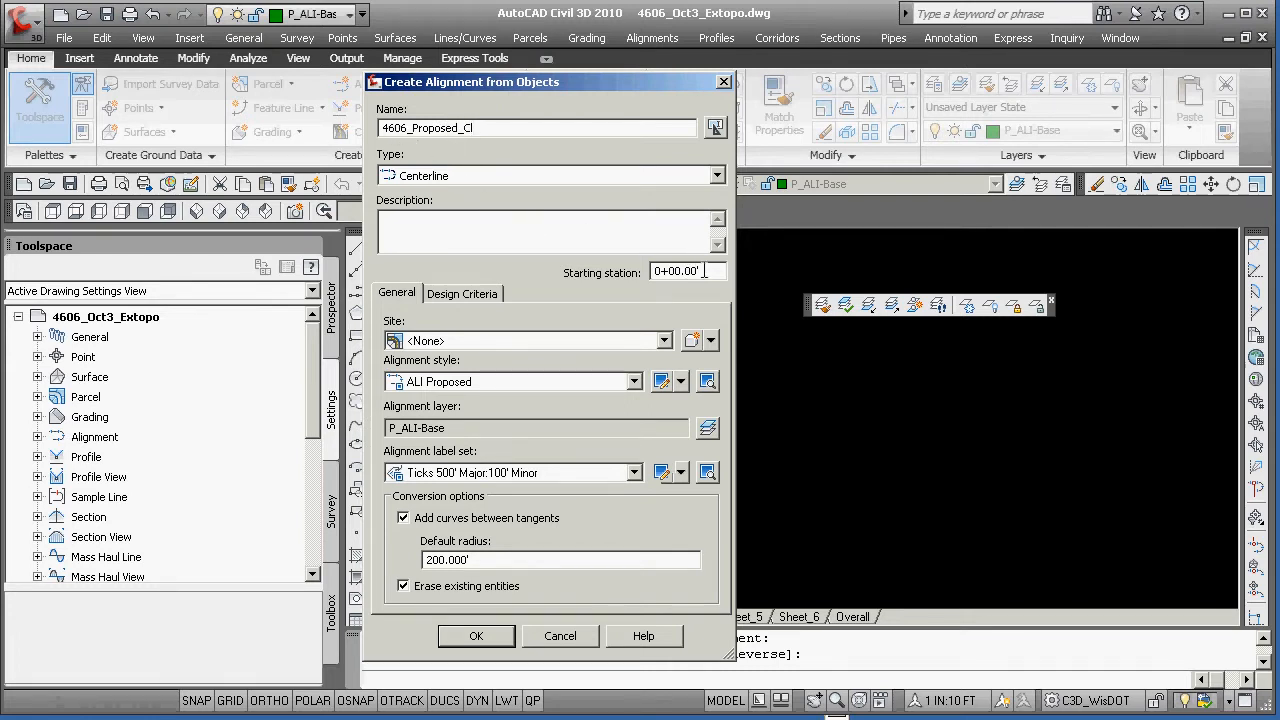
pyautogui.write('110')
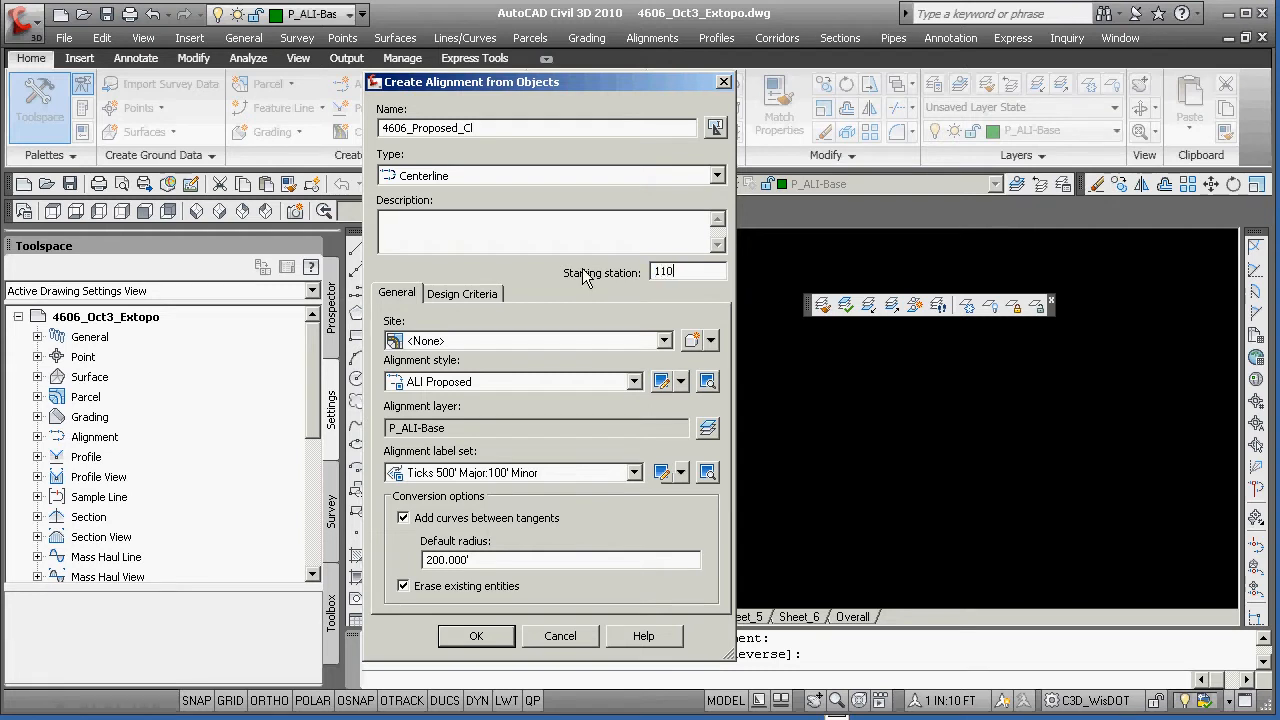
pyautogui.write('11000')
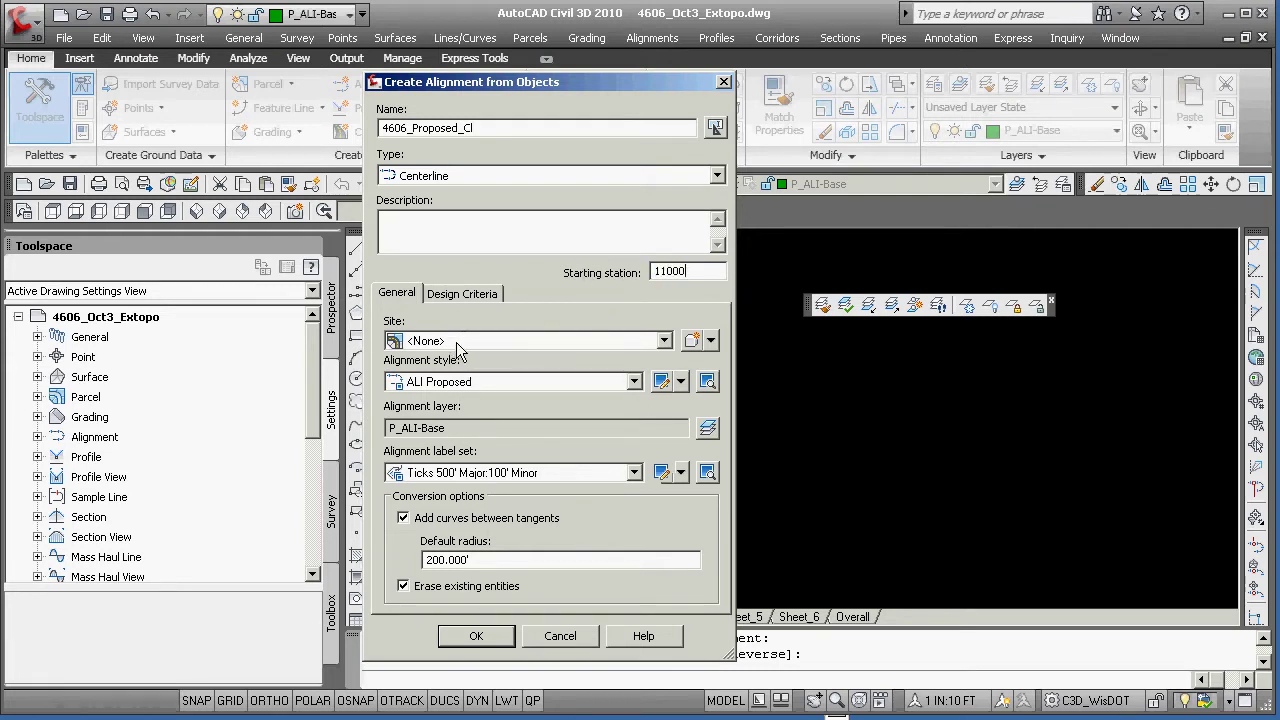
pyautogui.click(404, 518)
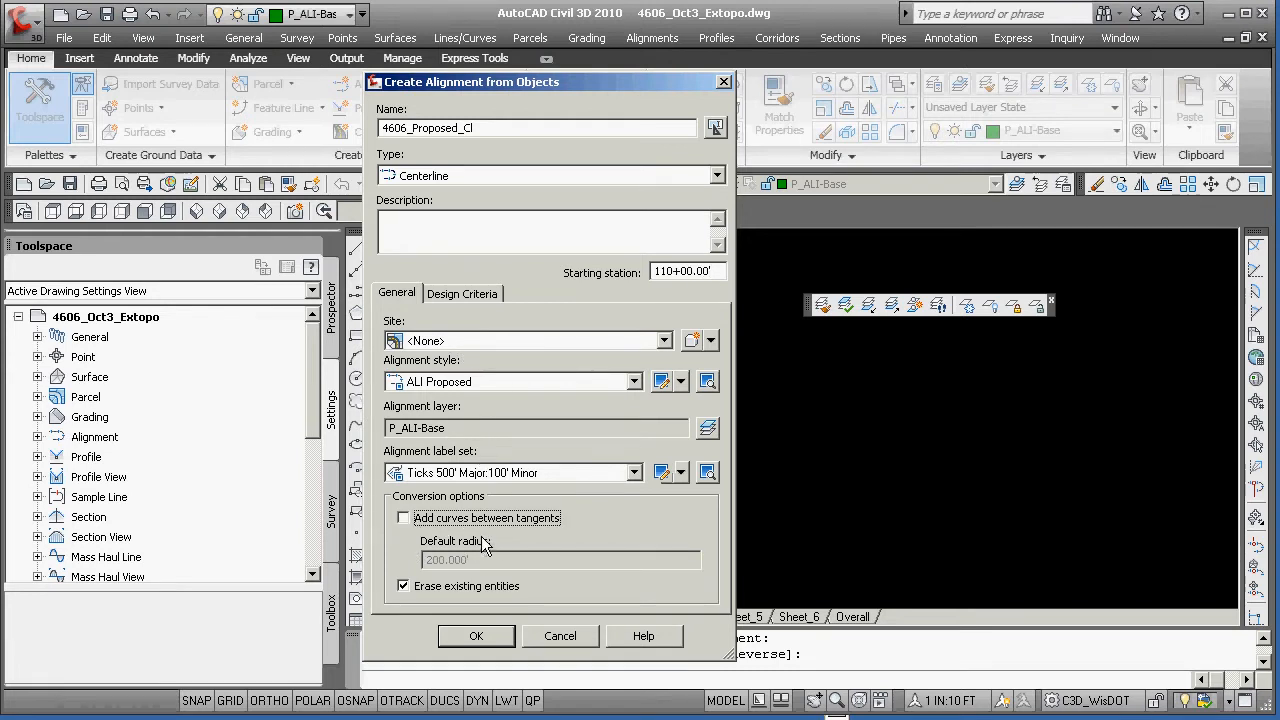
pyautogui.click(634, 472)
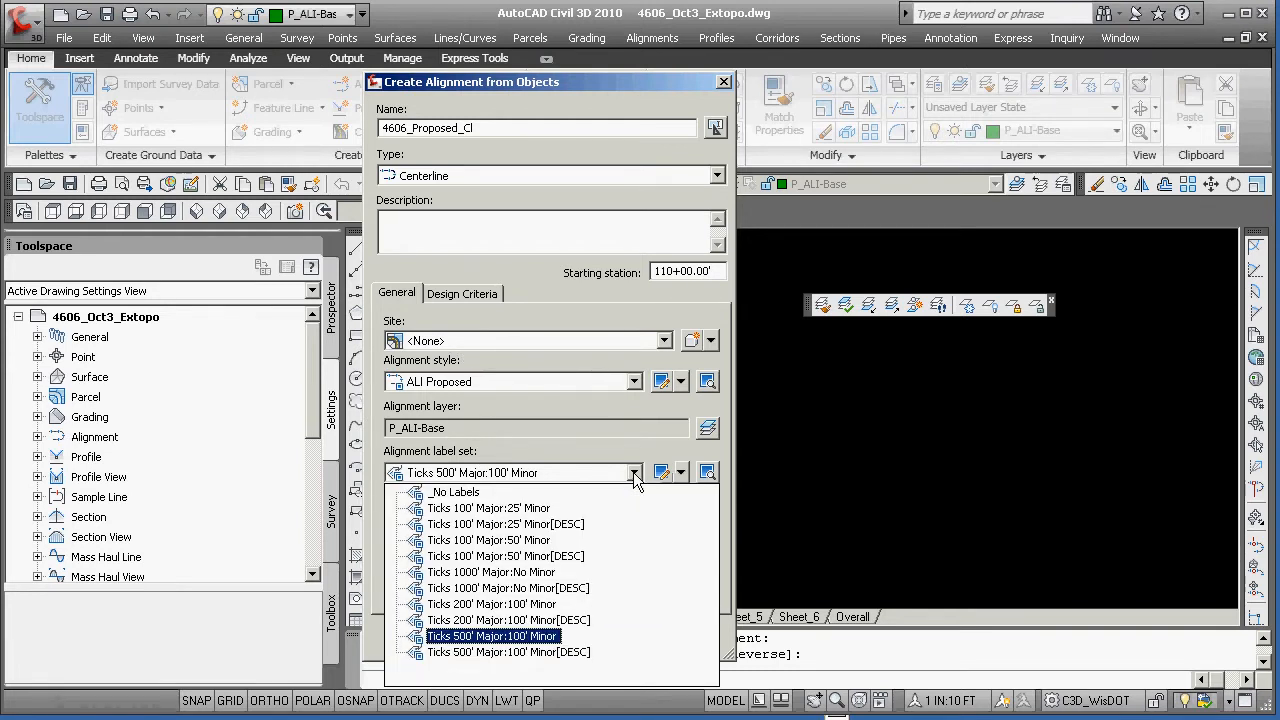
pyautogui.click(488, 508)
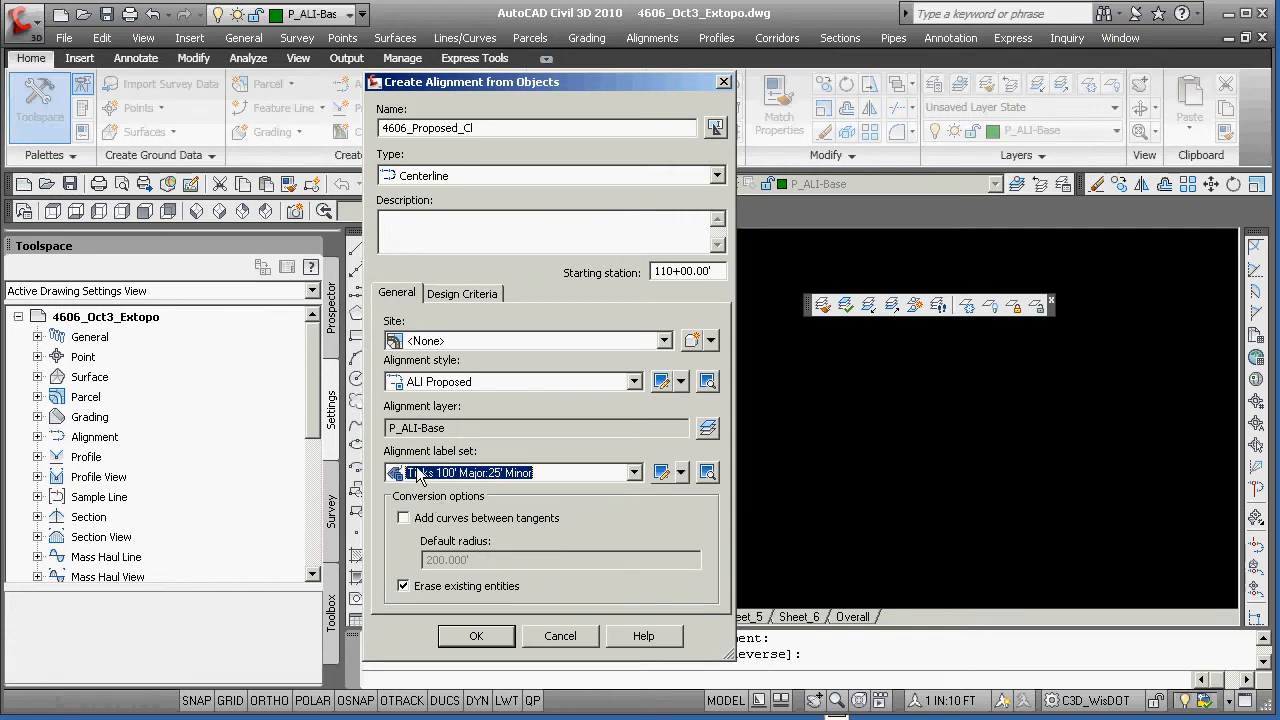
pyautogui.click(476, 636)
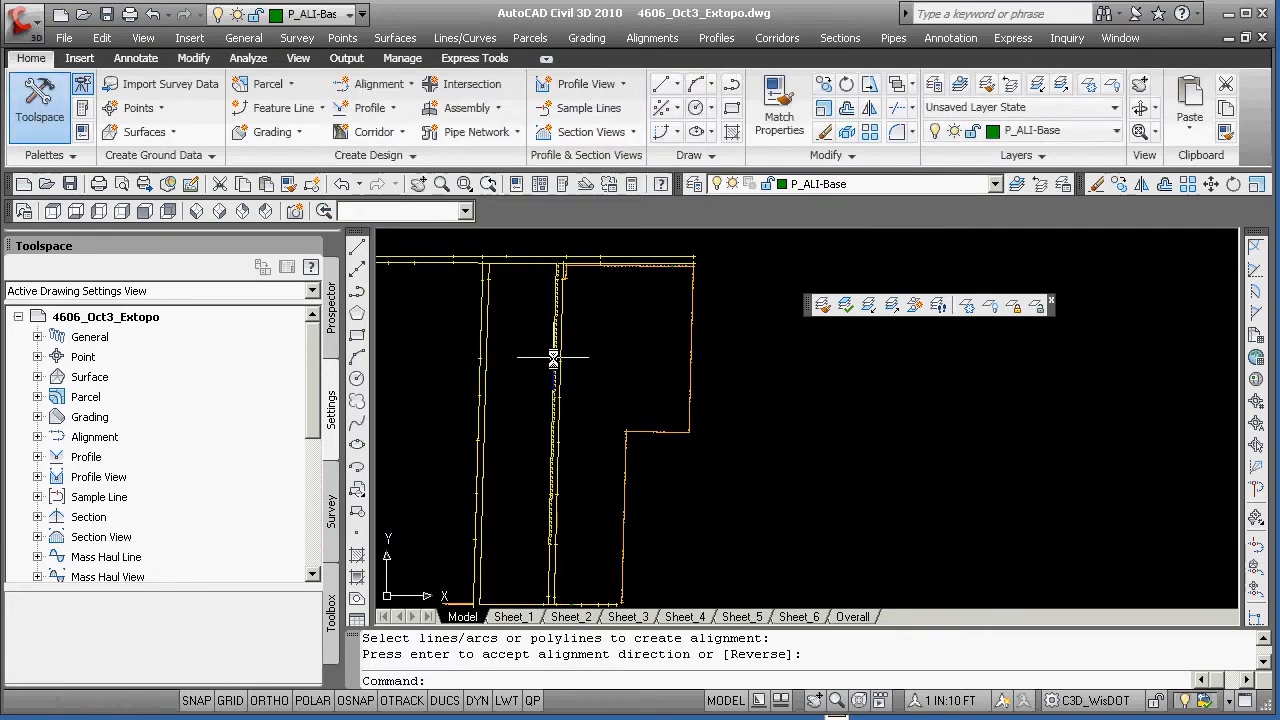
pyautogui.moveTo(552, 358)
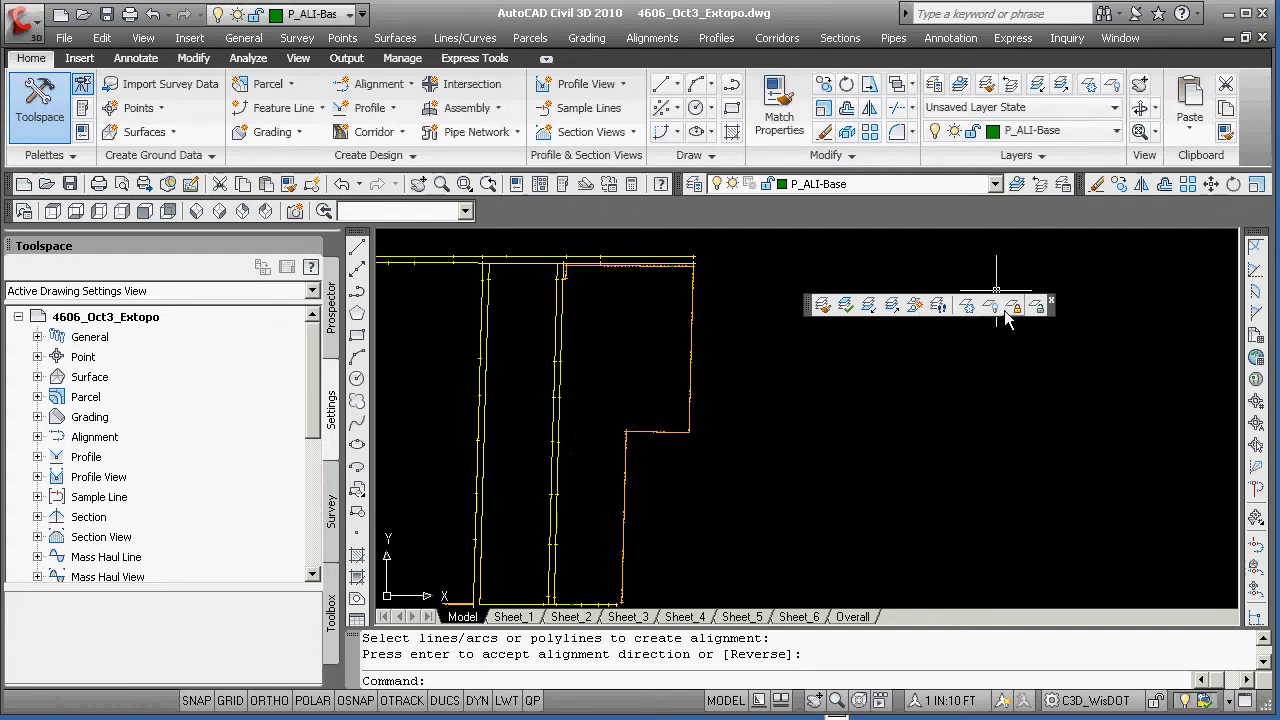
# Enter the unlock option at the -LAYER prompt to unlock the drawing's layers
pyautogui.click(990, 304)
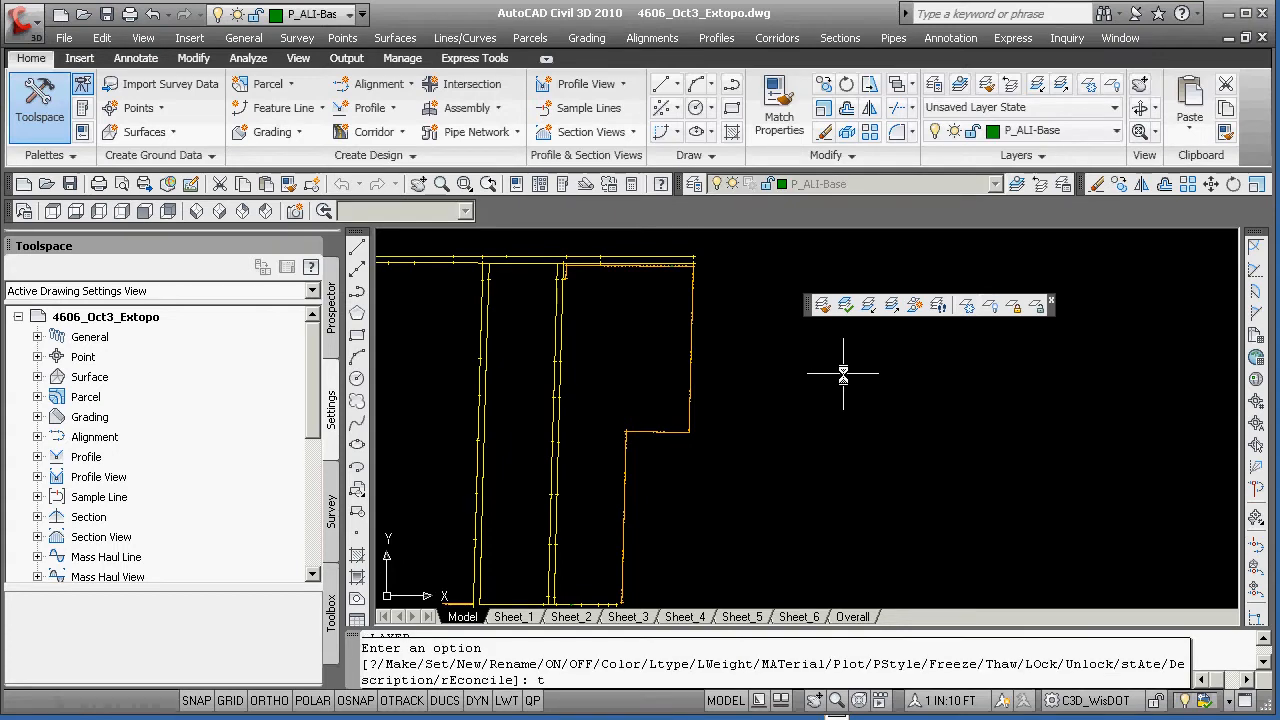
pyautogui.write('o')
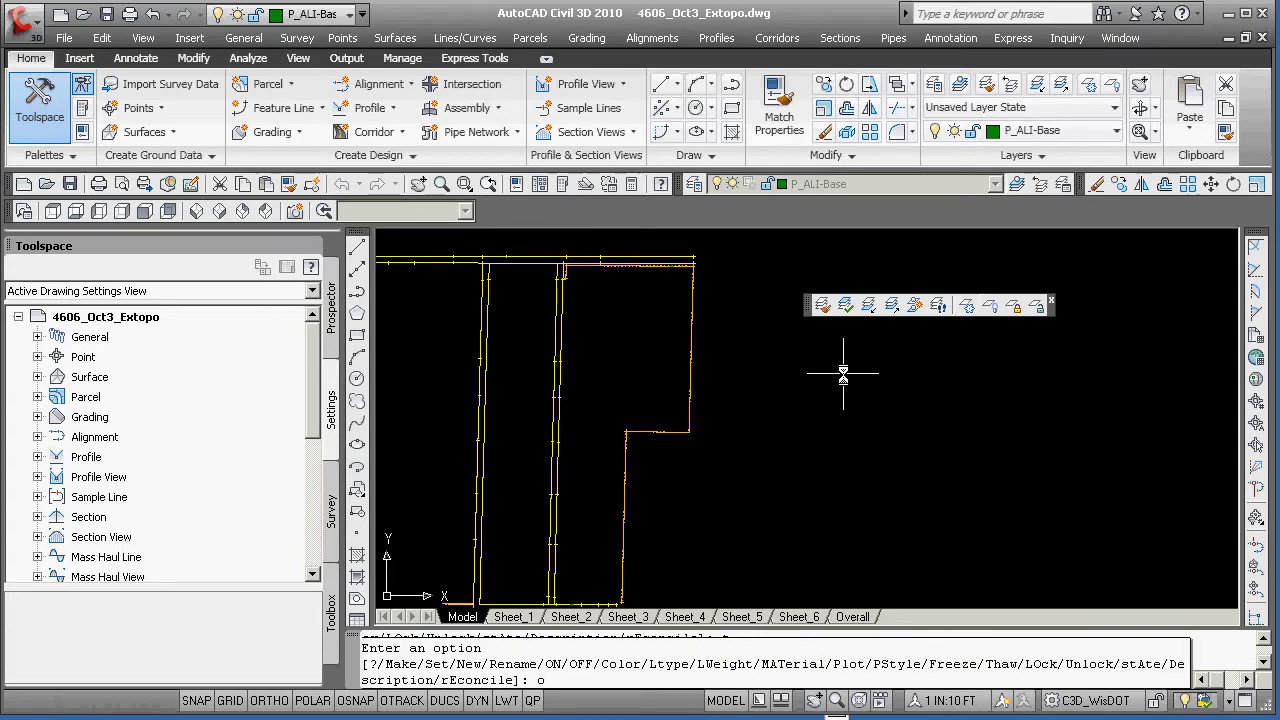
pyautogui.write('u')
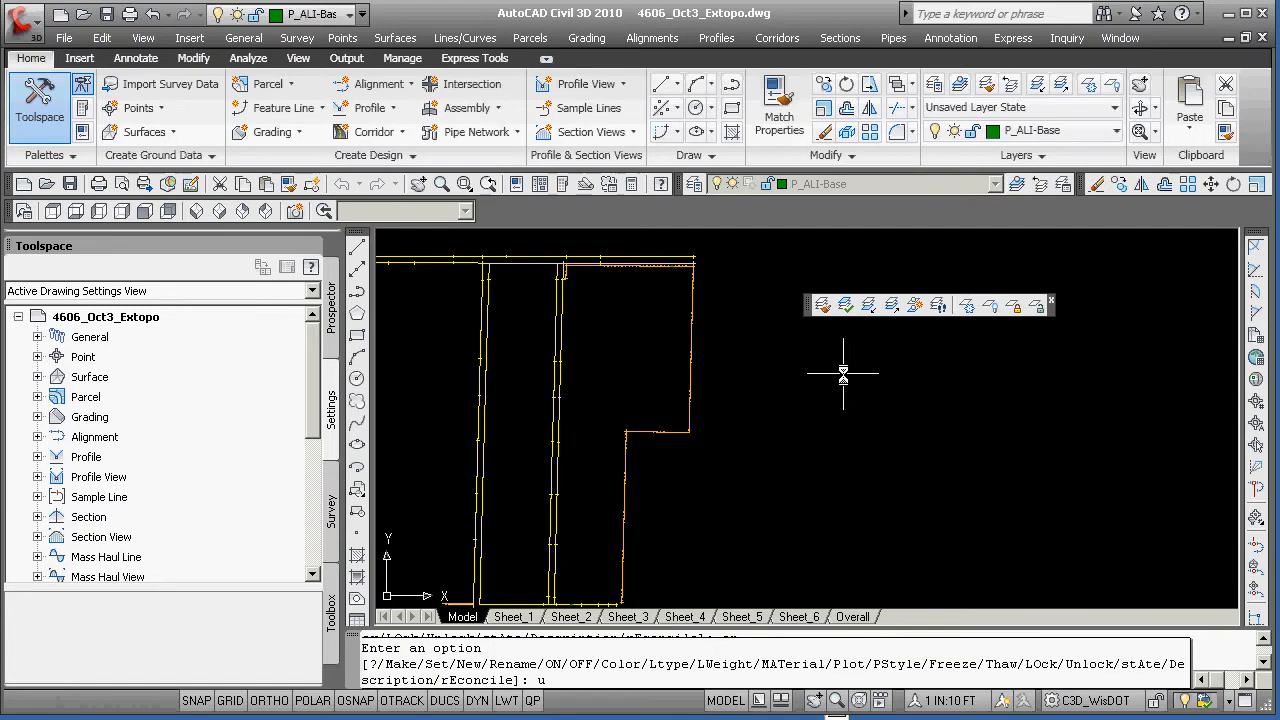
pyautogui.write('nlock')
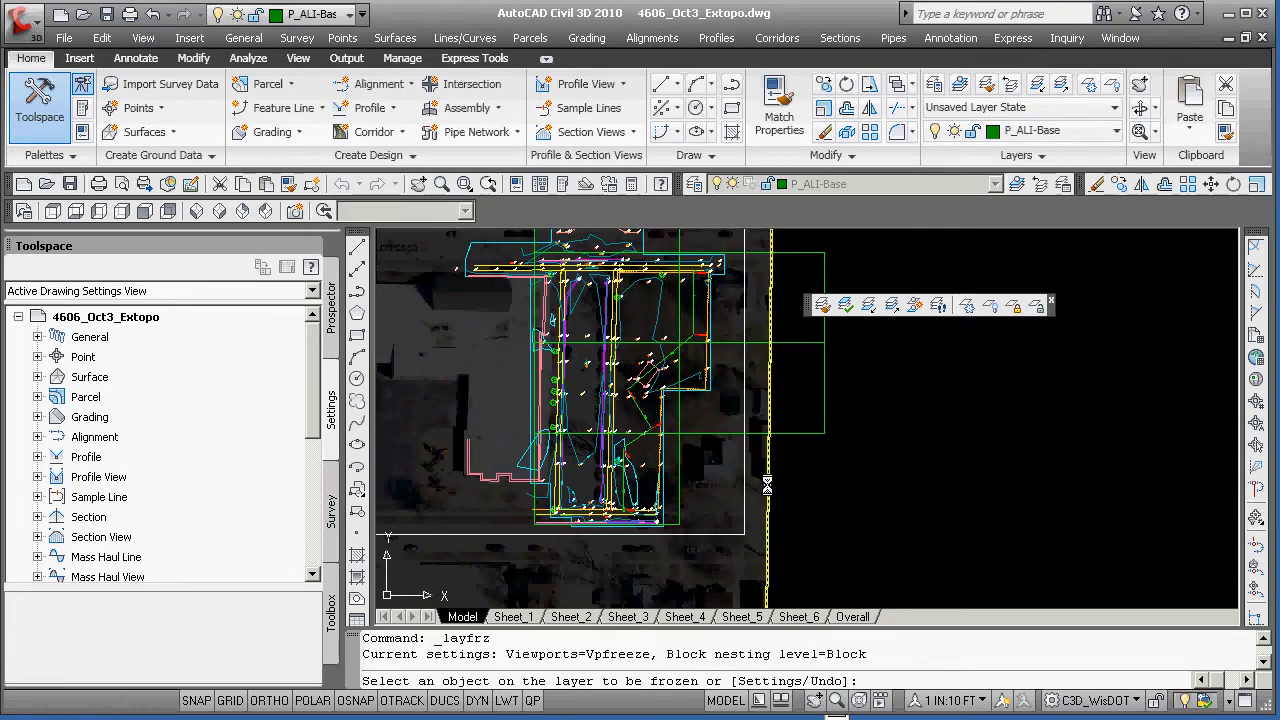
# Freeze the layer of a picked object with LAYFRZ
pyautogui.click(684, 360)
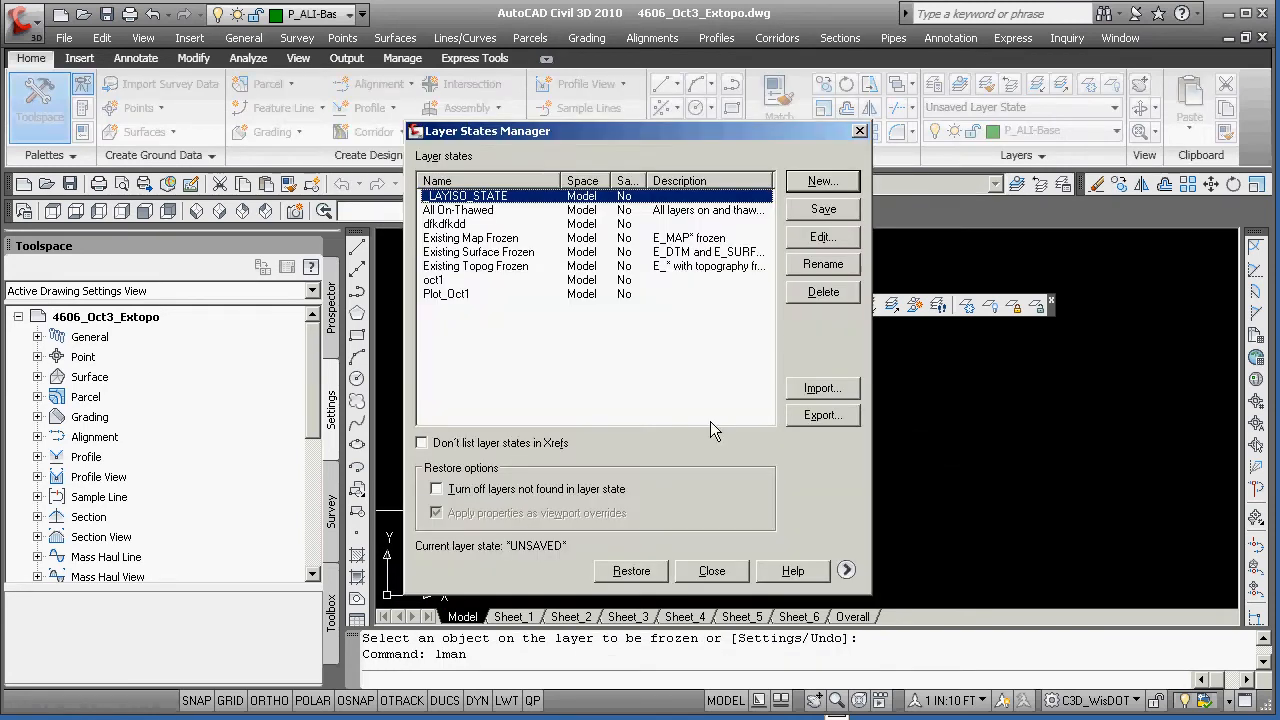
# Save the current layer setup as a new layer state named design_state
pyautogui.click(820, 180)
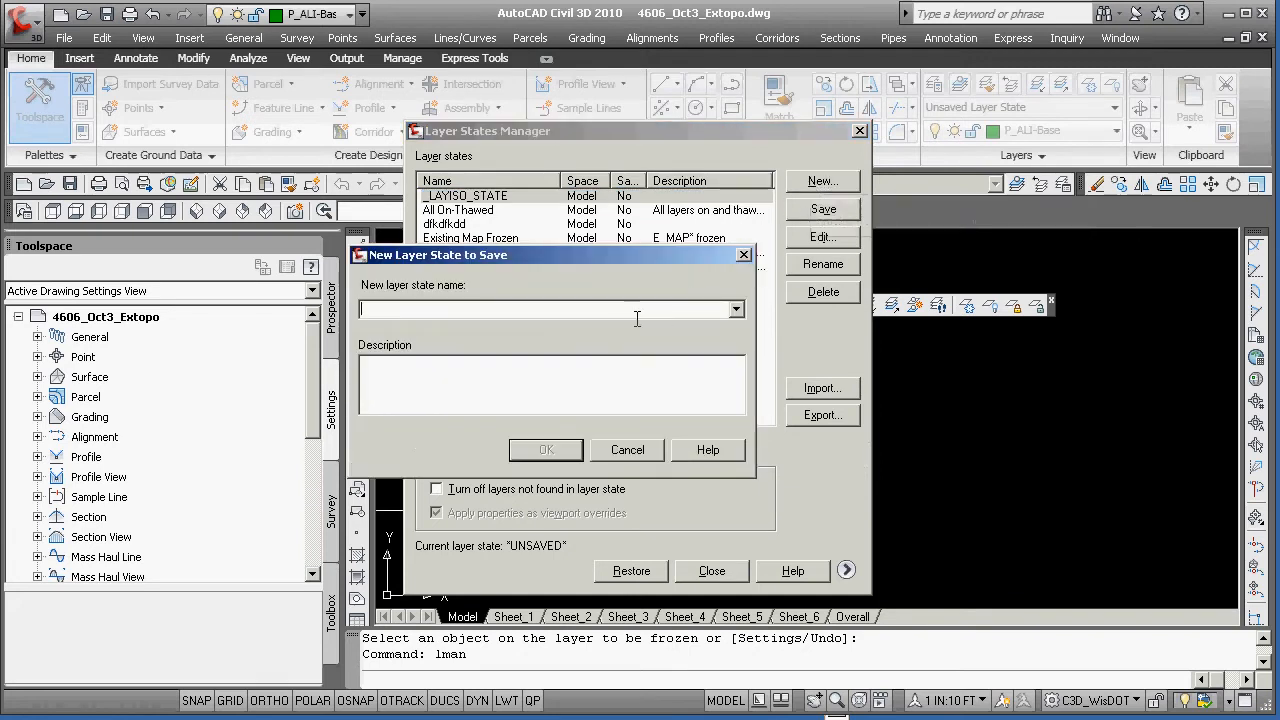
pyautogui.write('dse')
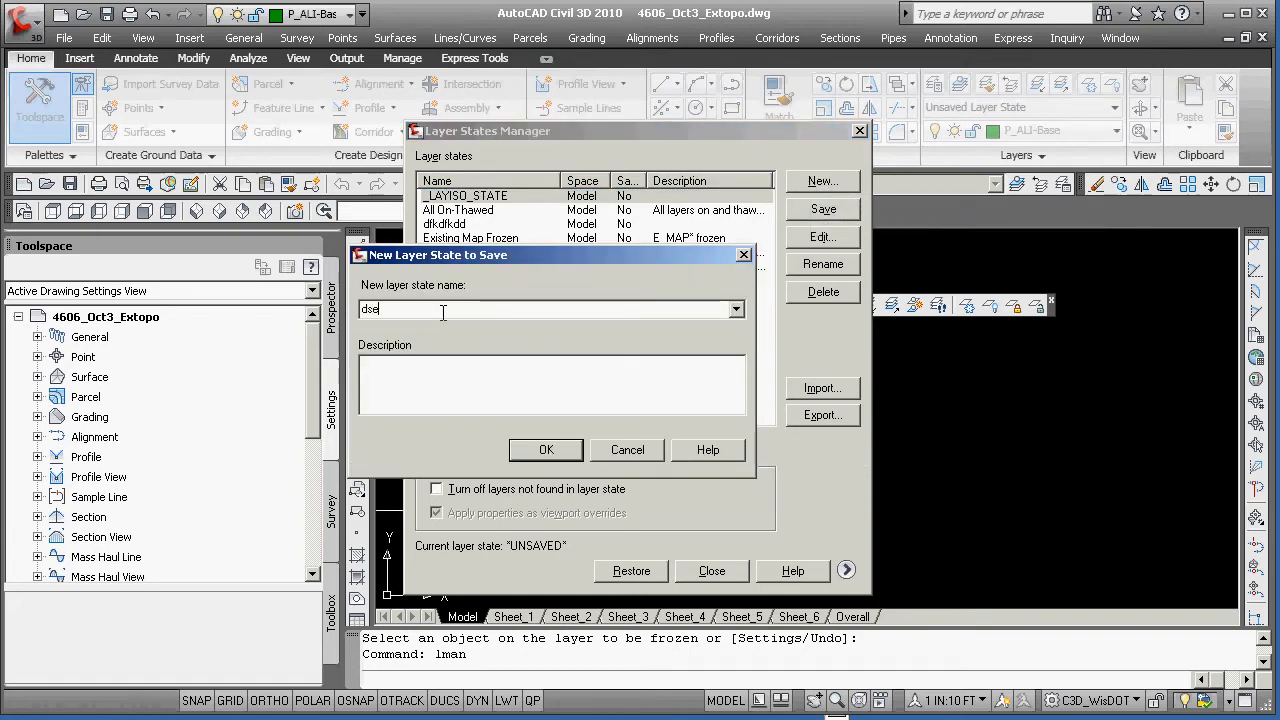
pyautogui.write('design')
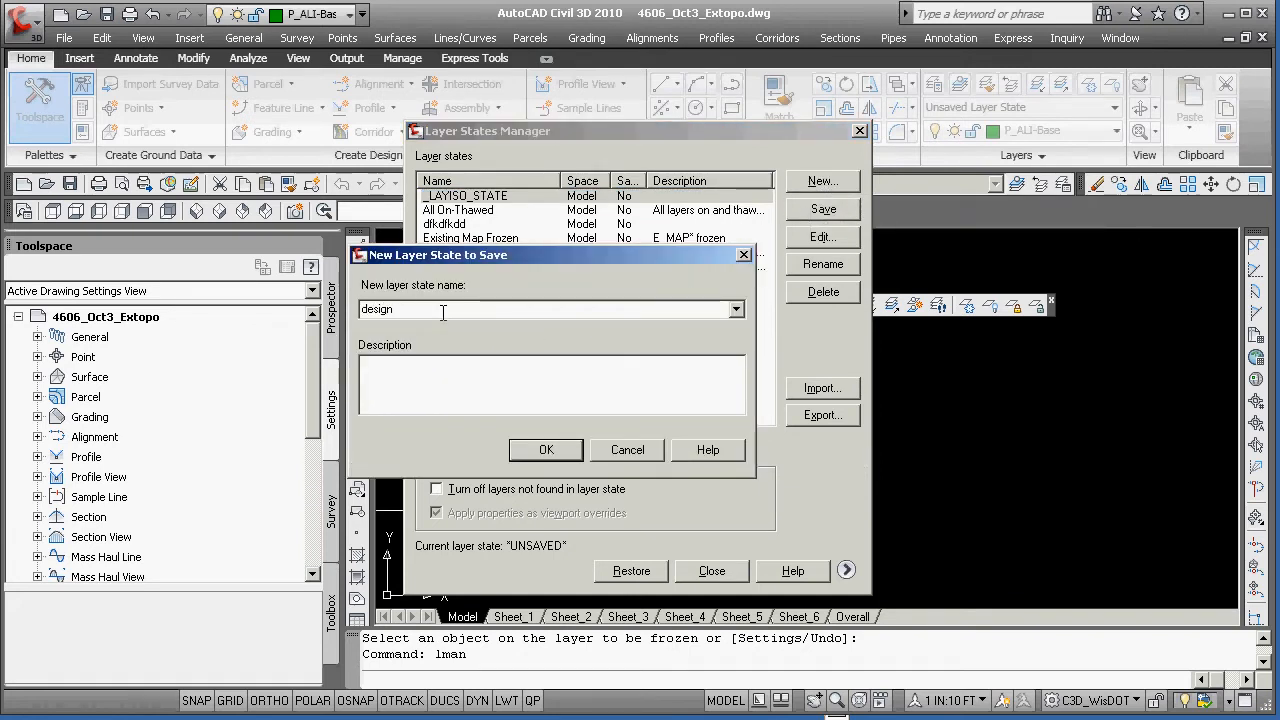
pyautogui.write('_state')
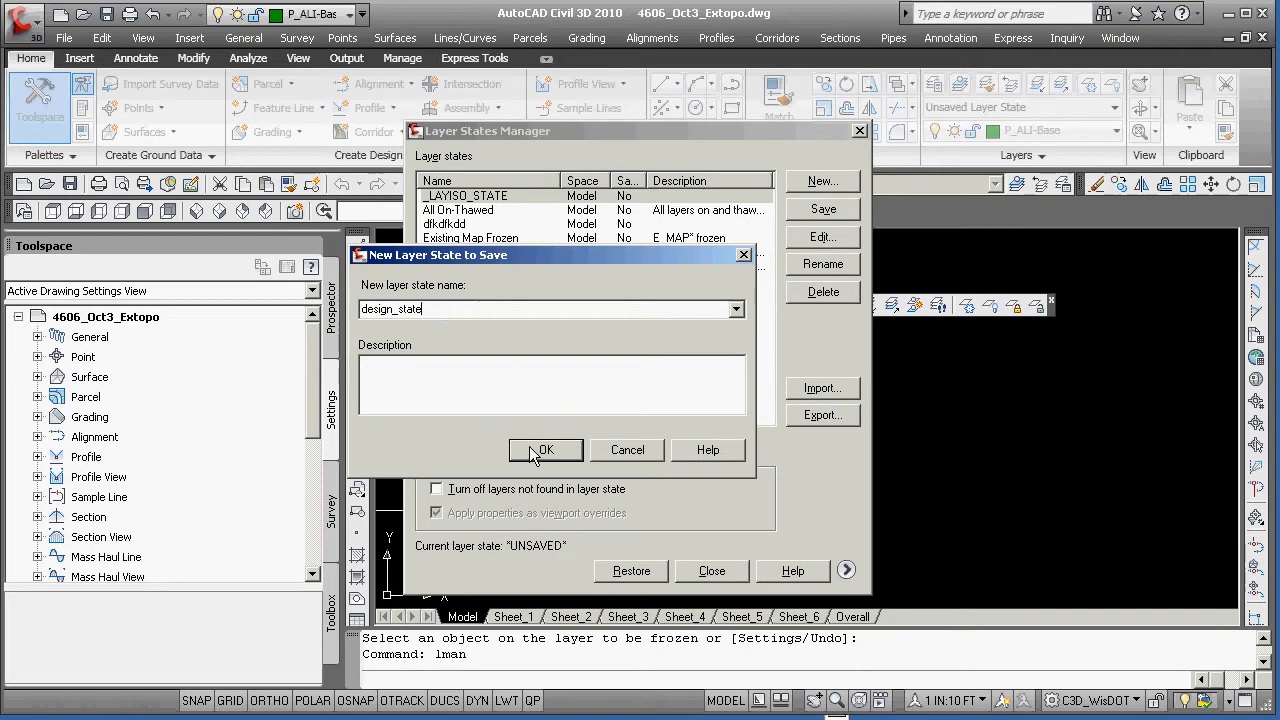
pyautogui.click(544, 450)
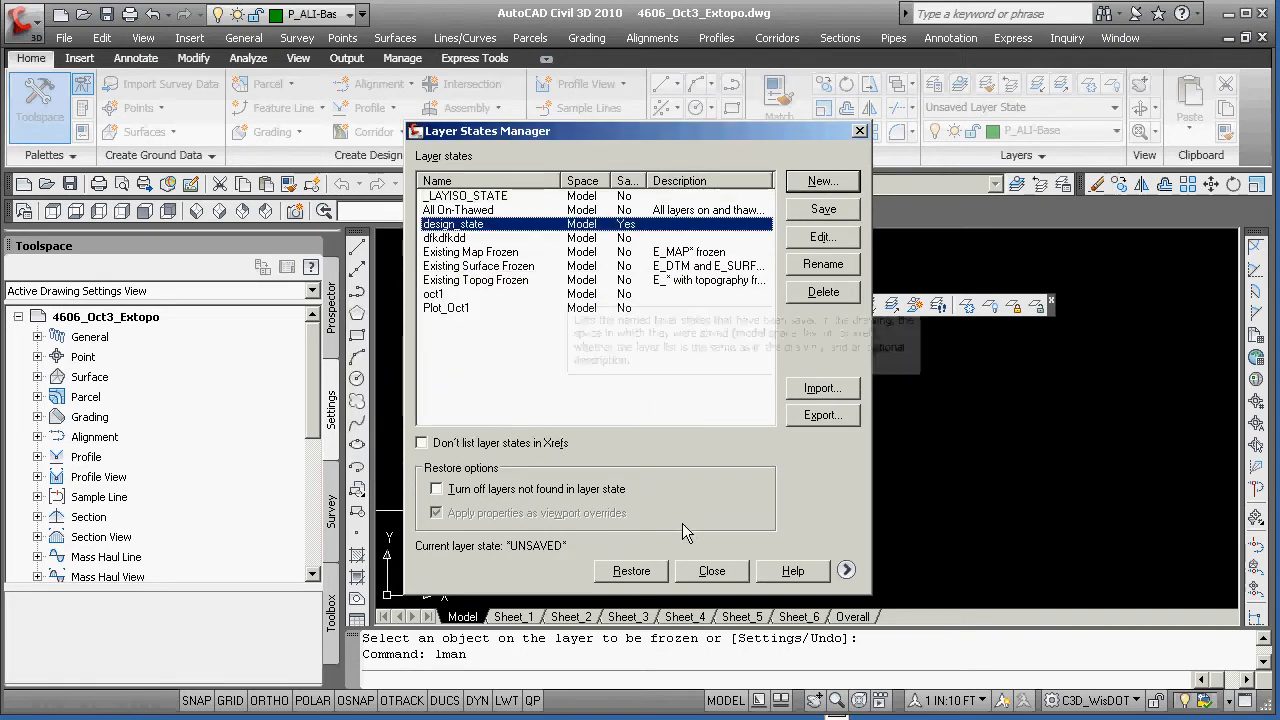
pyautogui.click(712, 572)
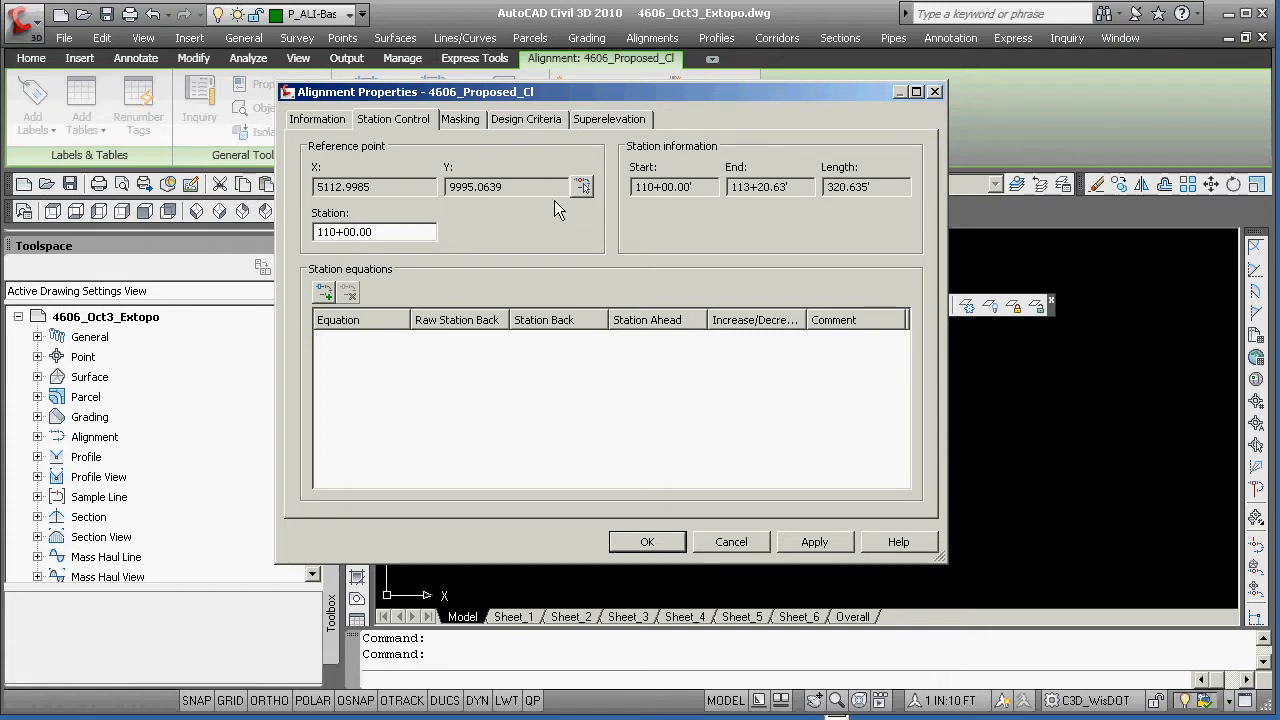
# Review Design Criteria, Information and Station Control for 4606_Proposed_Cl, then cancel unchanged
pyautogui.click(526, 120)
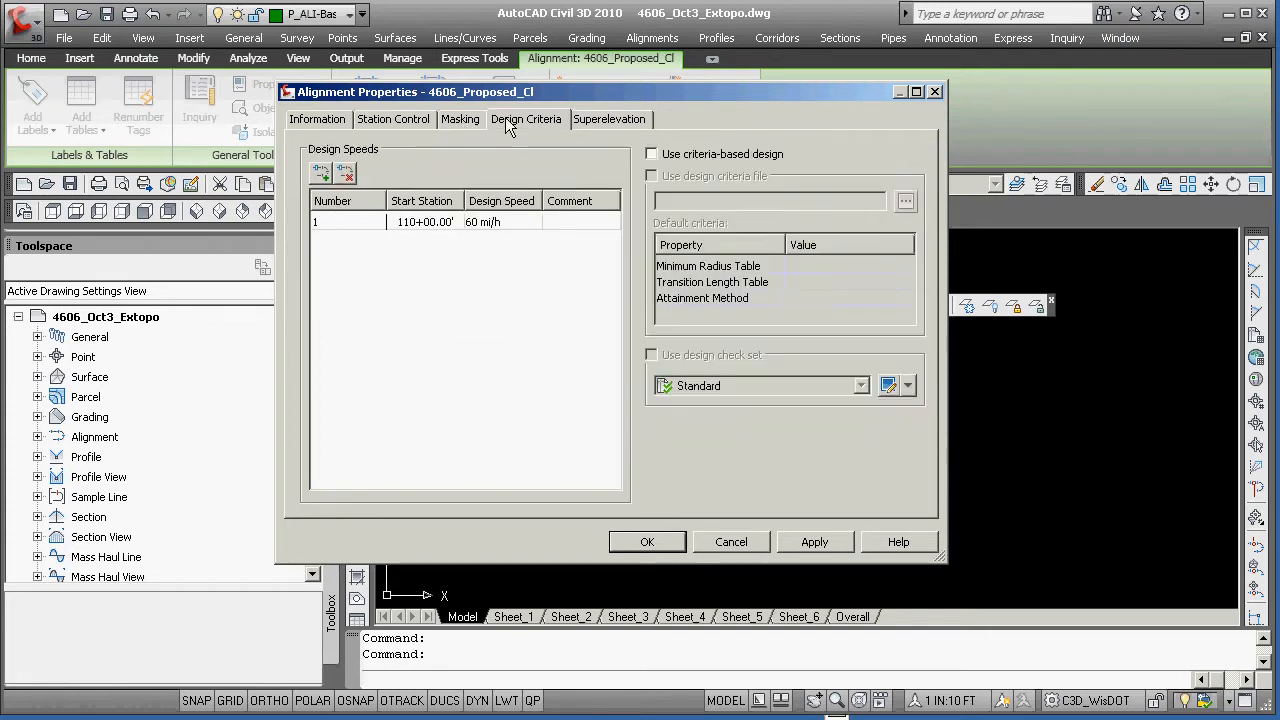
pyautogui.click(316, 118)
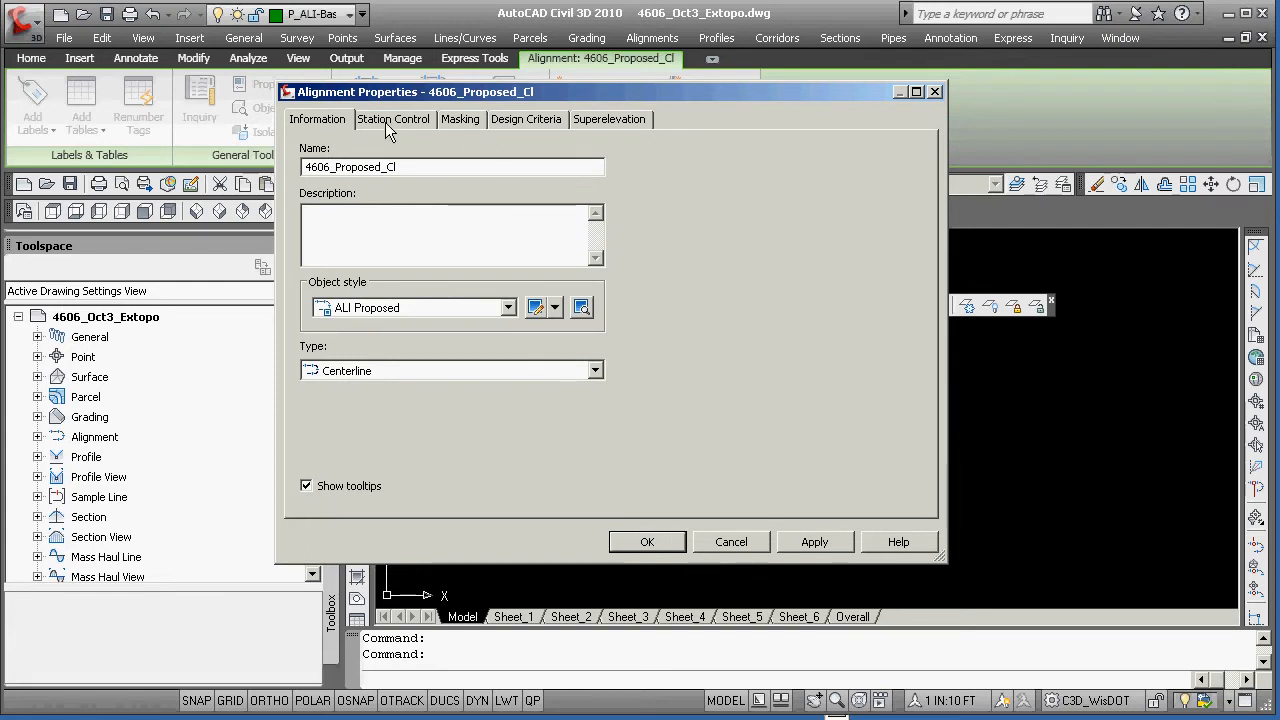
pyautogui.click(392, 120)
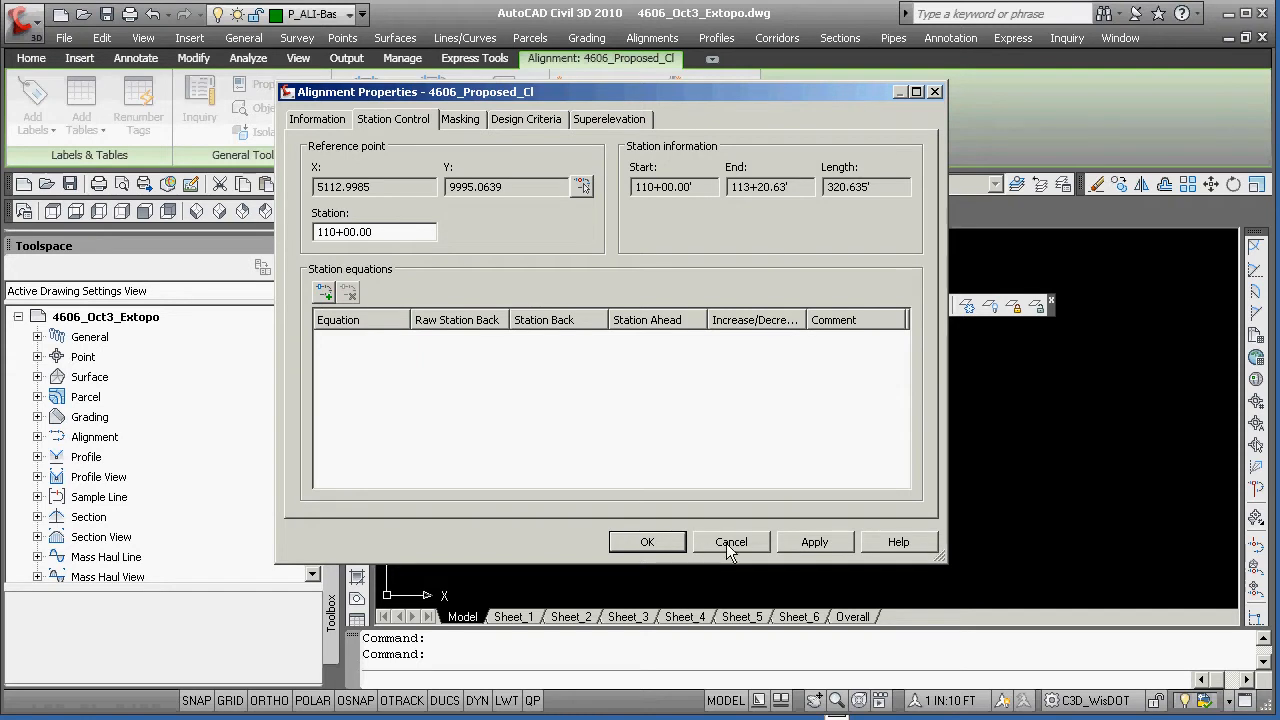
pyautogui.click(732, 542)
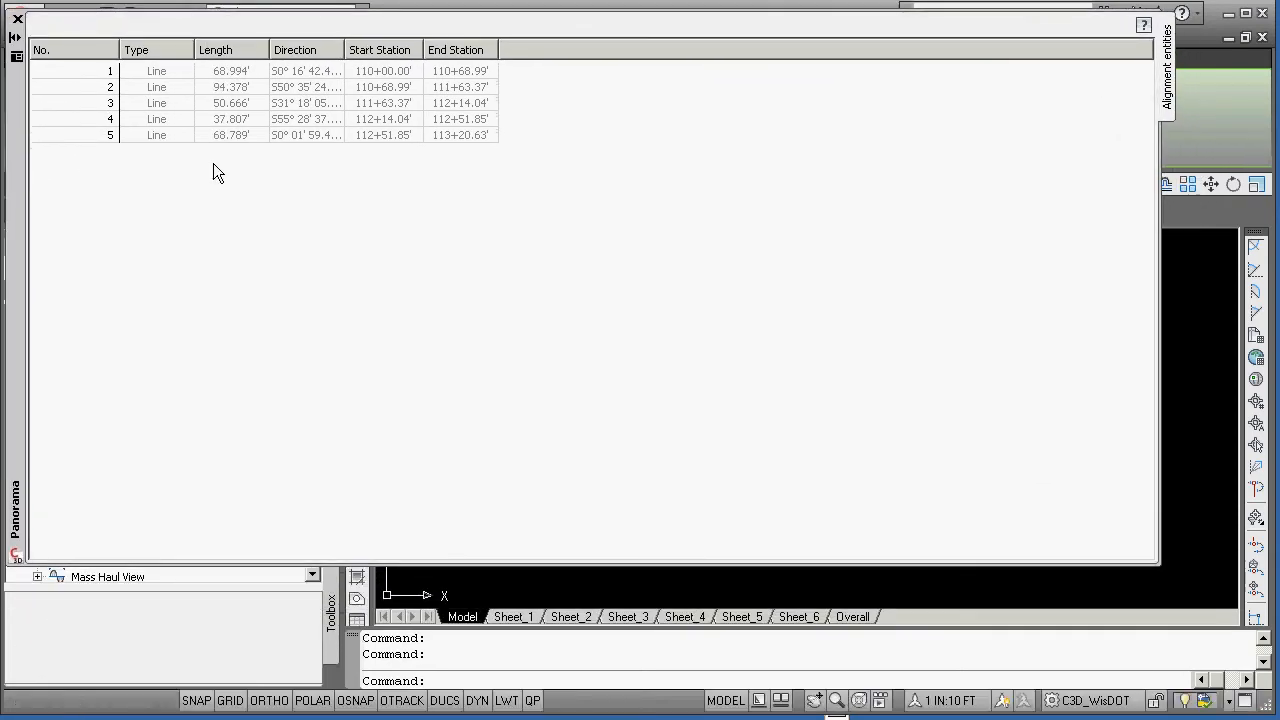
# Add the Number and Start Point columns to the alignment entities grid
pyautogui.rightClick(150, 48)
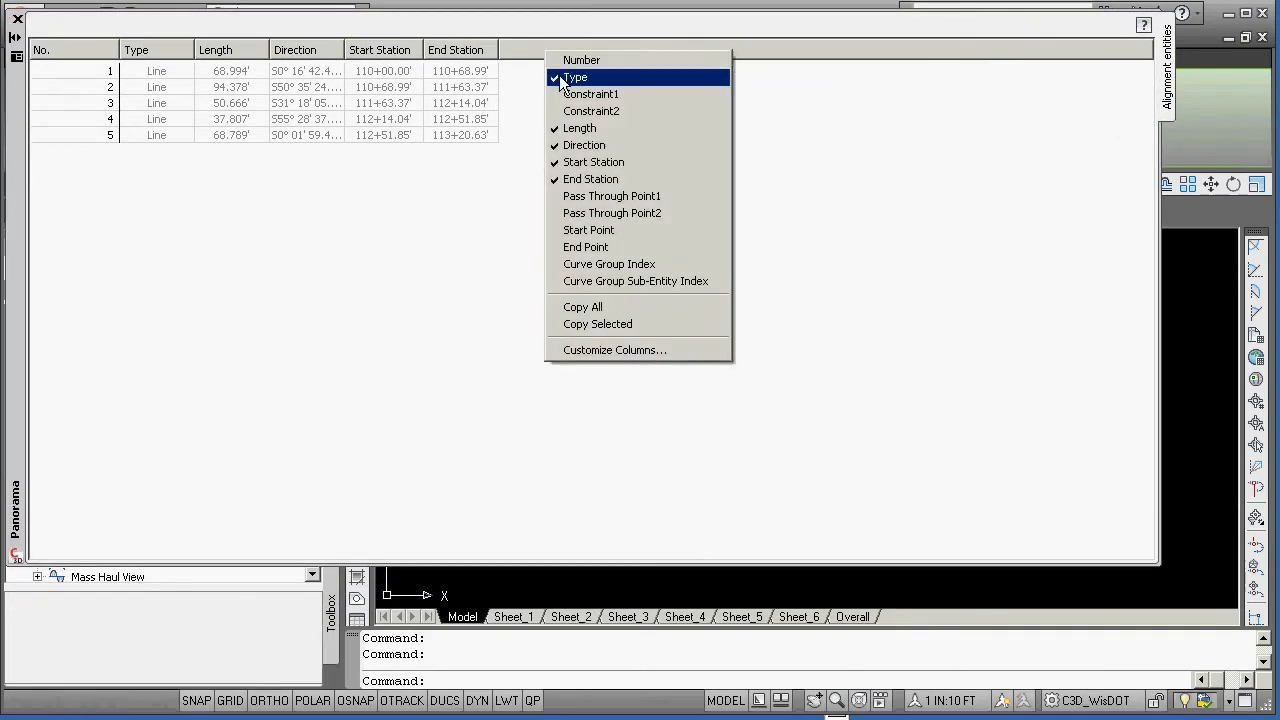
pyautogui.moveTo(582, 232)
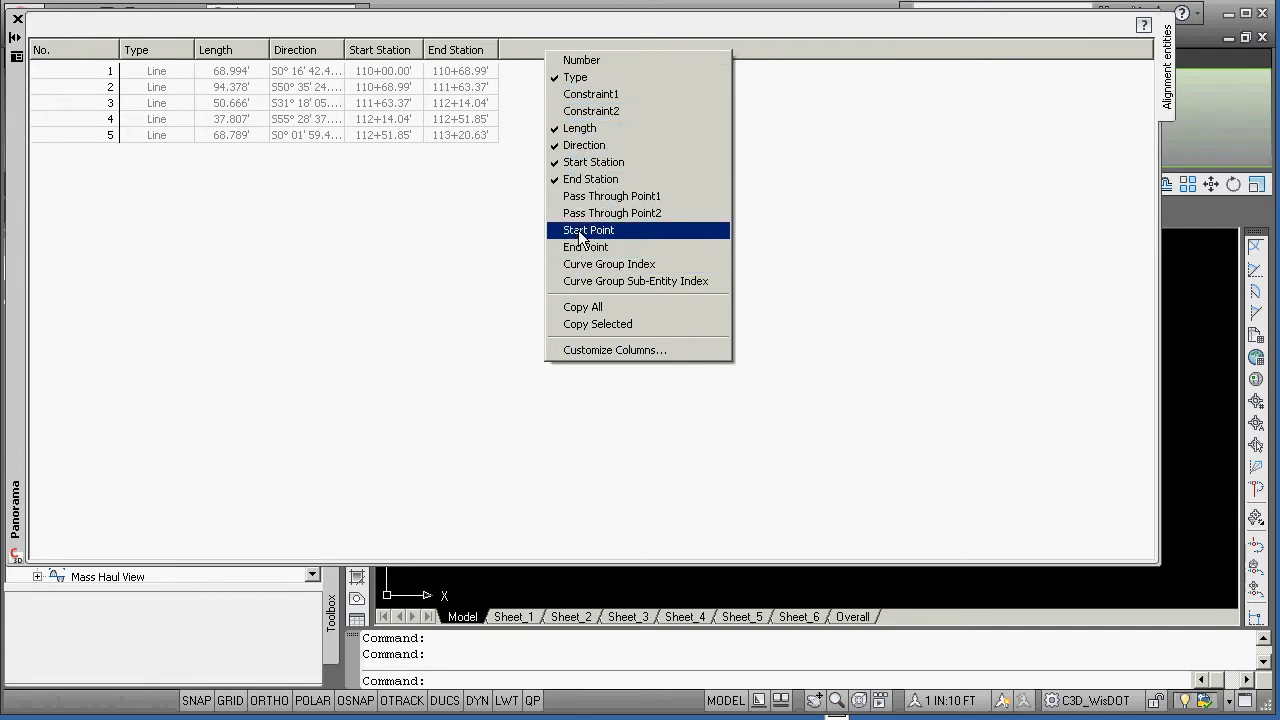
pyautogui.moveTo(596, 264)
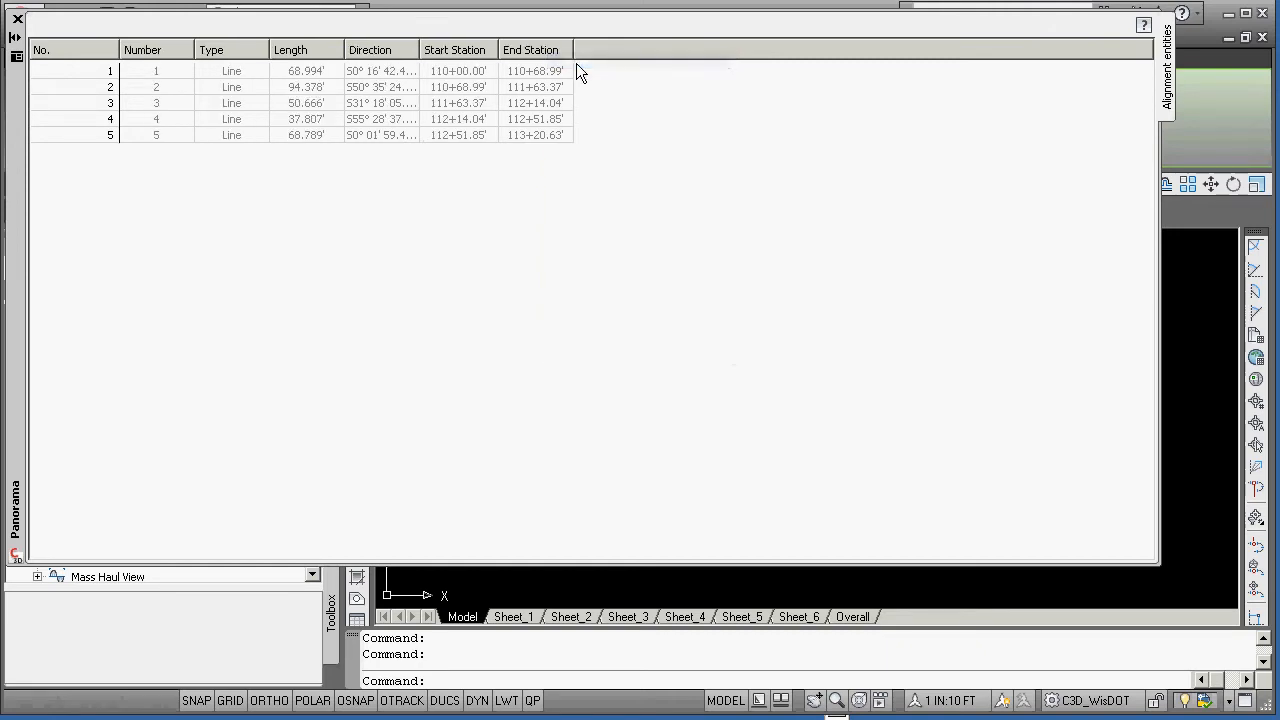
pyautogui.rightClick(544, 76)
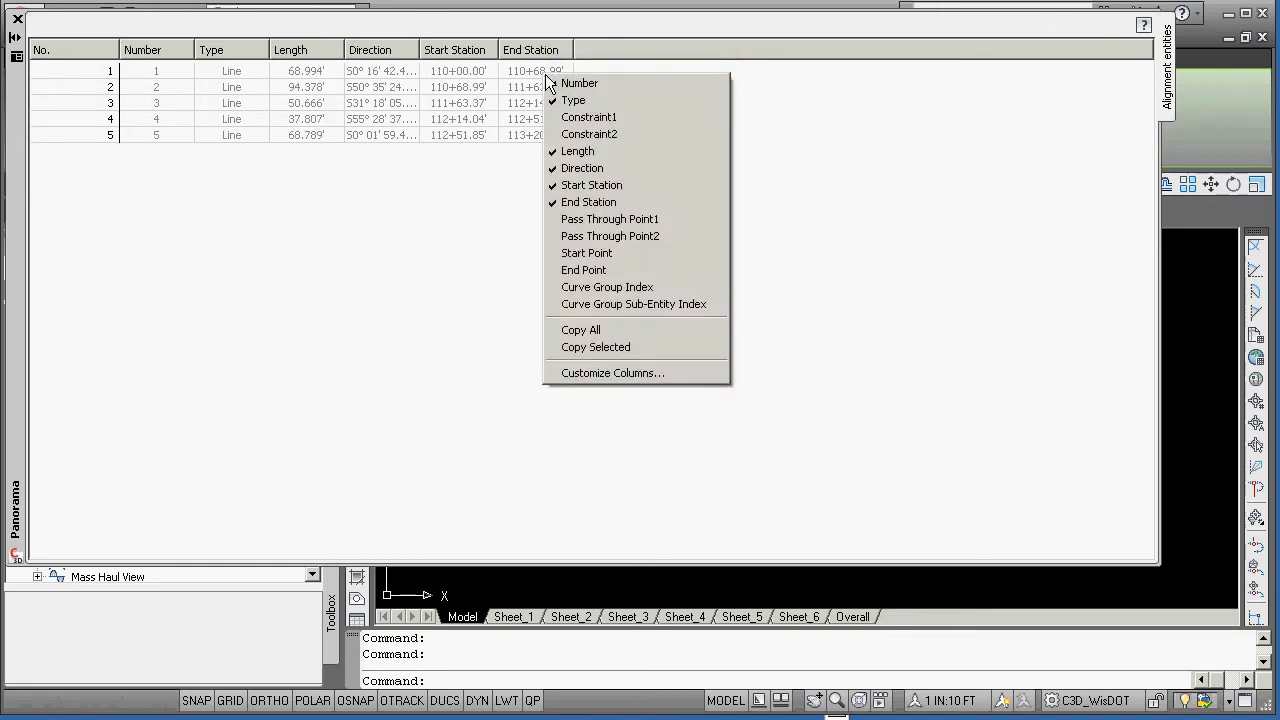
pyautogui.click(586, 252)
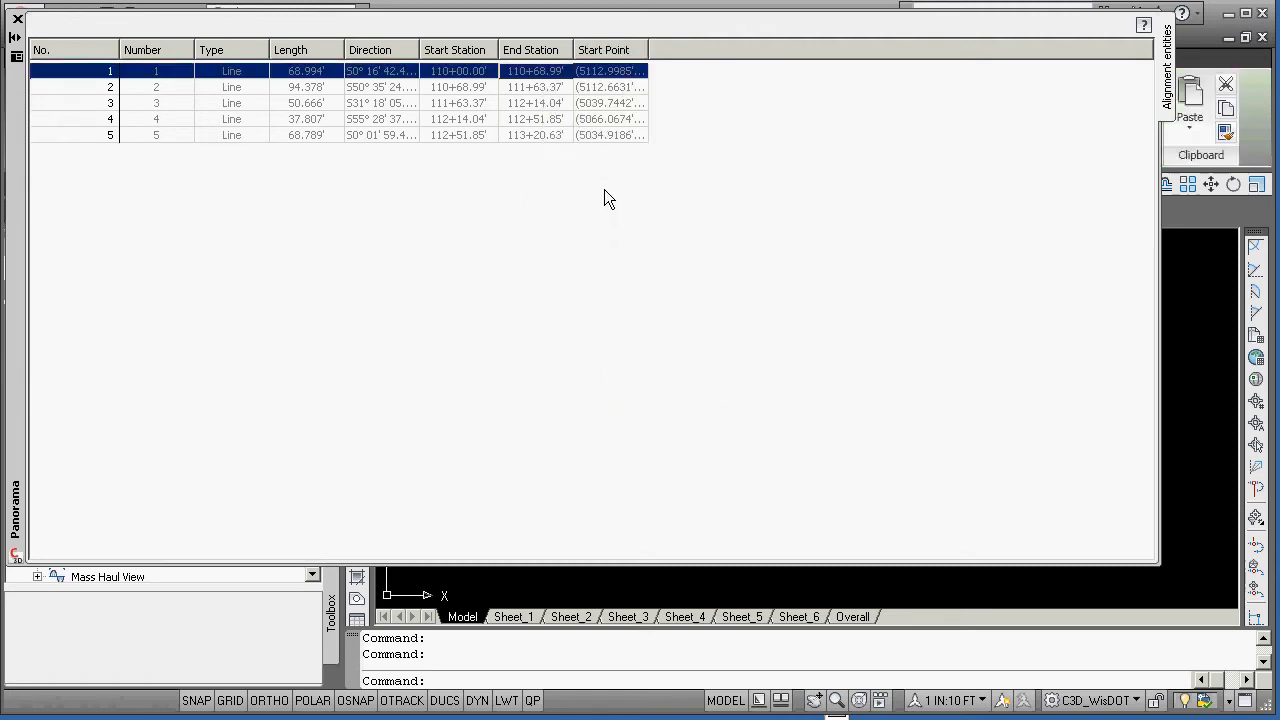
pyautogui.rightClick(620, 48)
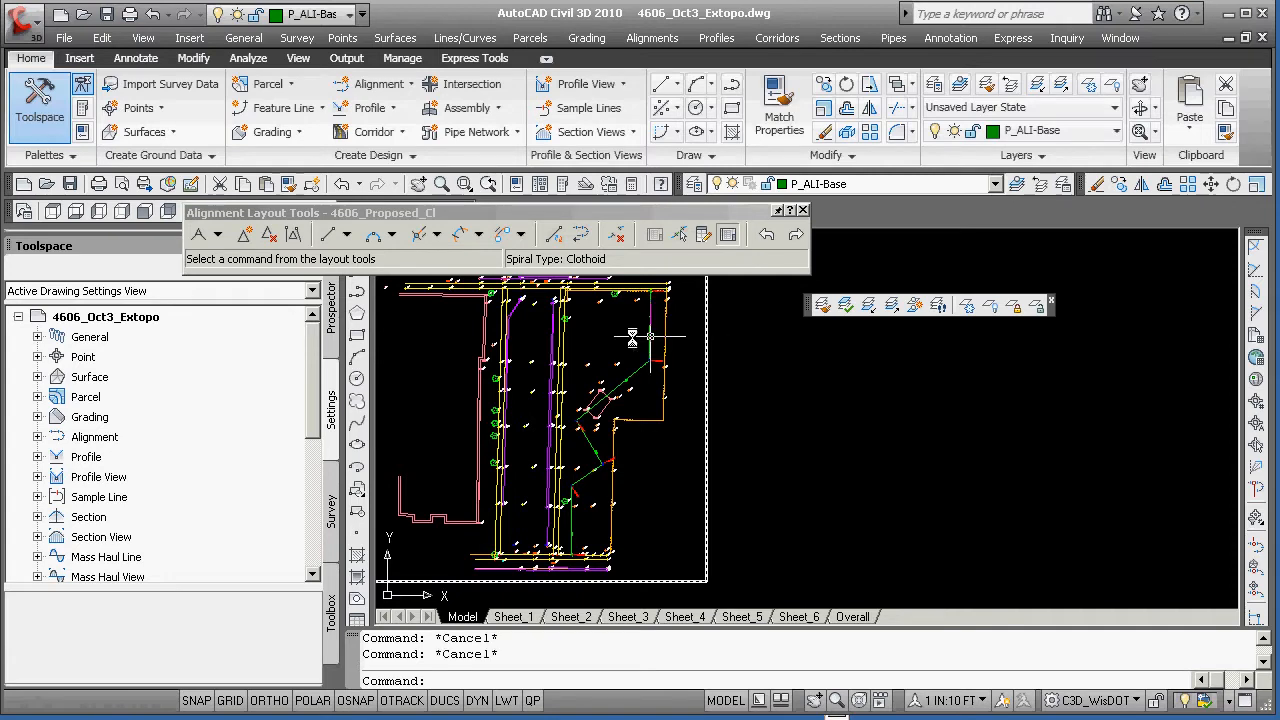
# Start a Free Curve Fillet (between two entities, radius) on the first tangent
pyautogui.click(392, 232)
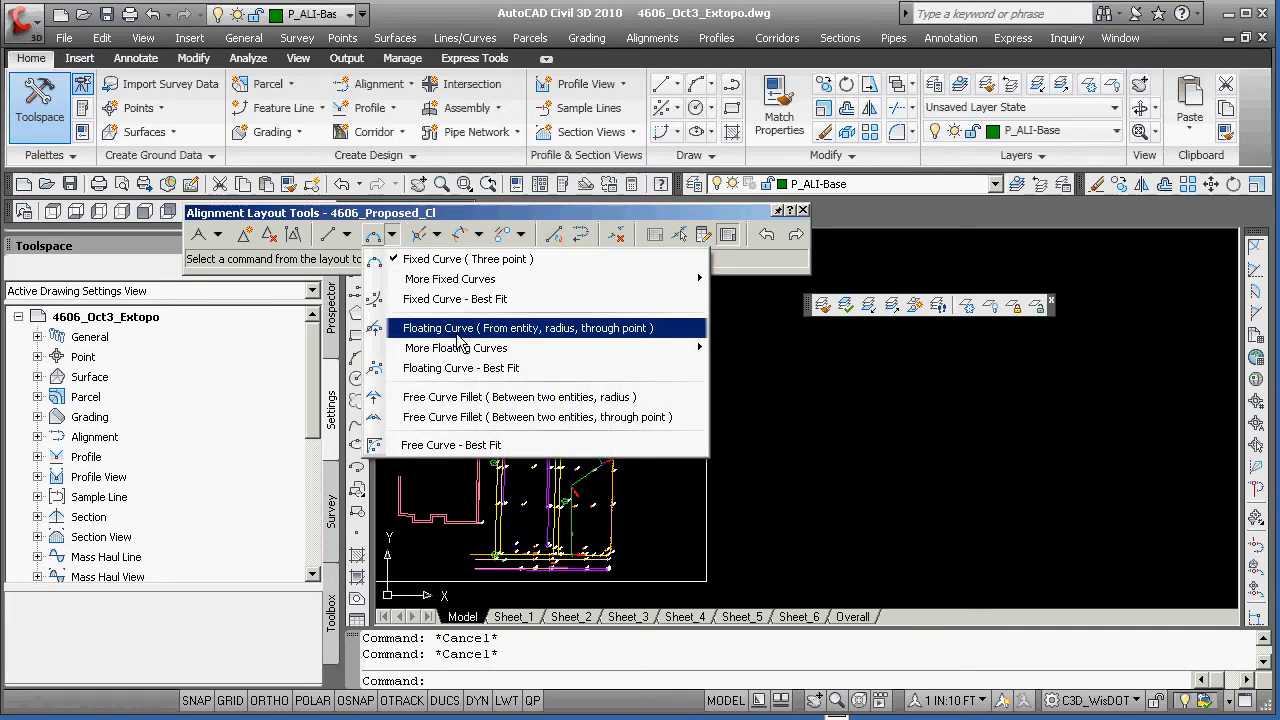
pyautogui.moveTo(466, 348)
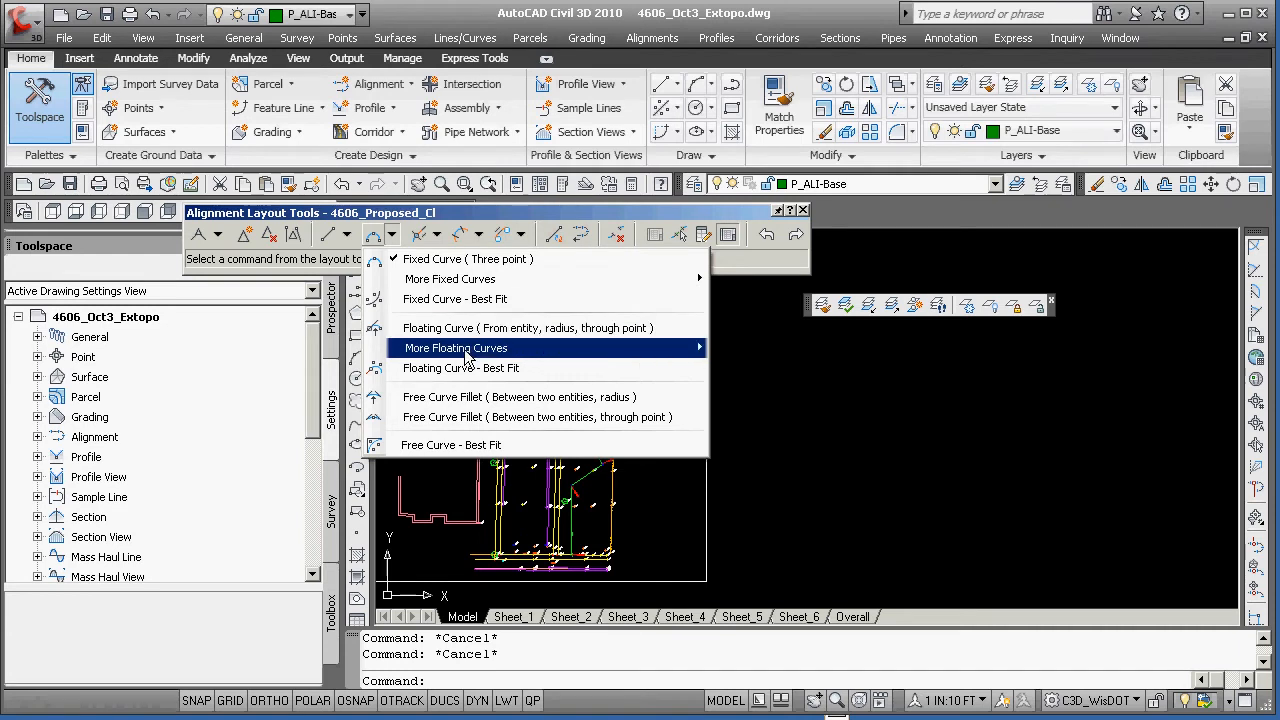
pyautogui.moveTo(488, 396)
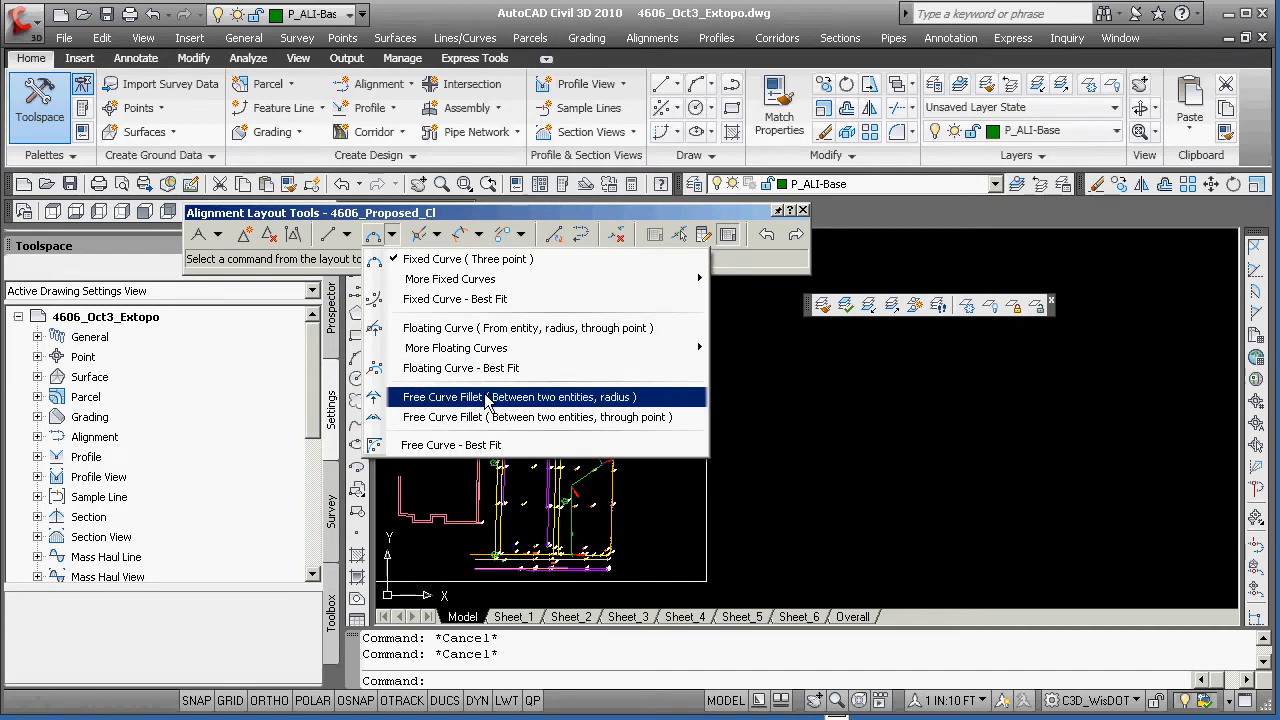
pyautogui.click(516, 396)
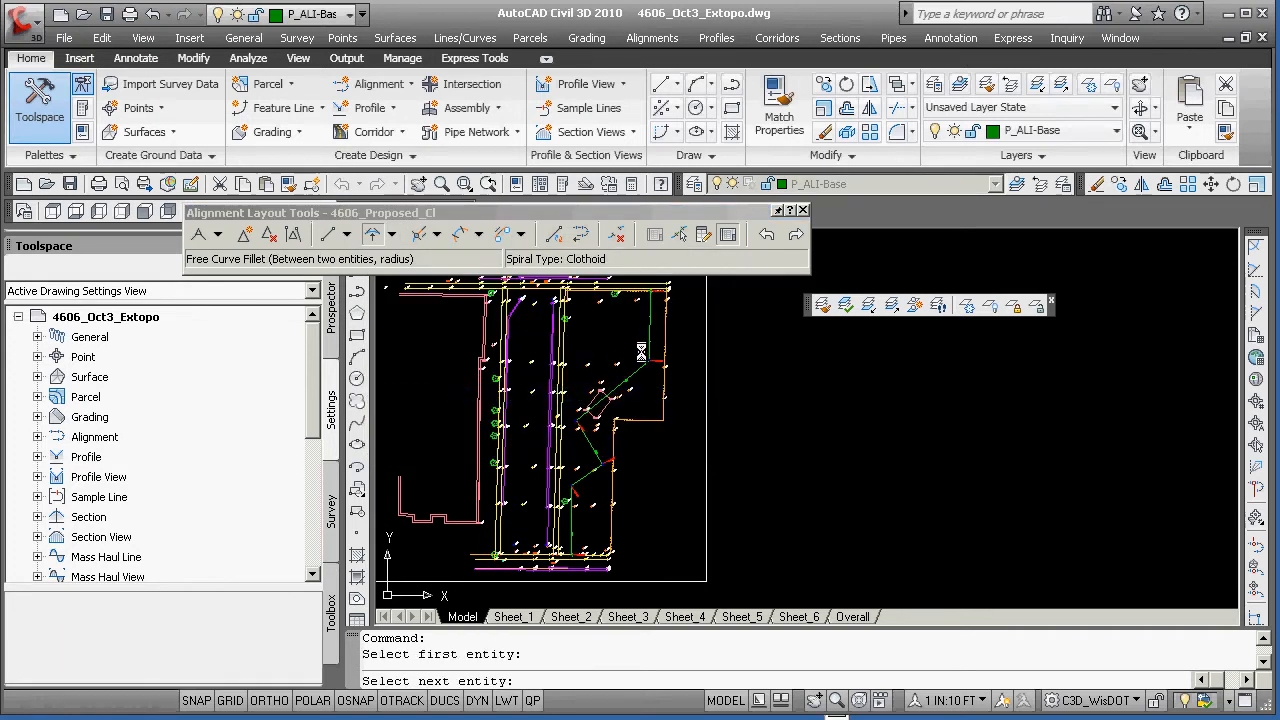
pyautogui.click(628, 376)
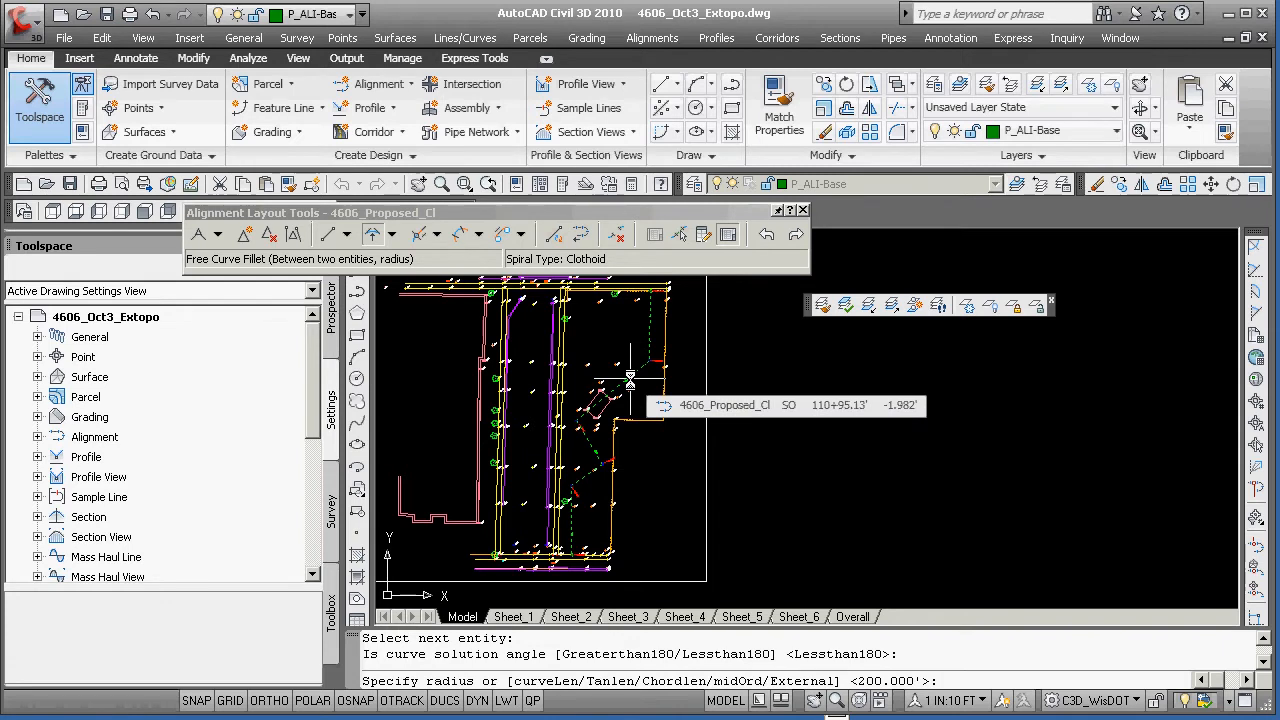
# Enter the fillet values (50, 50, 5, 5) to join the alignment's tangents with curves
pyautogui.write('50')
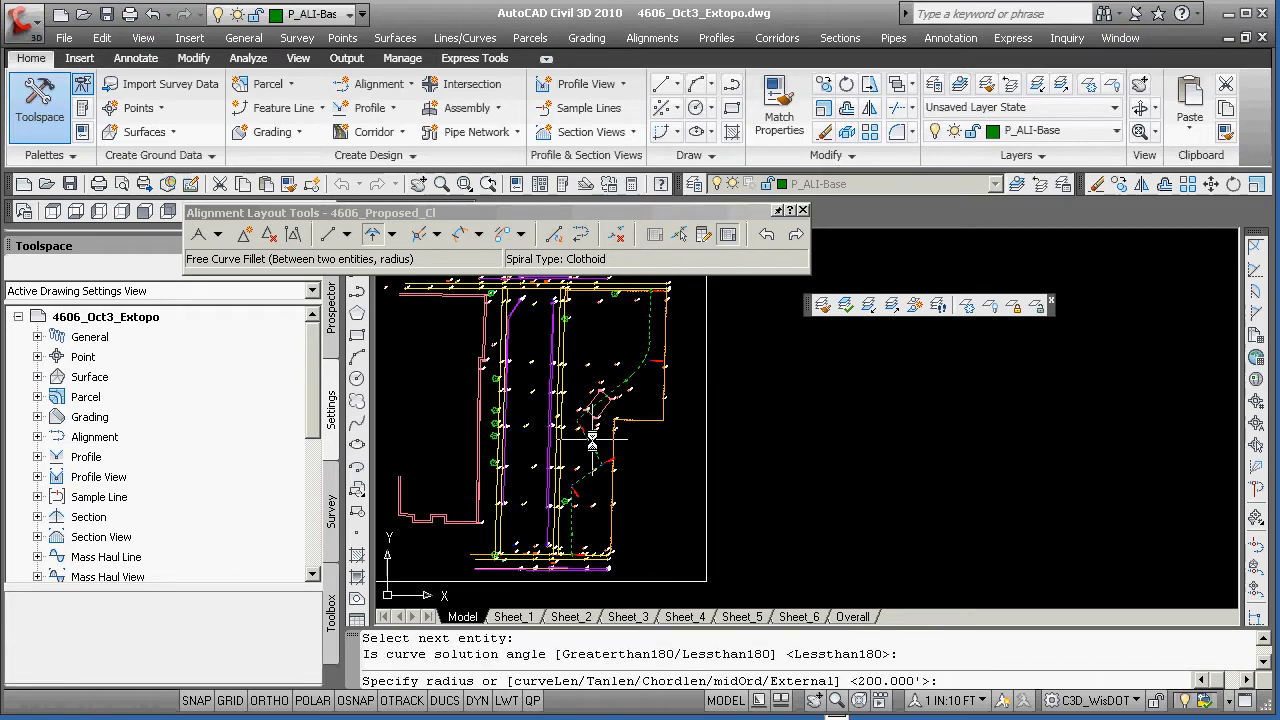
pyautogui.write('50')
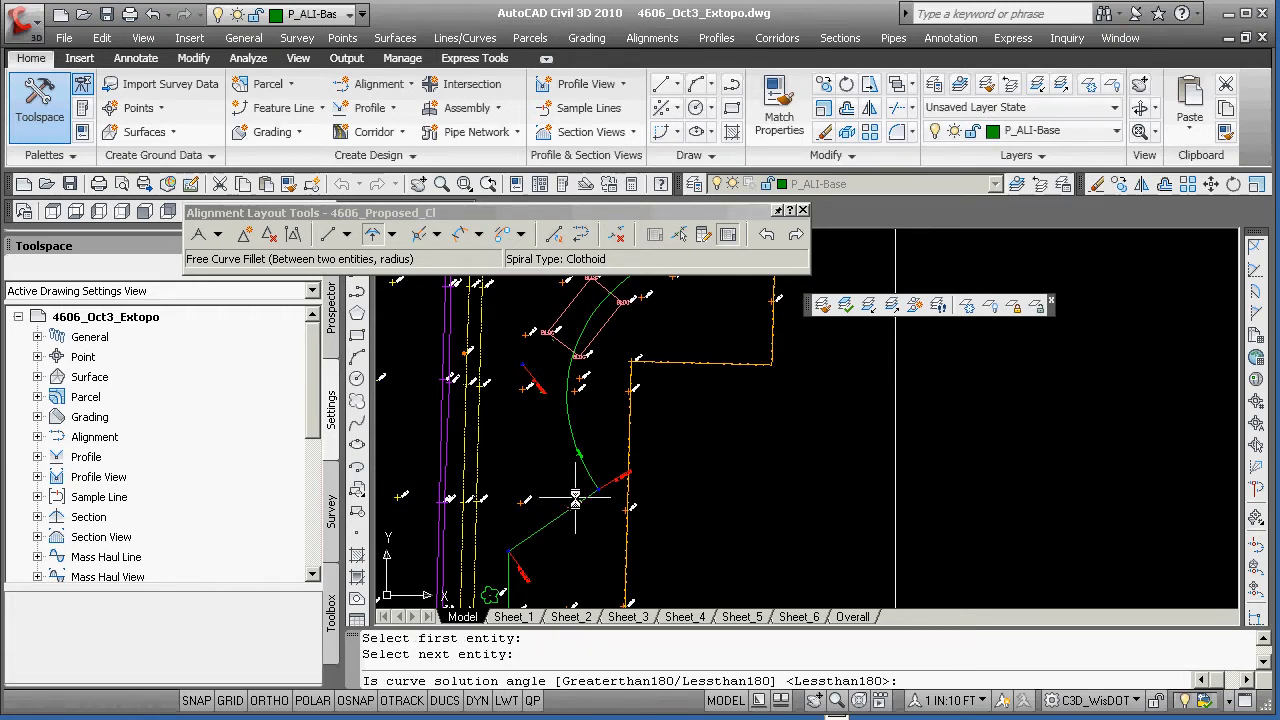
pyautogui.write('5')
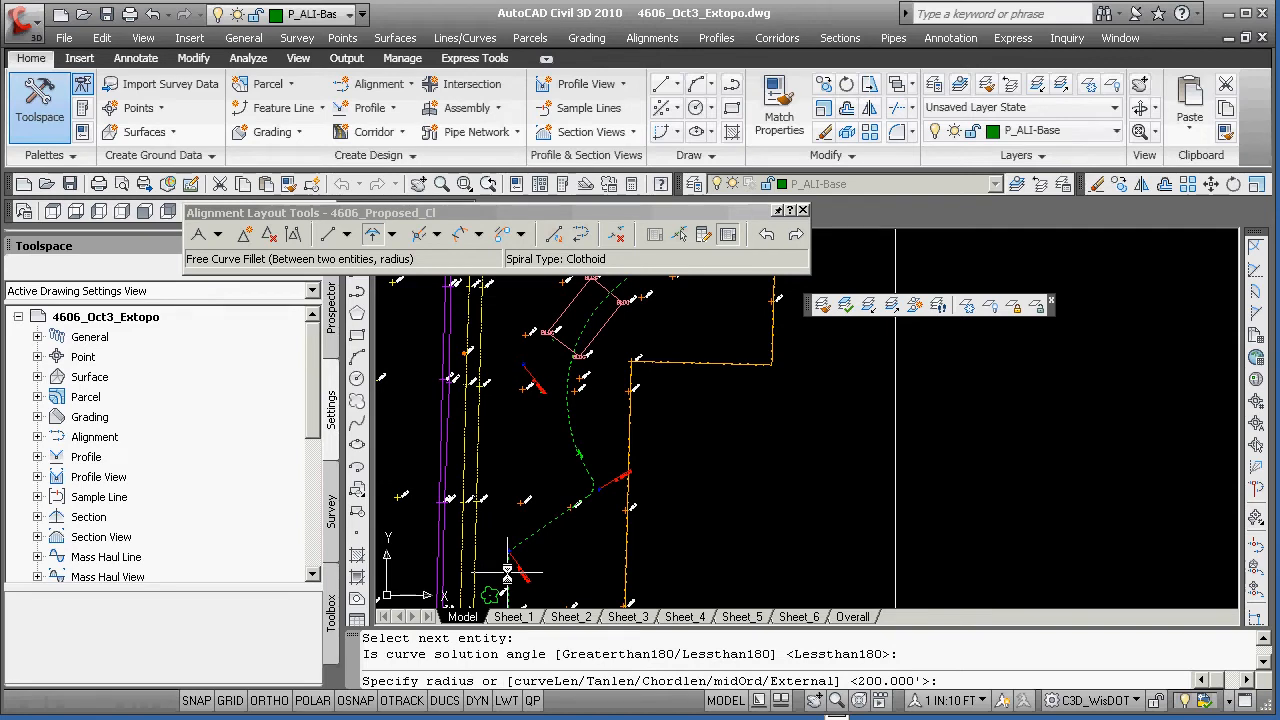
pyautogui.write('5')
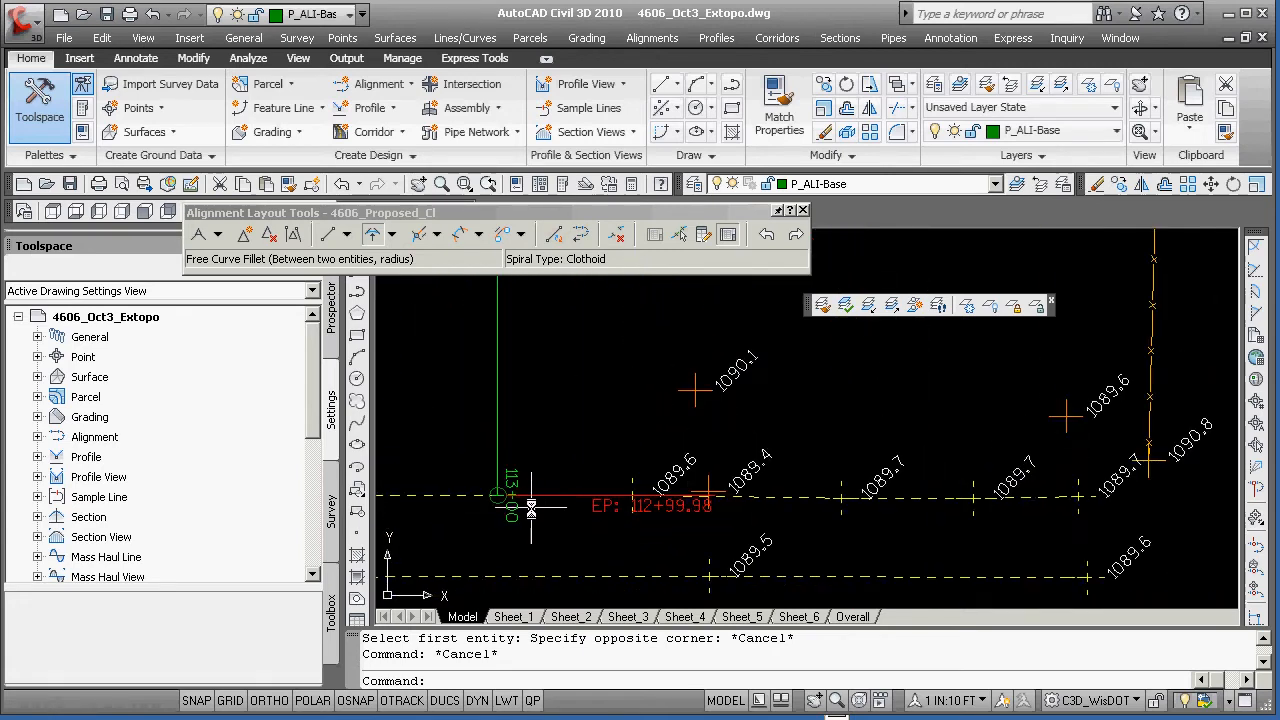
pyautogui.moveTo(612, 560)
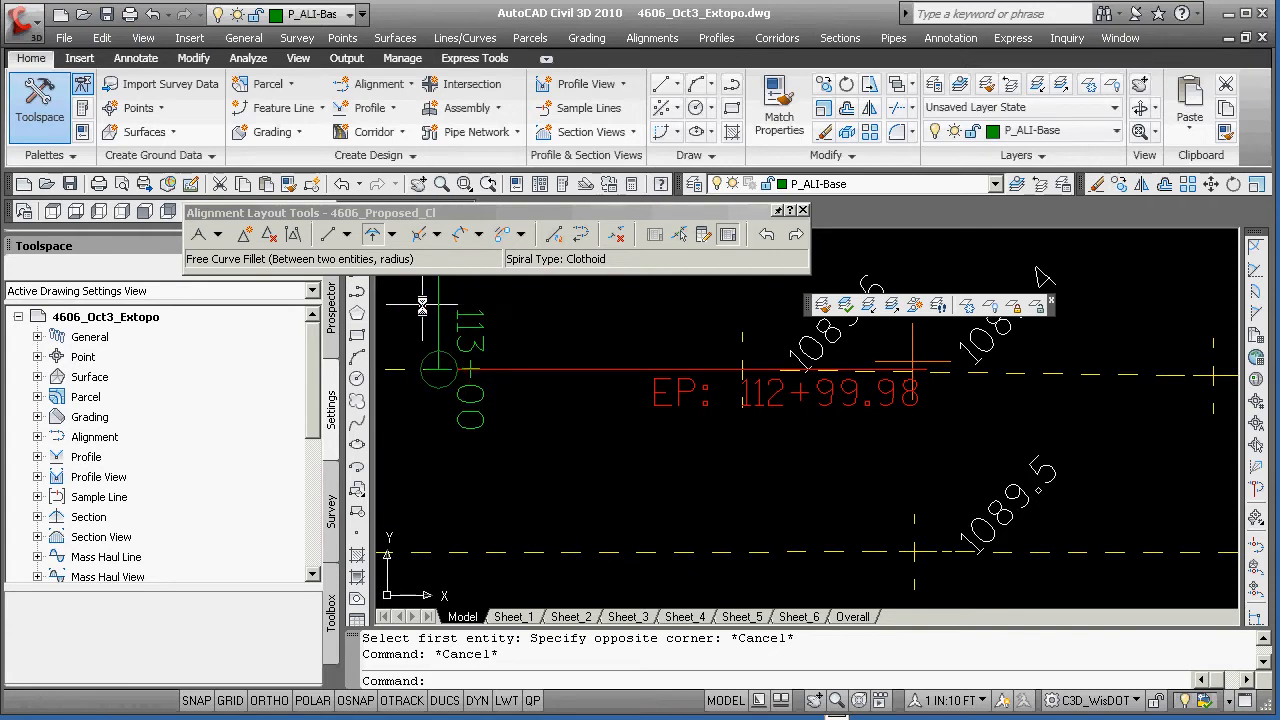
pyautogui.click(440, 370)
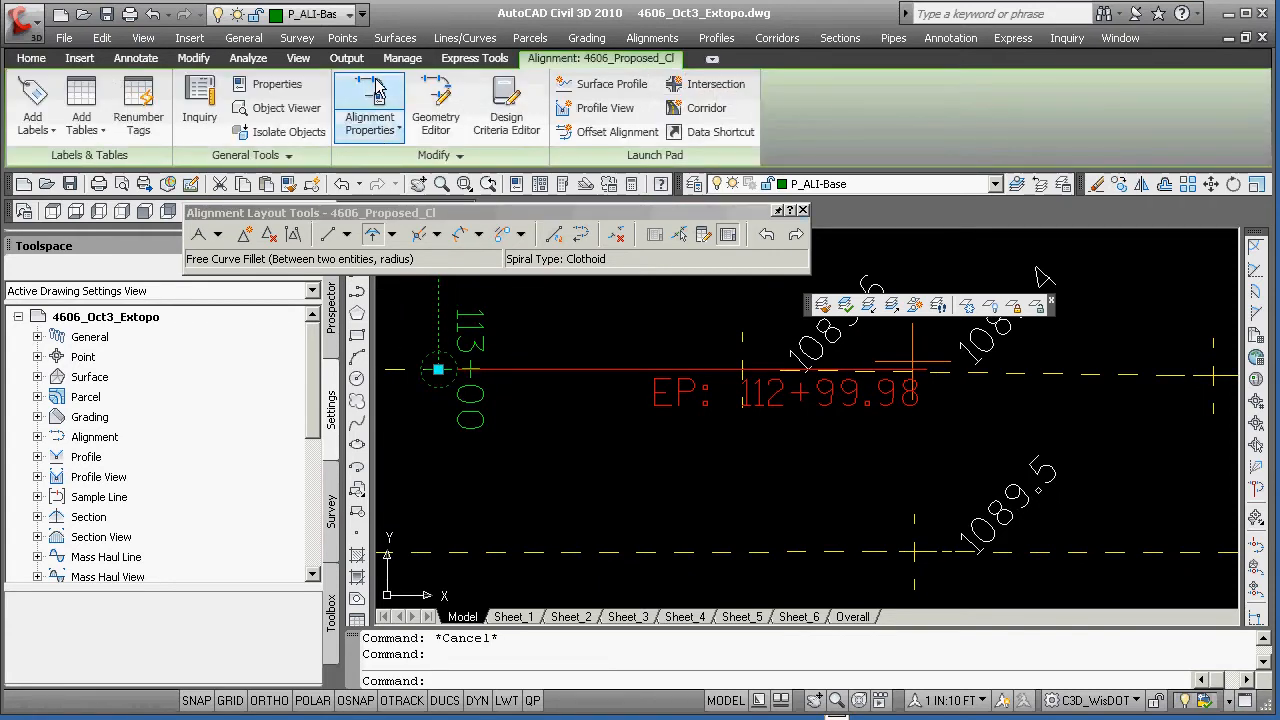
pyautogui.click(370, 104)
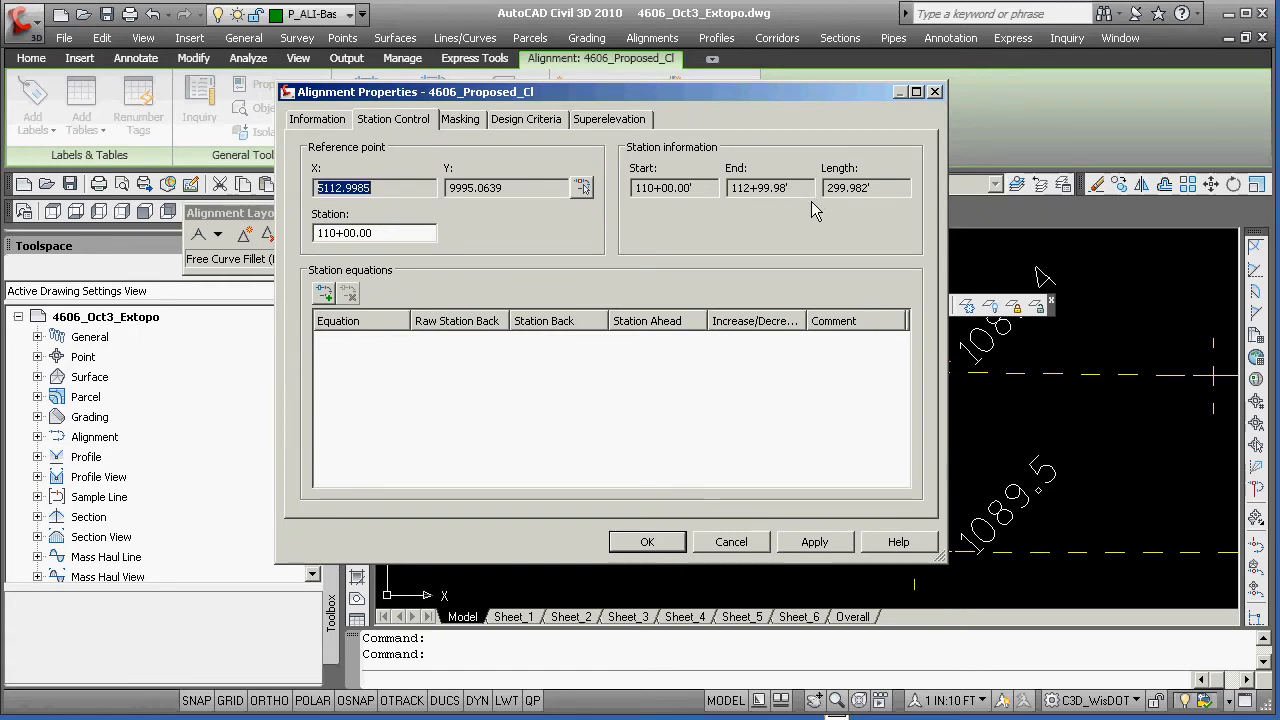
pyautogui.moveTo(476, 150)
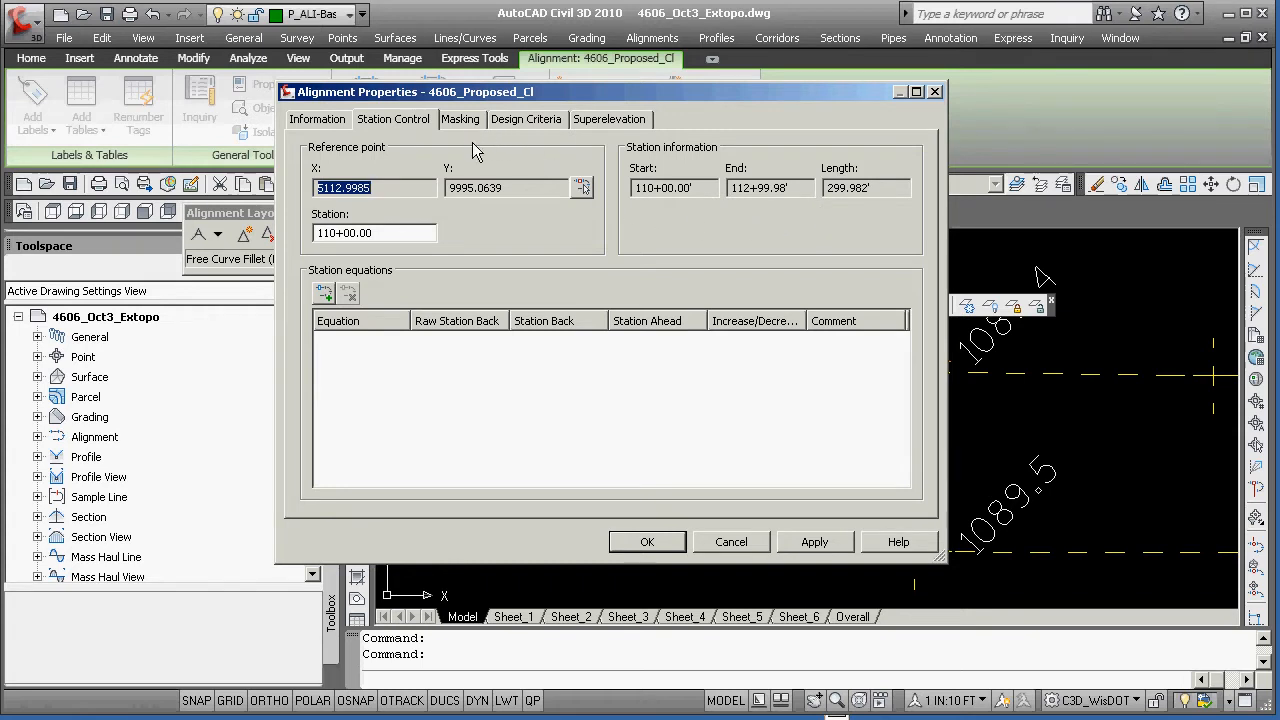
pyautogui.moveTo(790, 276)
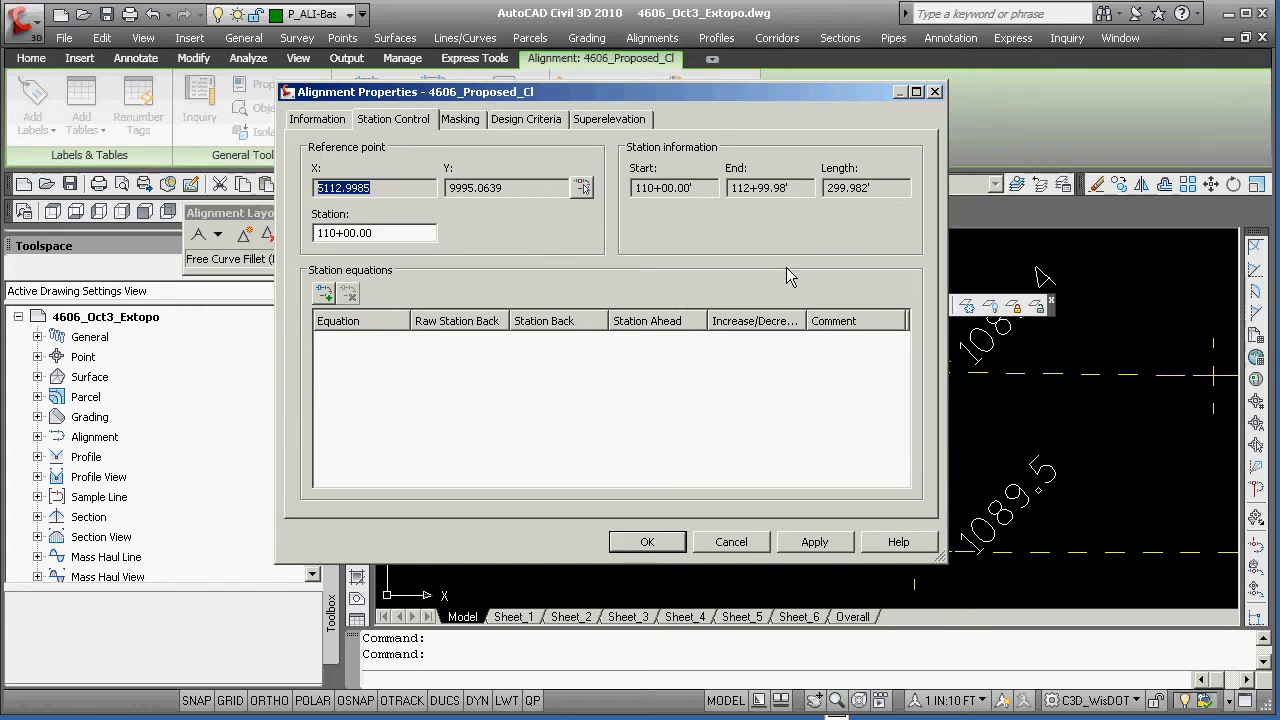
pyautogui.click(316, 120)
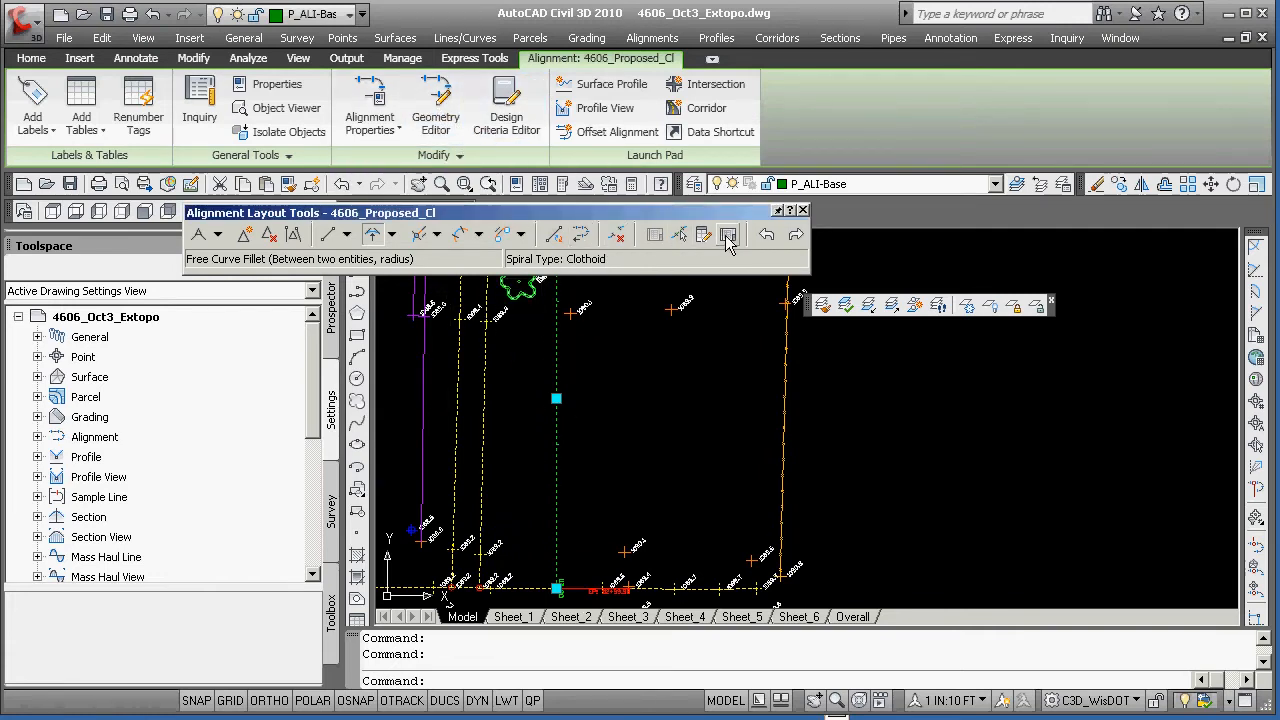
# In Alignment Grid View, change the curves' 50' radii to 40'
pyautogui.click(728, 234)
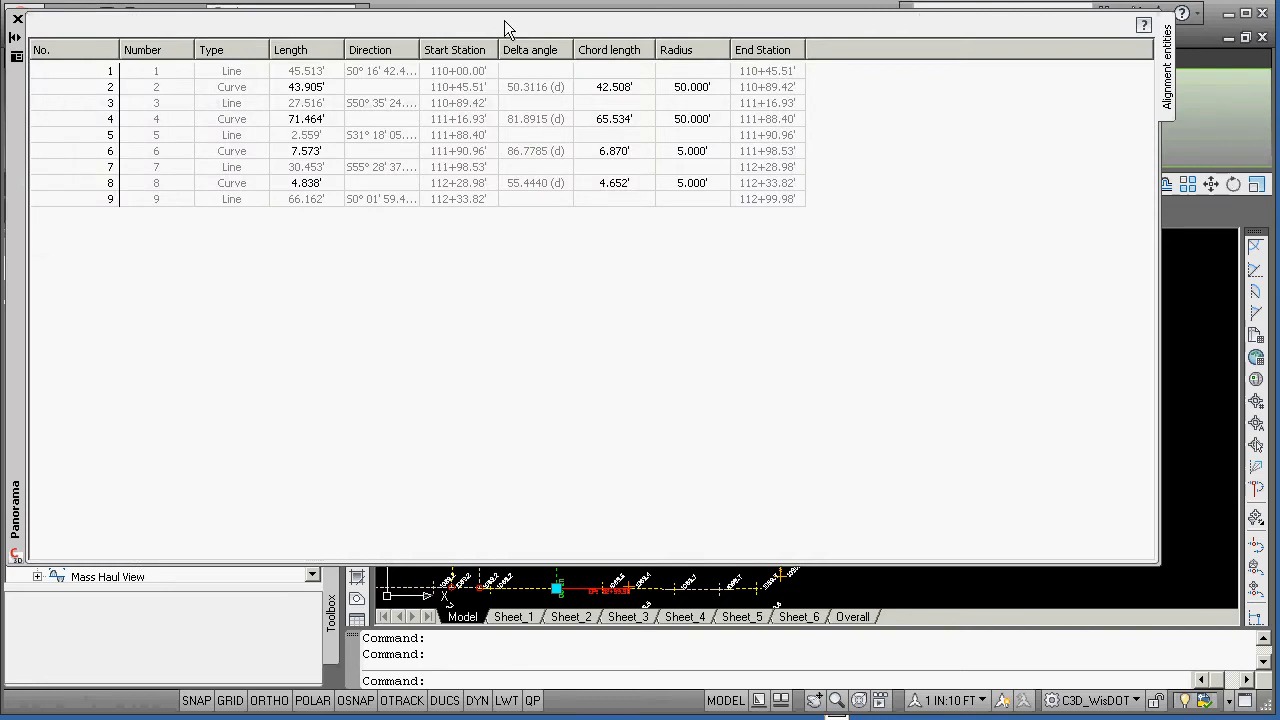
pyautogui.moveTo(644, 124)
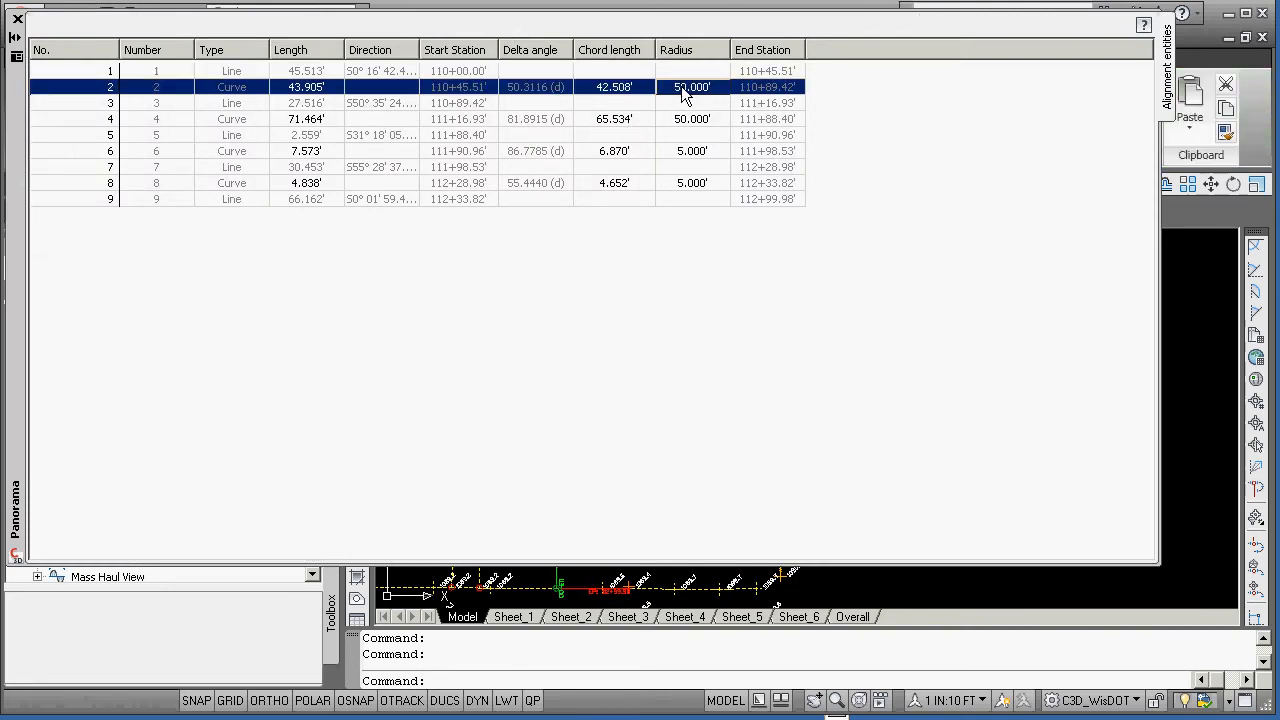
pyautogui.doubleClick(688, 82)
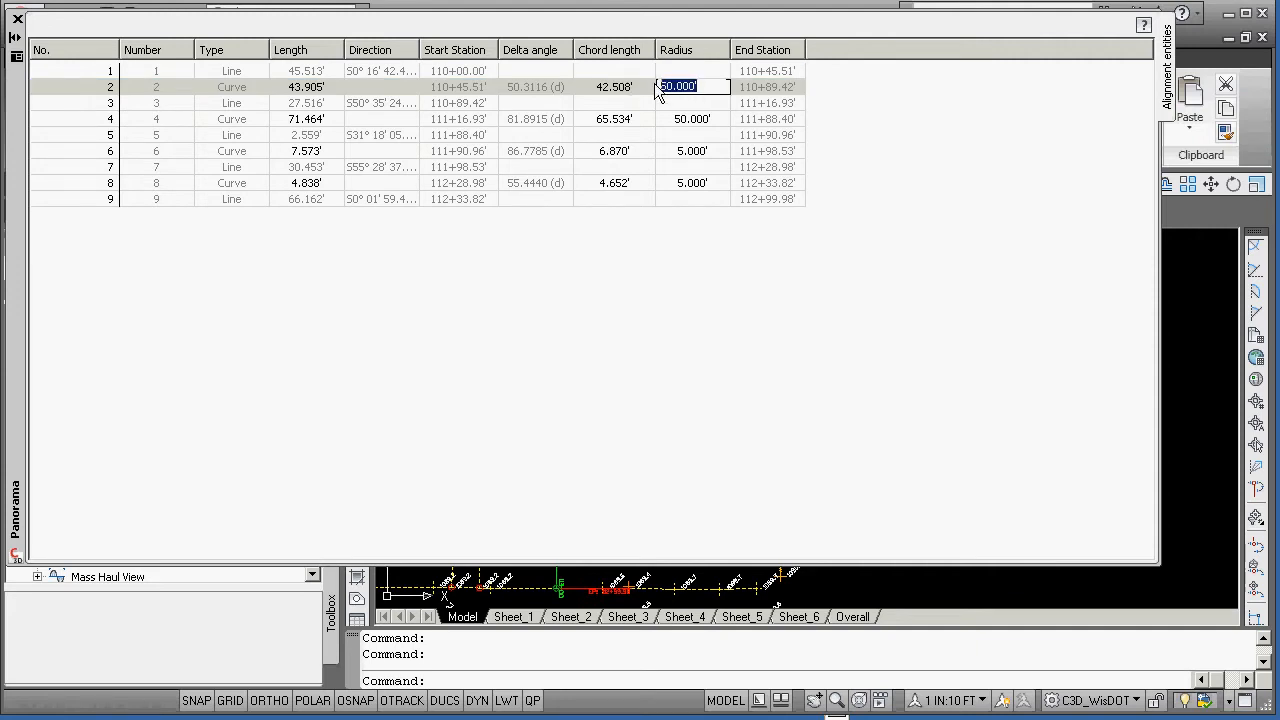
pyautogui.write('40')
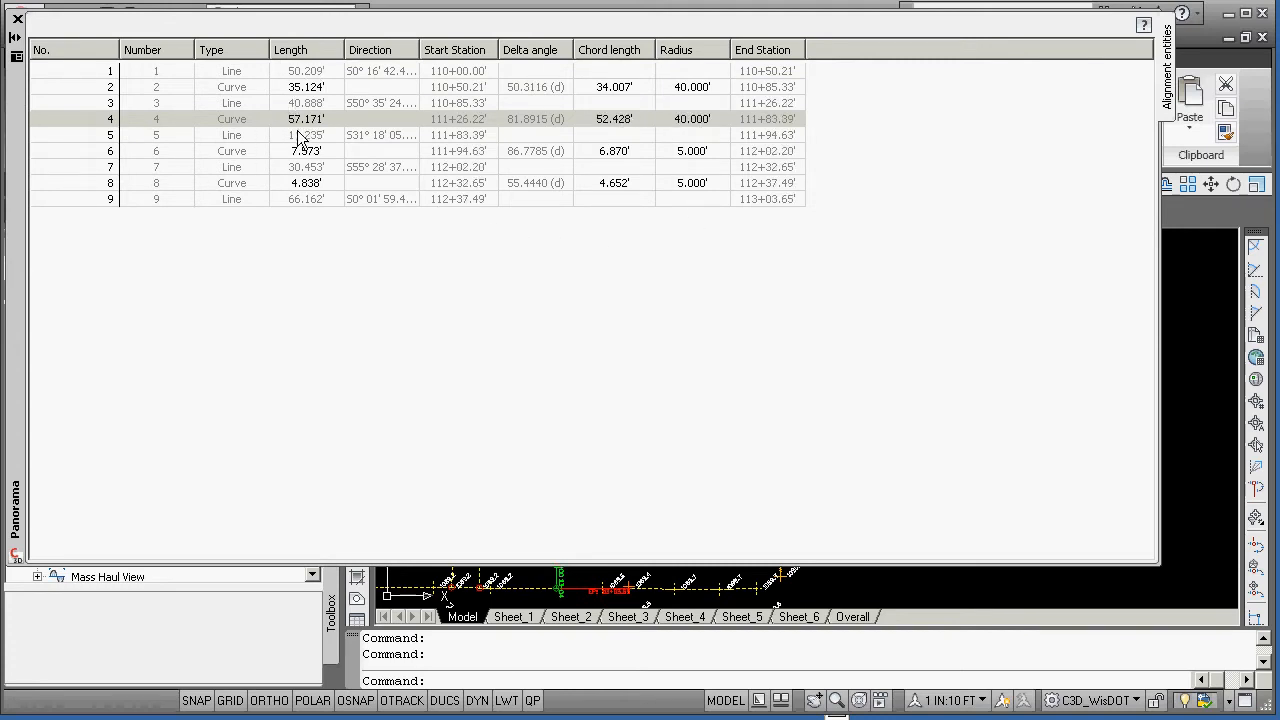
pyautogui.moveTo(28, 24)
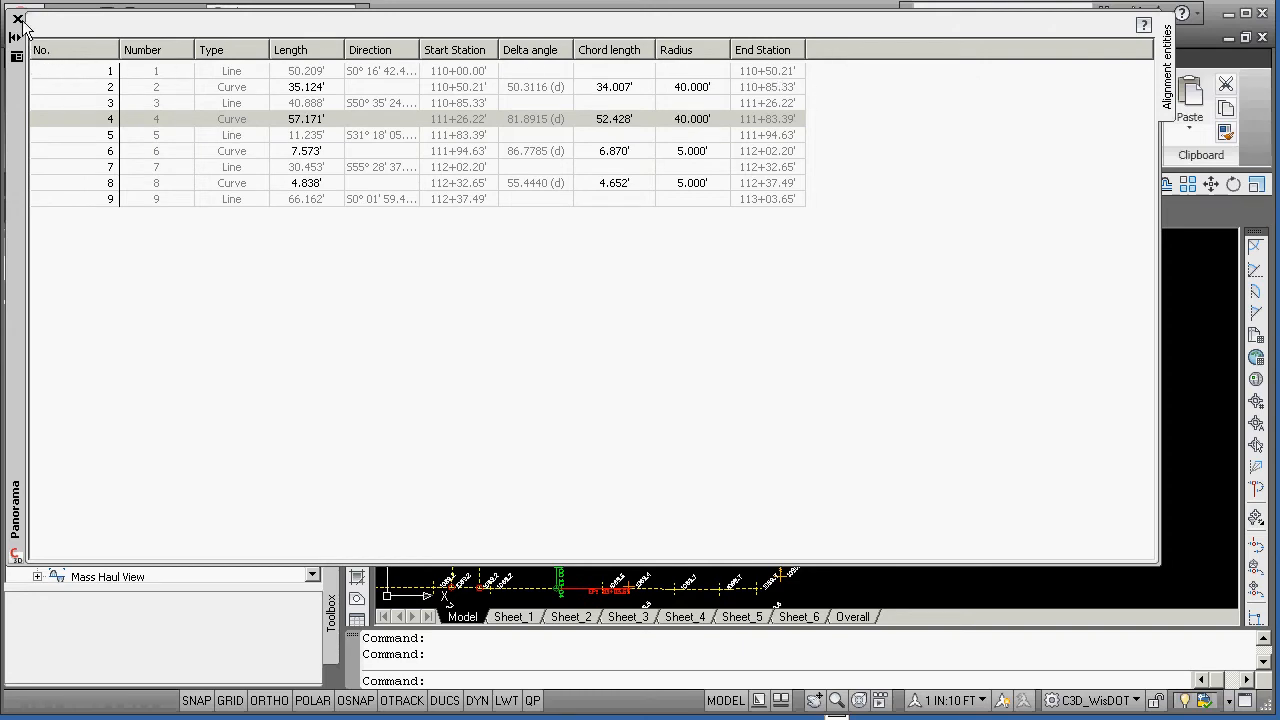
pyautogui.click(18, 24)
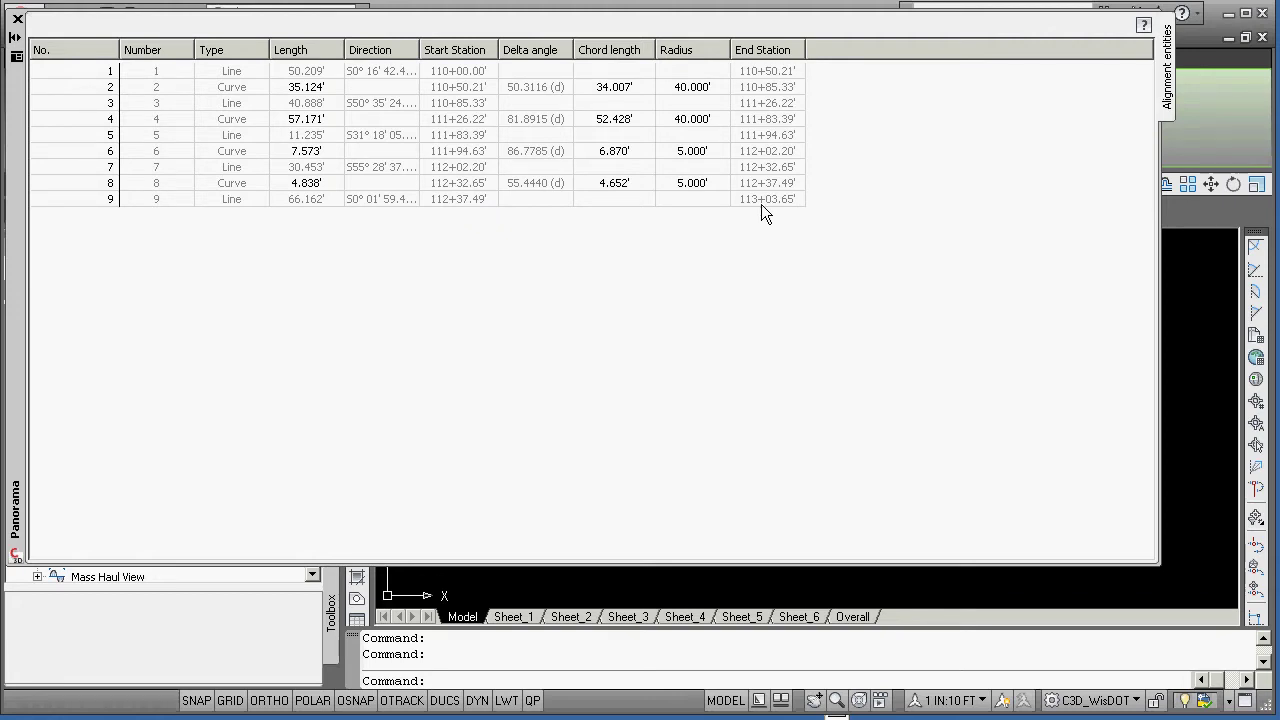
pyautogui.moveTo(722, 228)
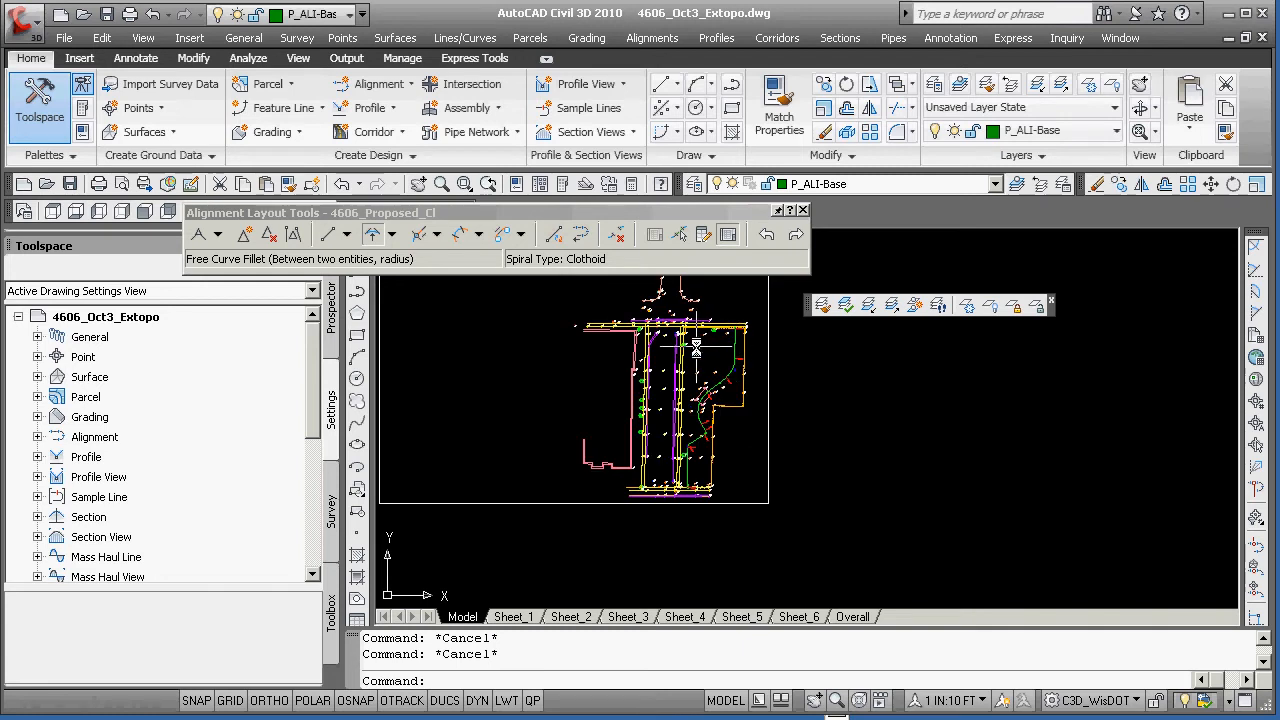
pyautogui.moveTo(700, 364)
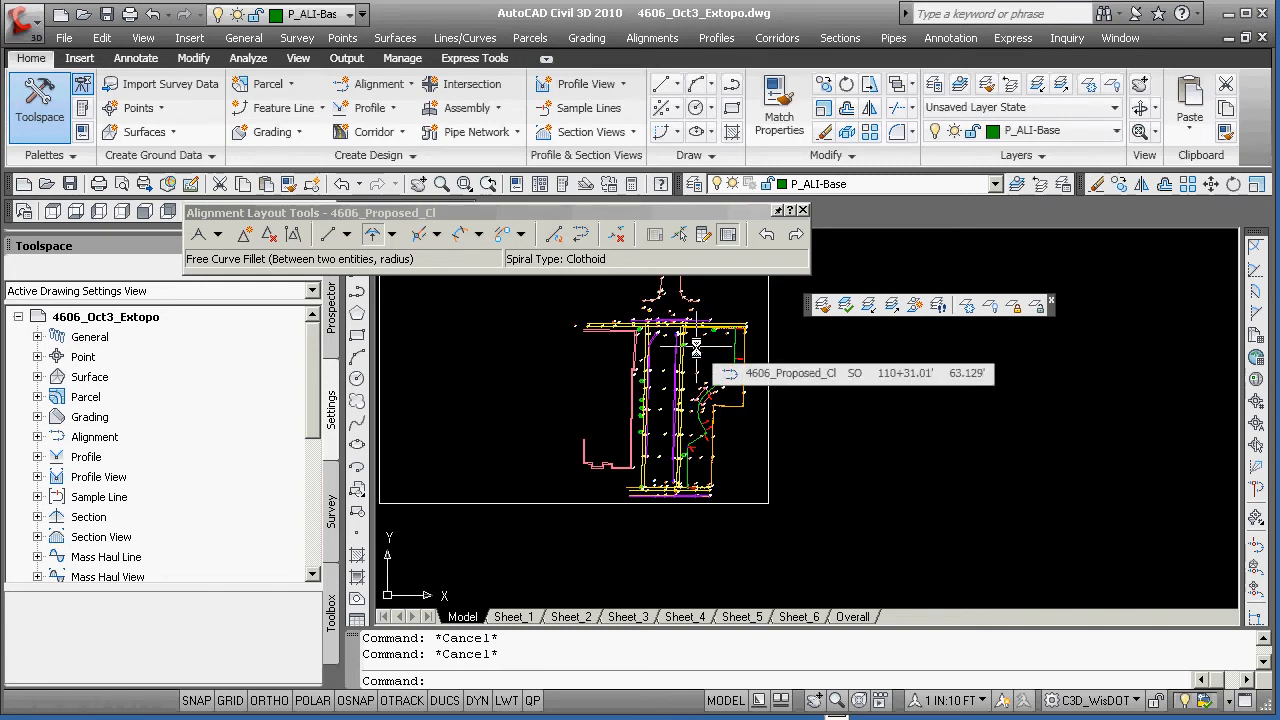
pyautogui.moveTo(784, 300)
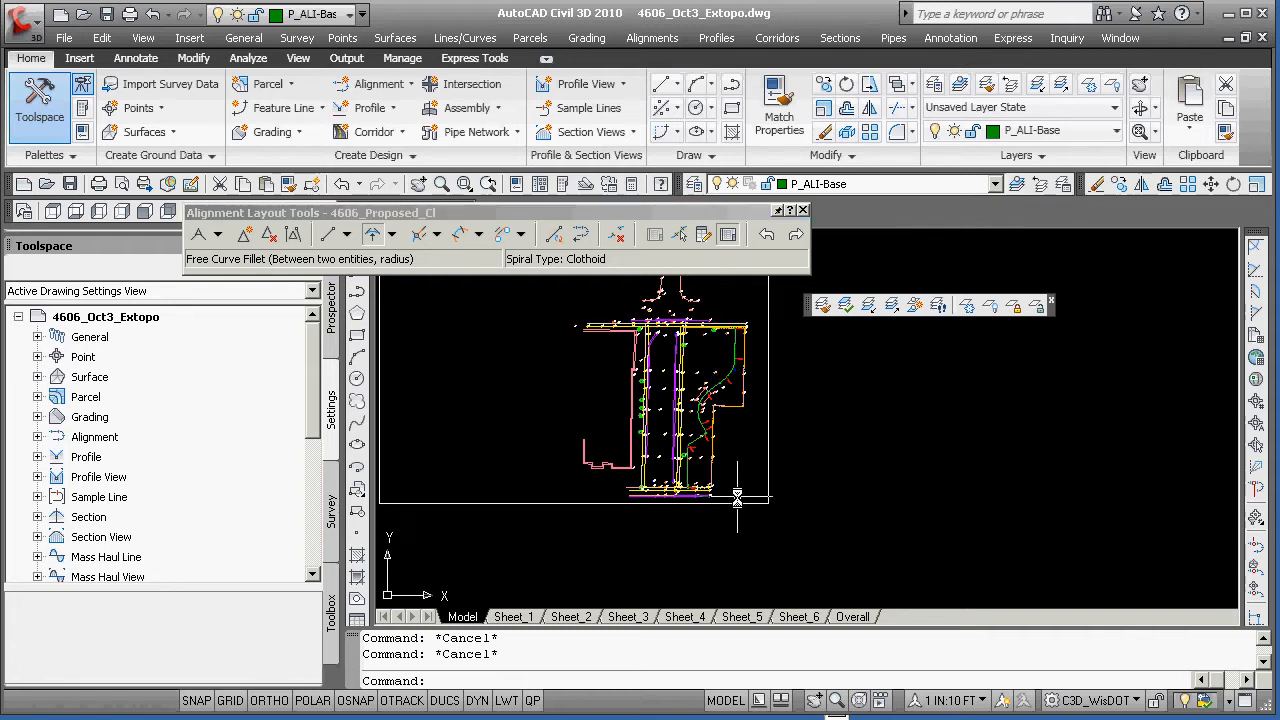
pyautogui.moveTo(736, 500)
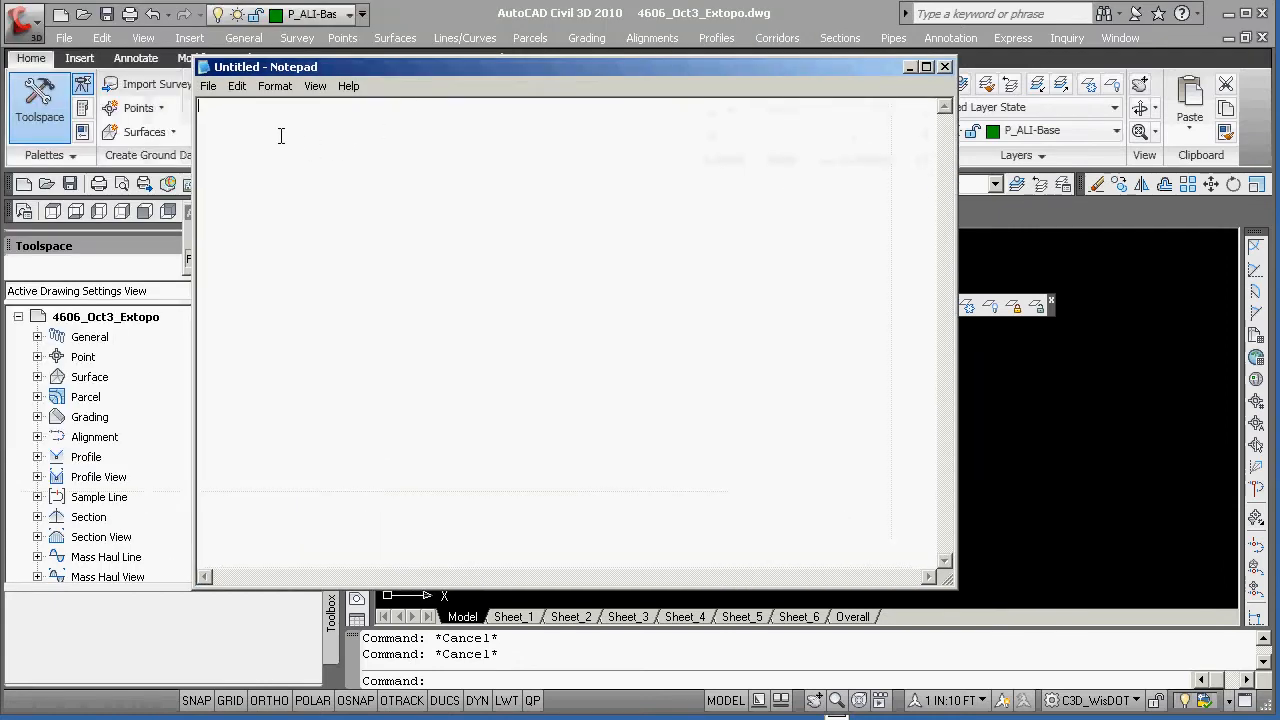
# Write a LINE command with points 11000,1089.0 and 1300,1090.0 in Notepad
pyautogui.write('line')
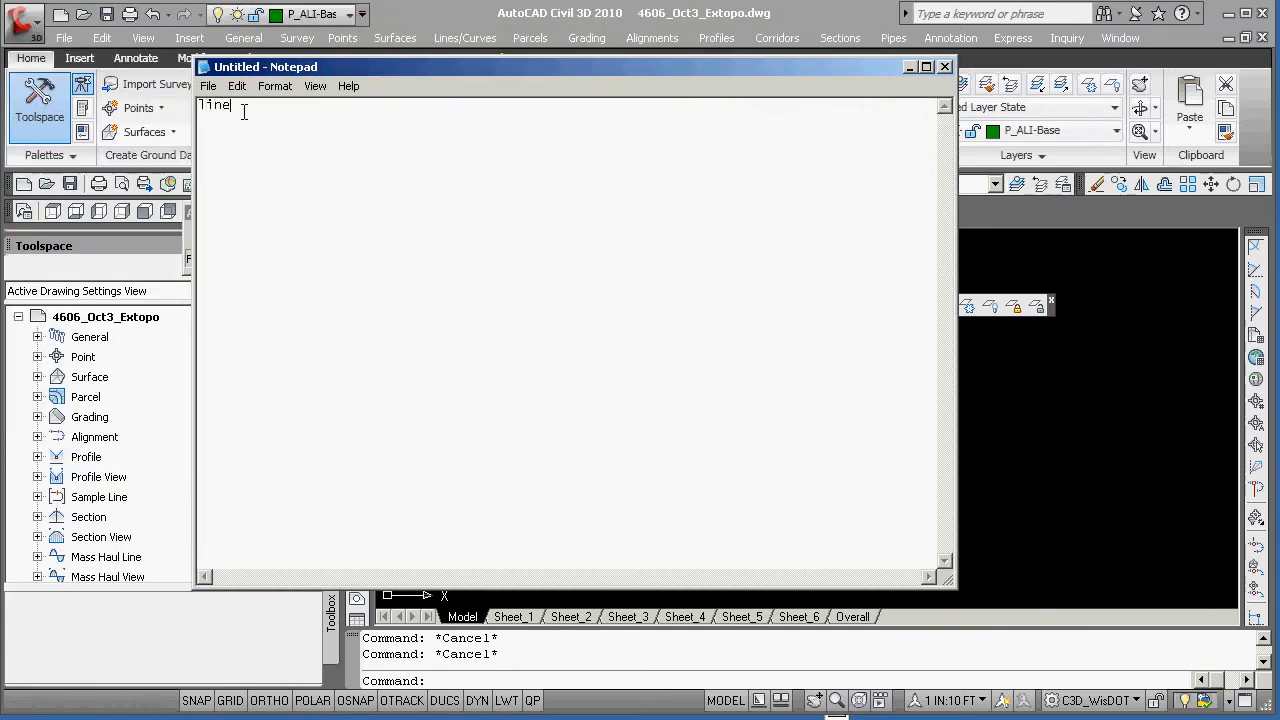
pyautogui.write('110')
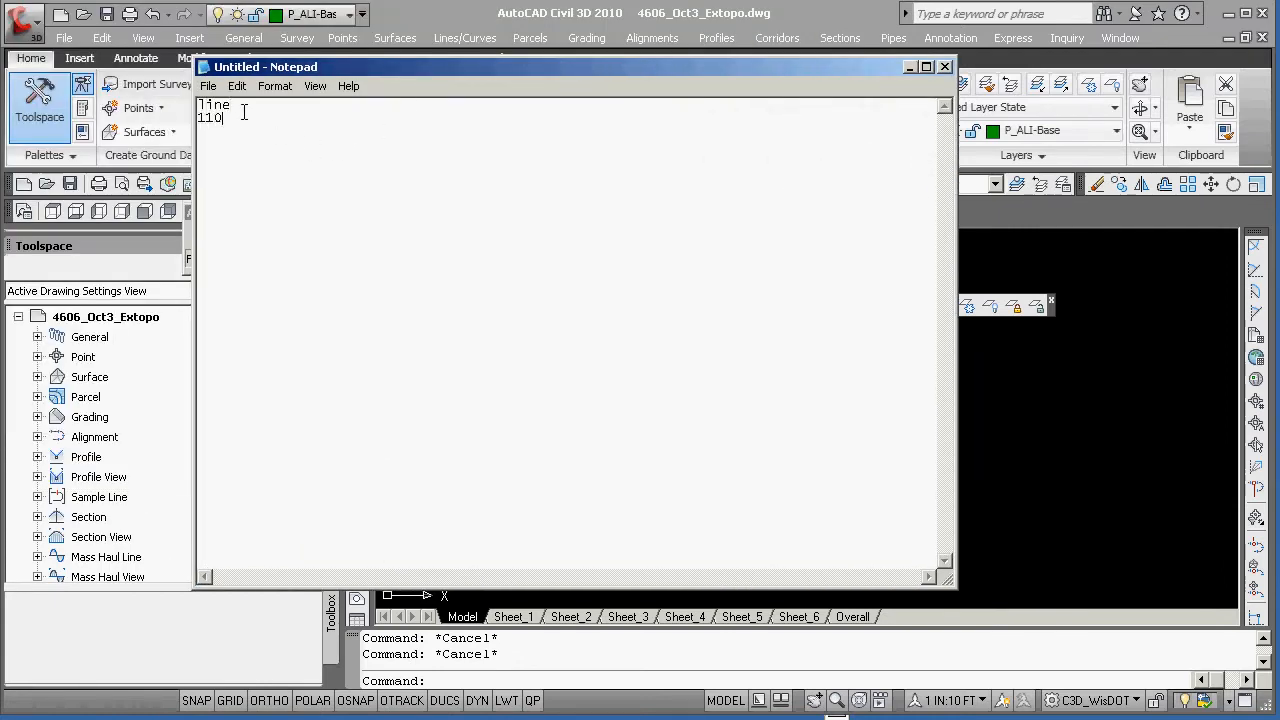
pyautogui.write('0,')
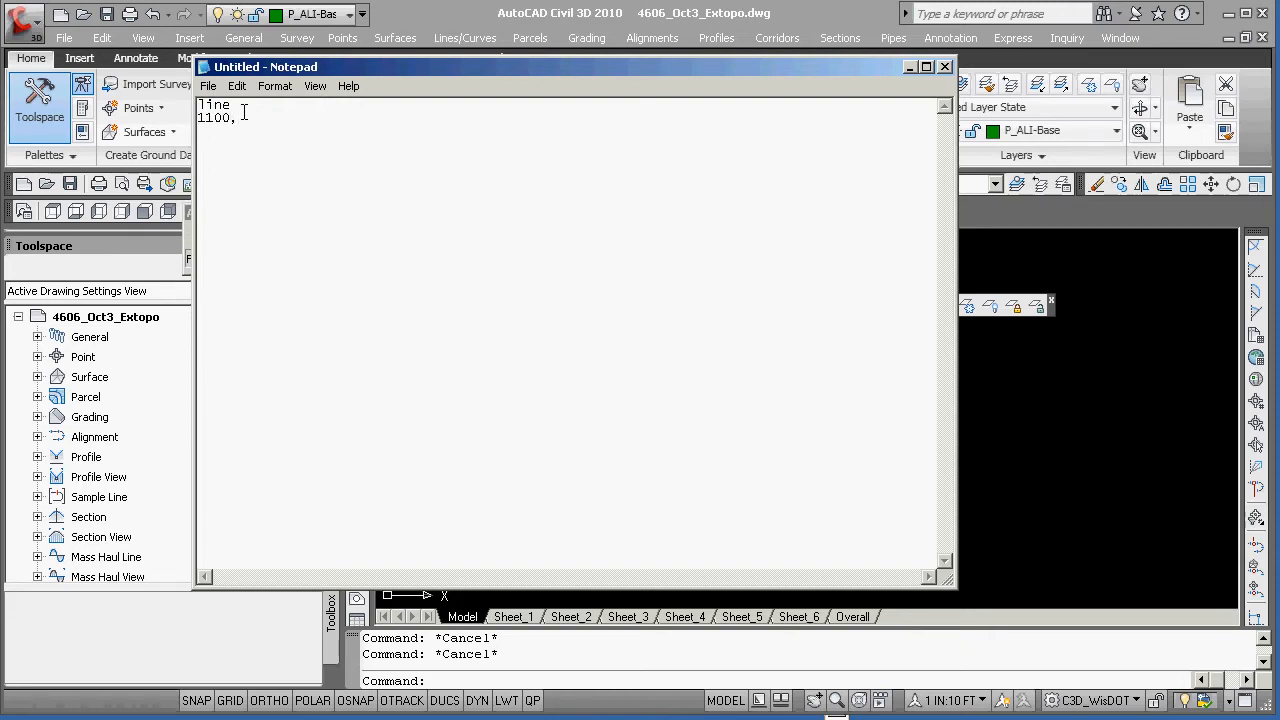
pyautogui.write('1089.')
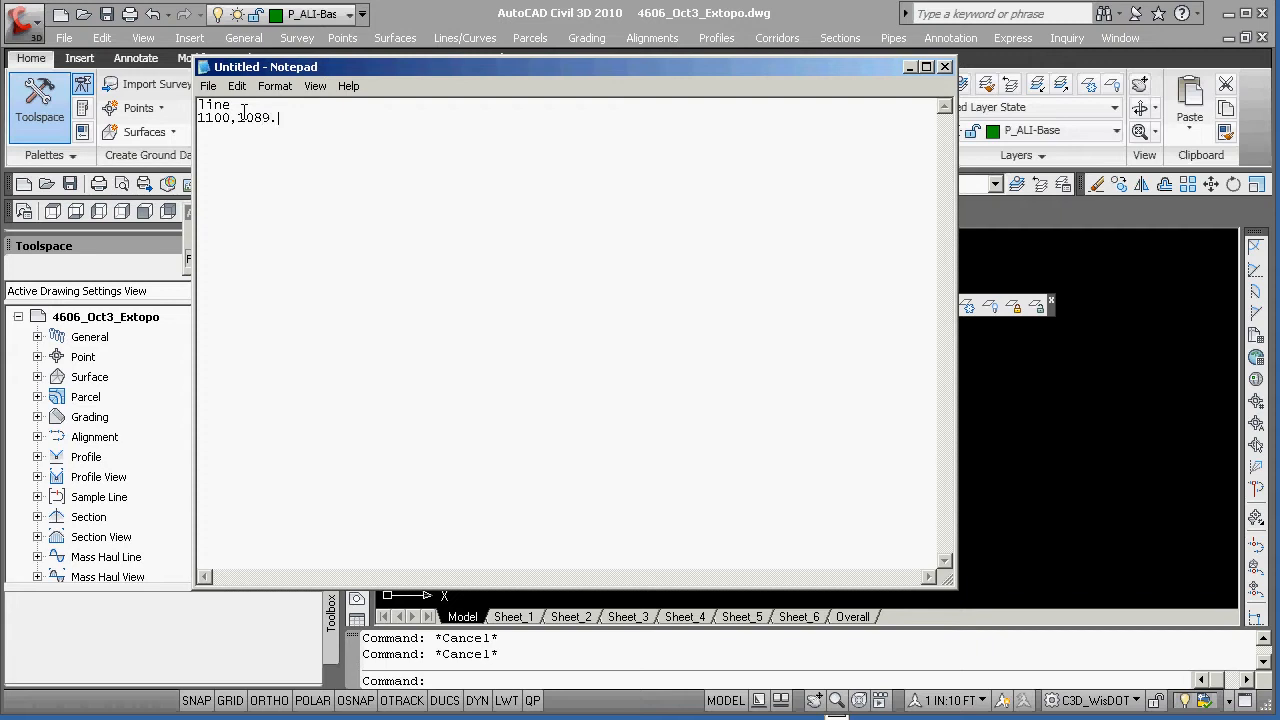
pyautogui.write('0')
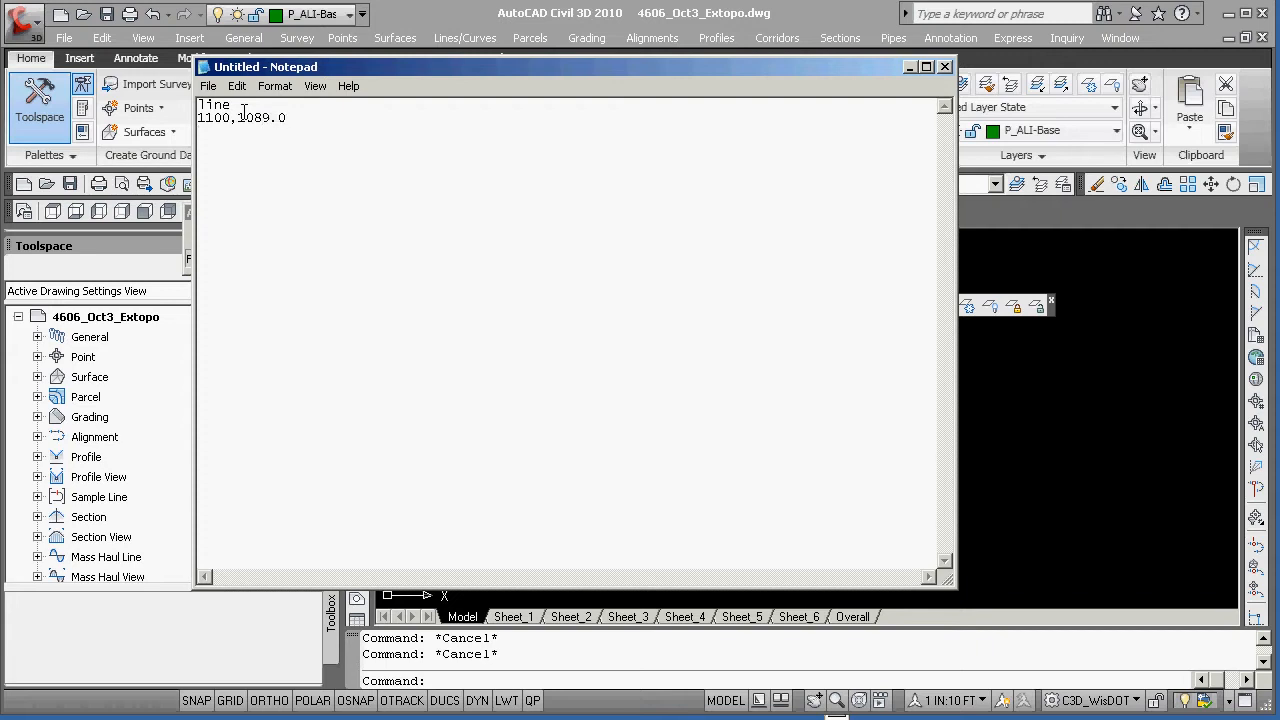
pyautogui.write('1')
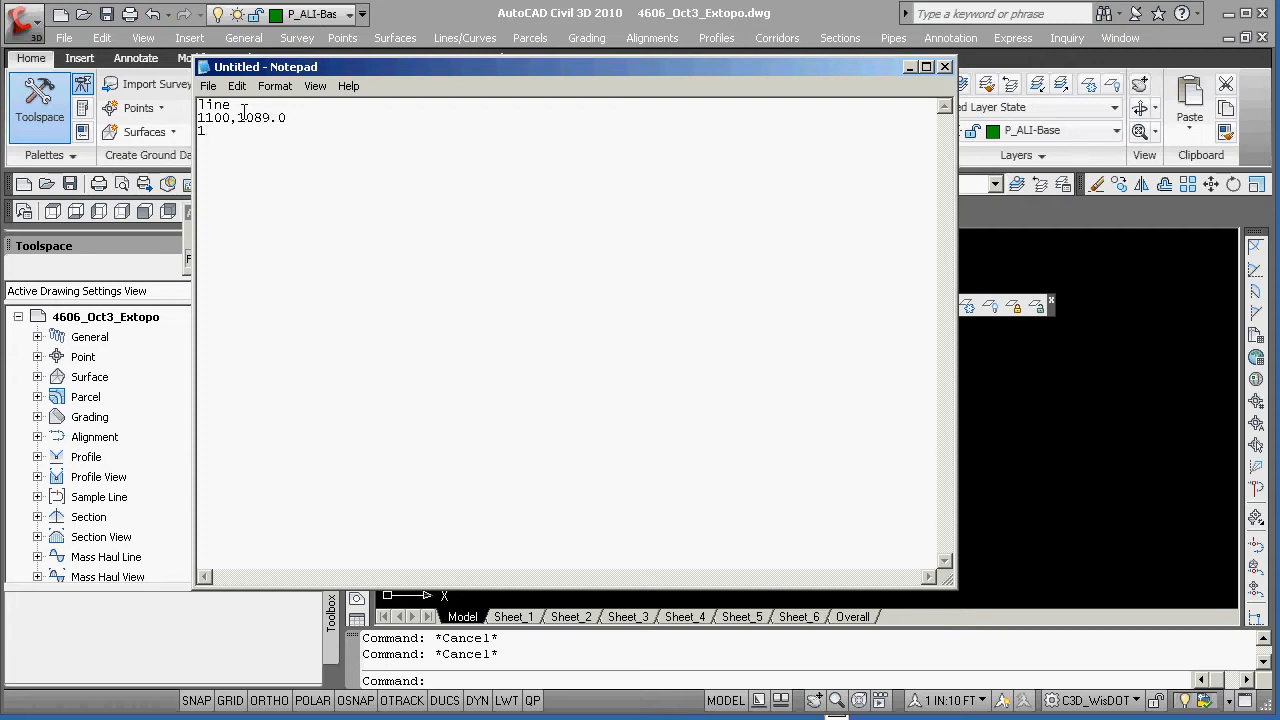
pyautogui.write('2')
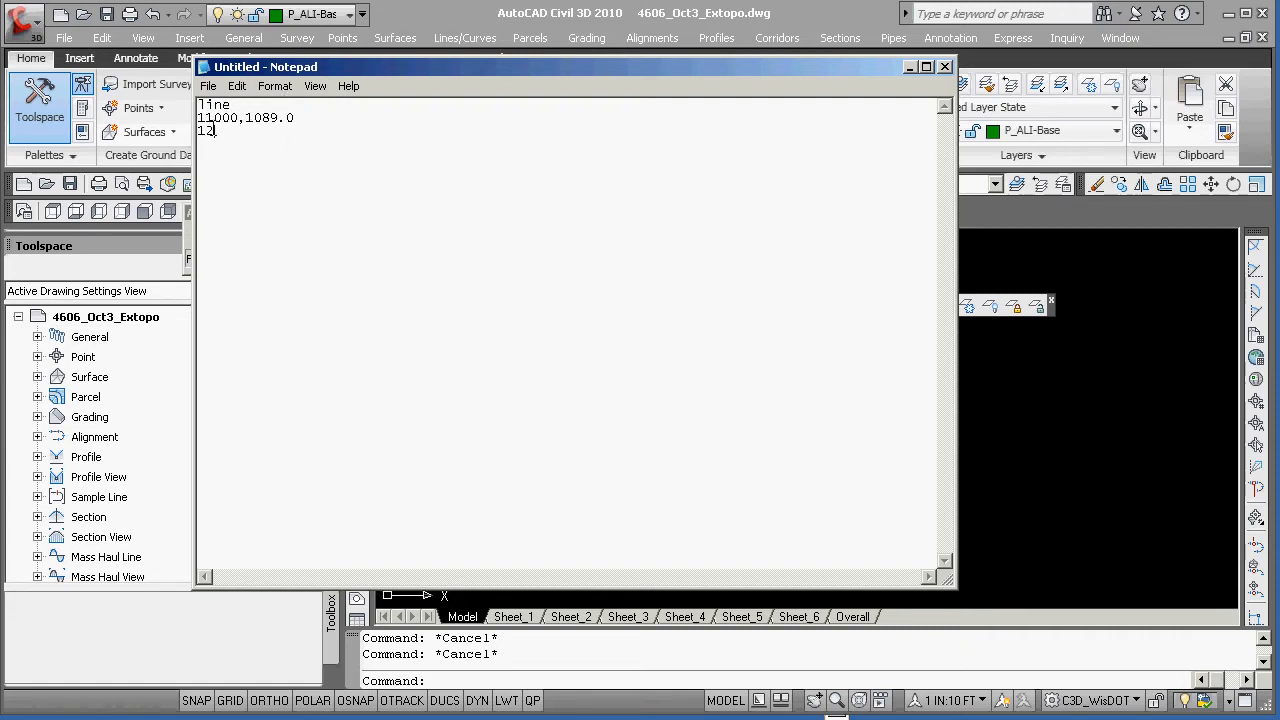
pyautogui.write('300')
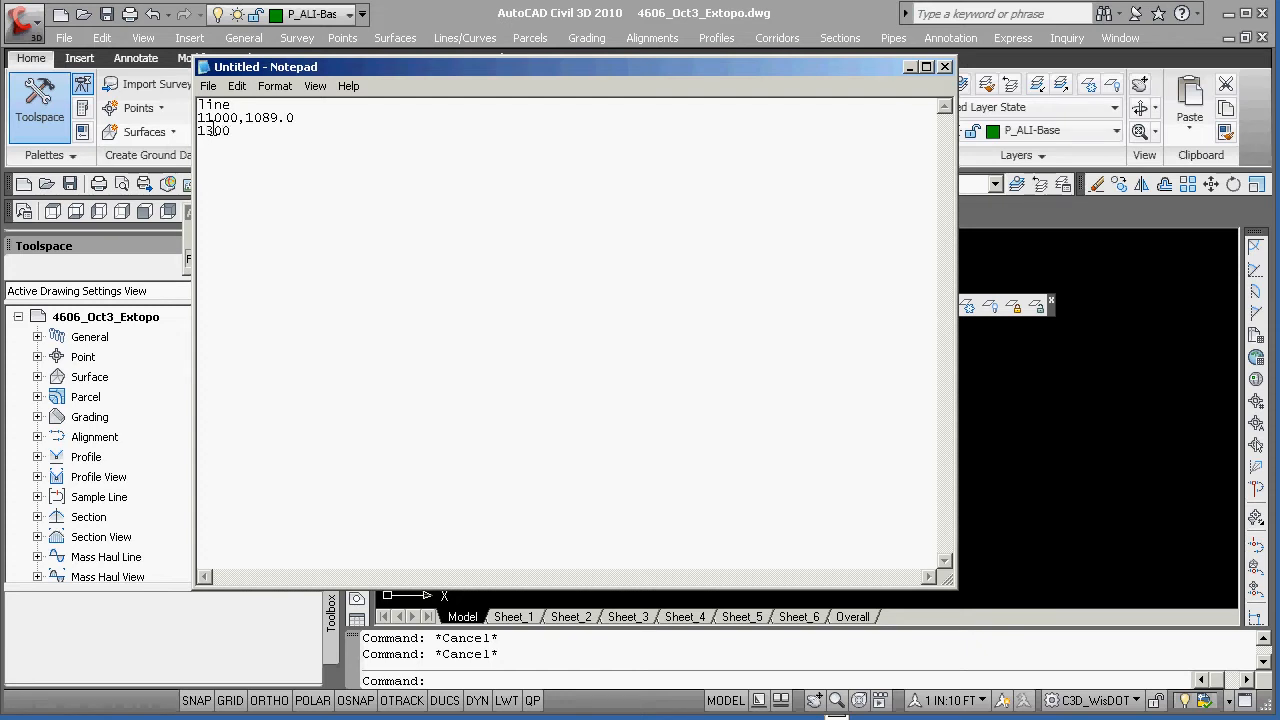
pyautogui.write(',1')
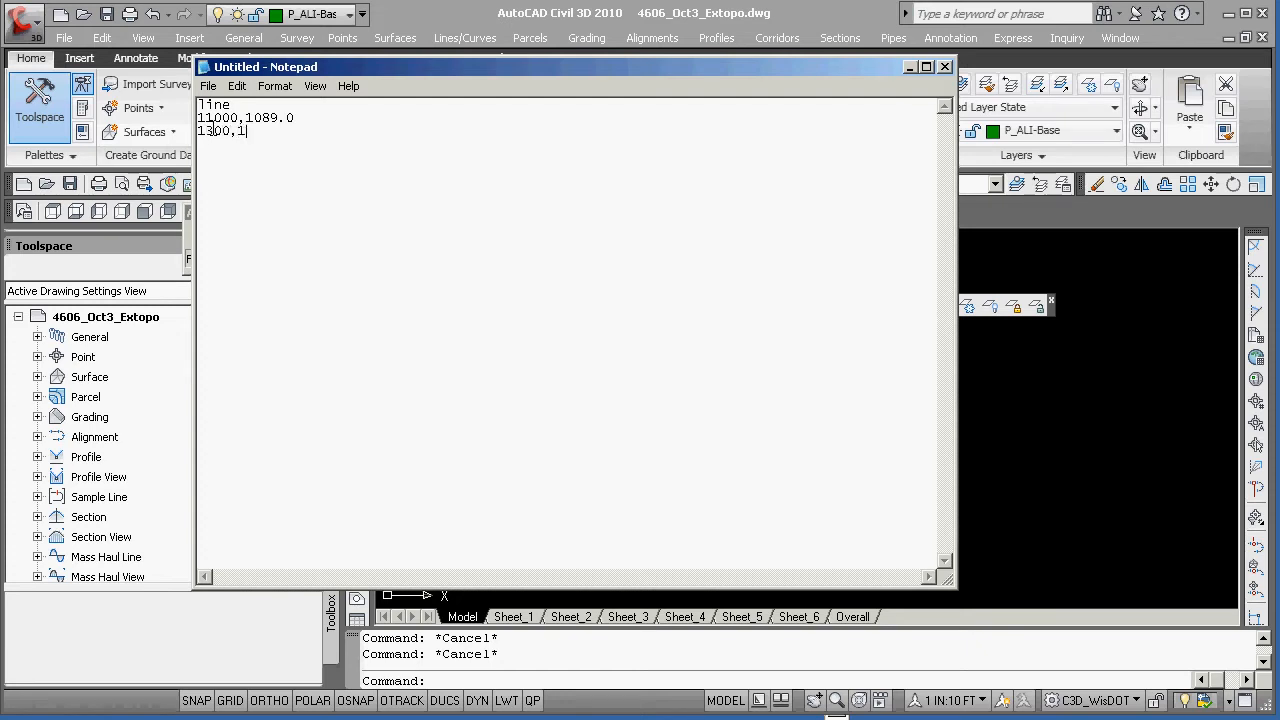
pyautogui.write('090.0')
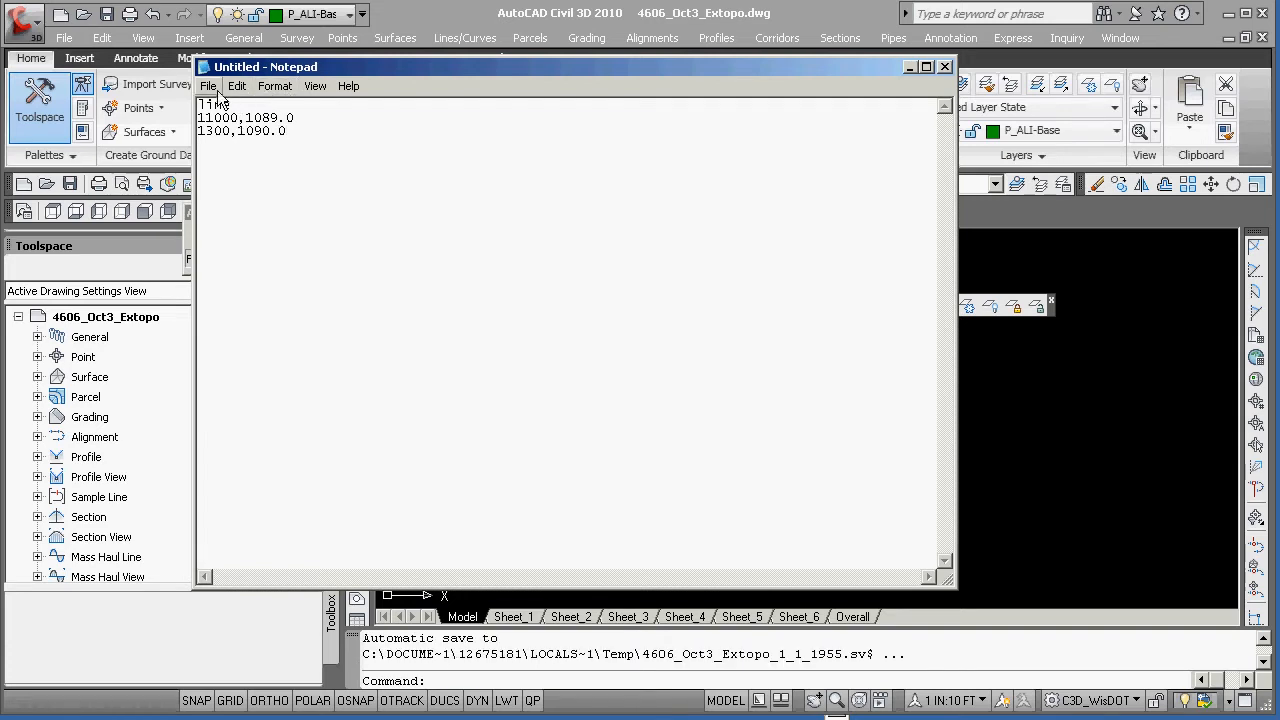
# Start Save As and browse to the 4606_Oct3\BaseData\Survey folder
pyautogui.click(208, 84)
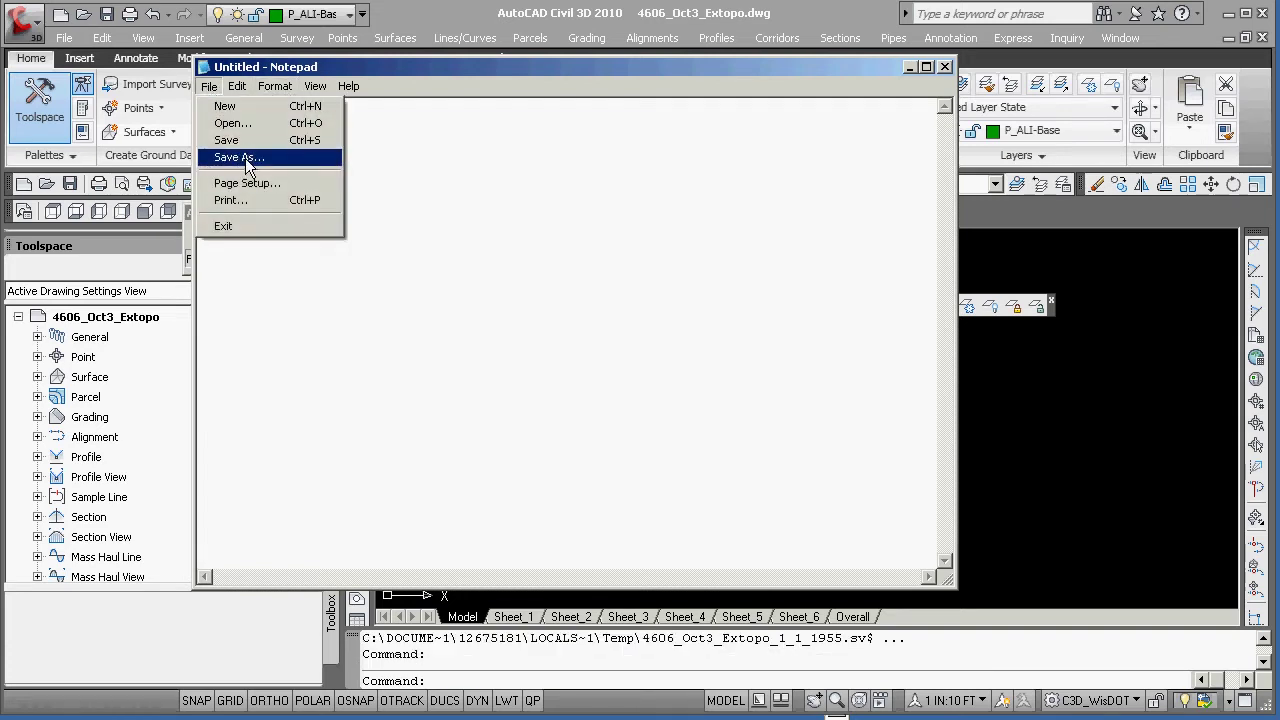
pyautogui.click(238, 156)
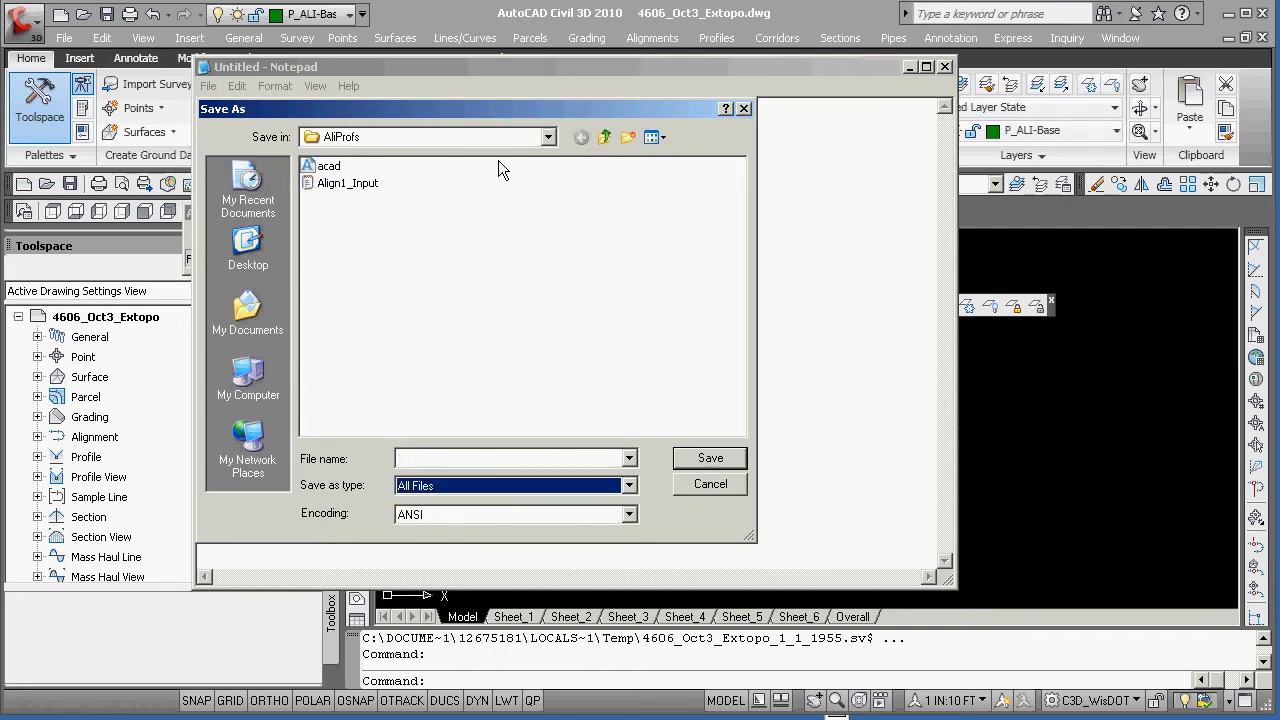
pyautogui.click(548, 136)
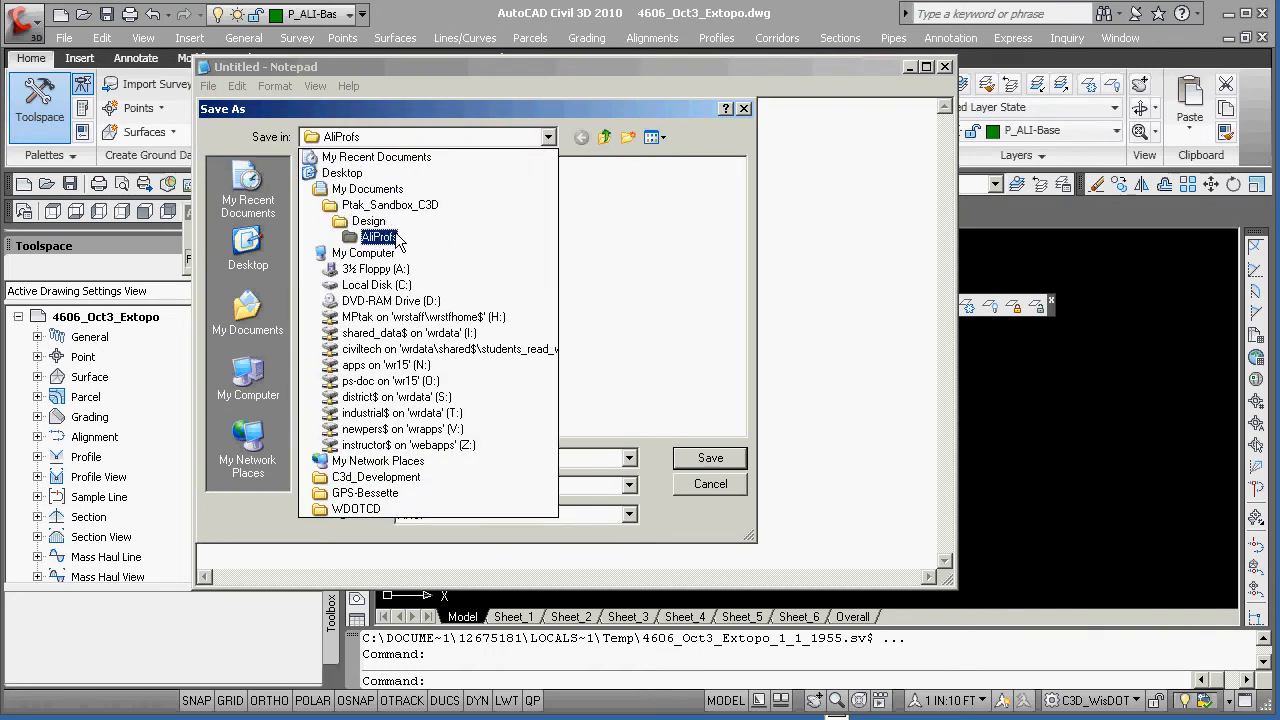
pyautogui.click(450, 316)
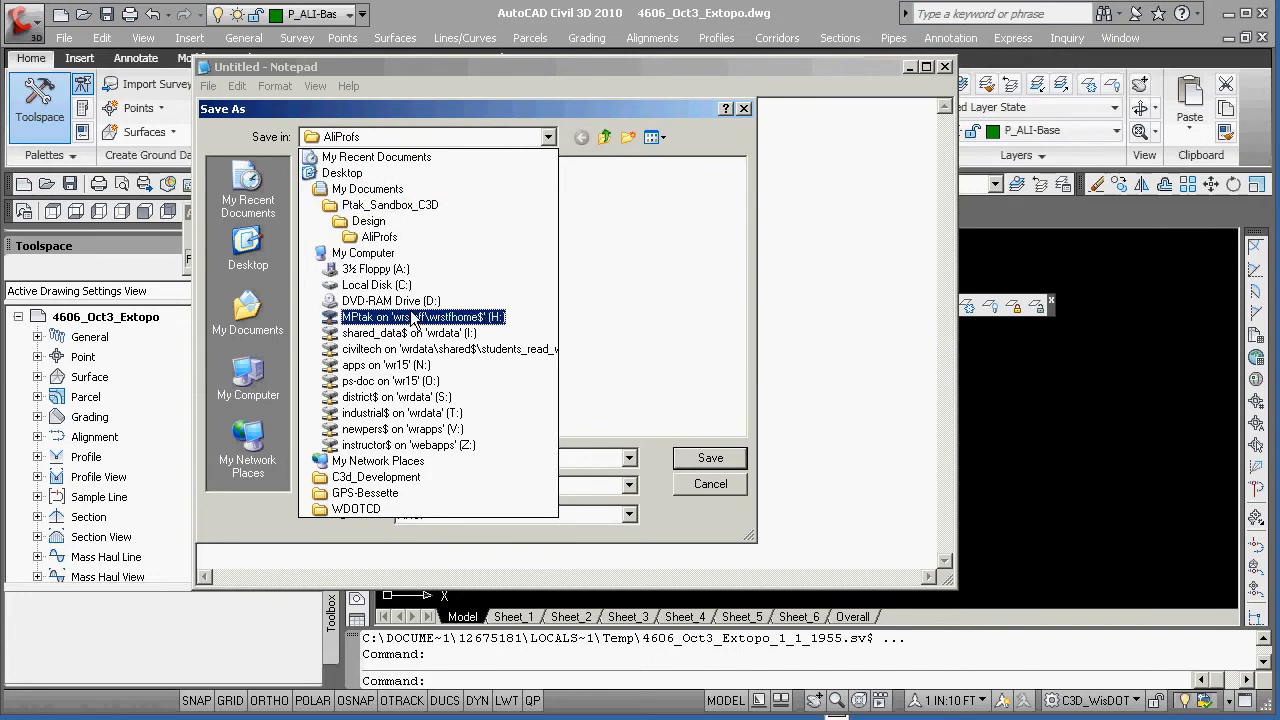
pyautogui.doubleClick(420, 316)
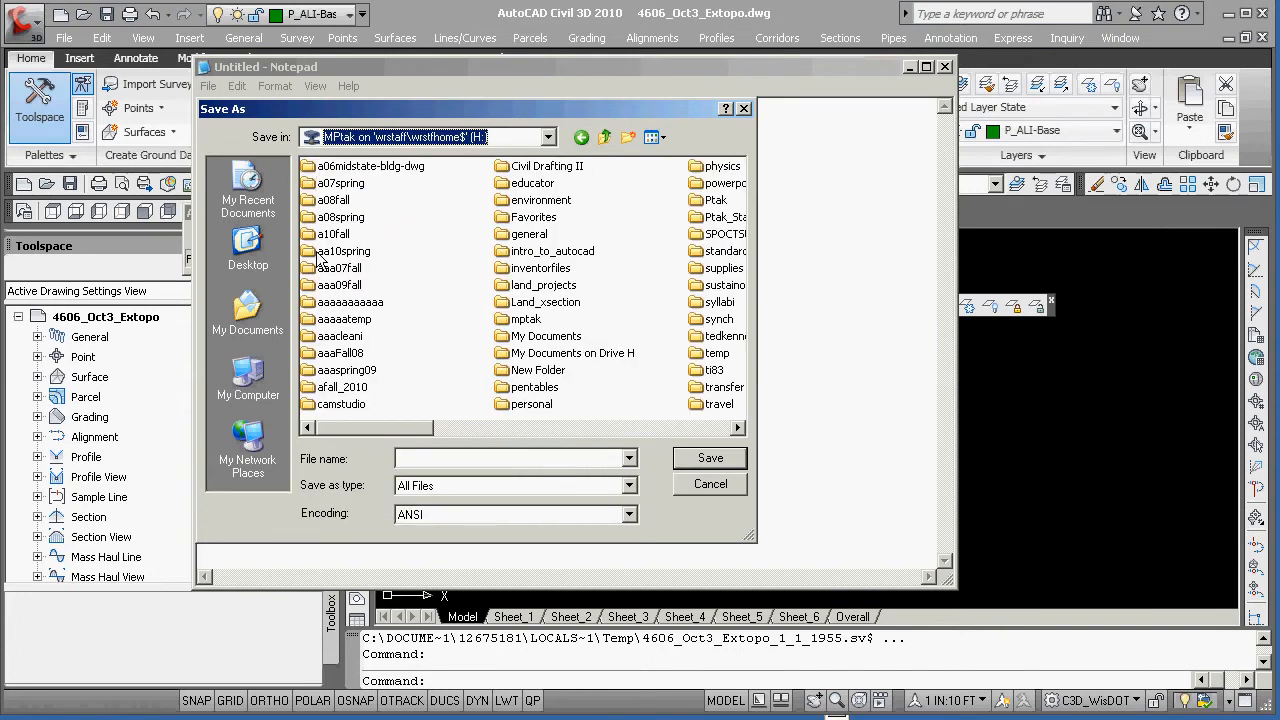
pyautogui.moveTo(334, 380)
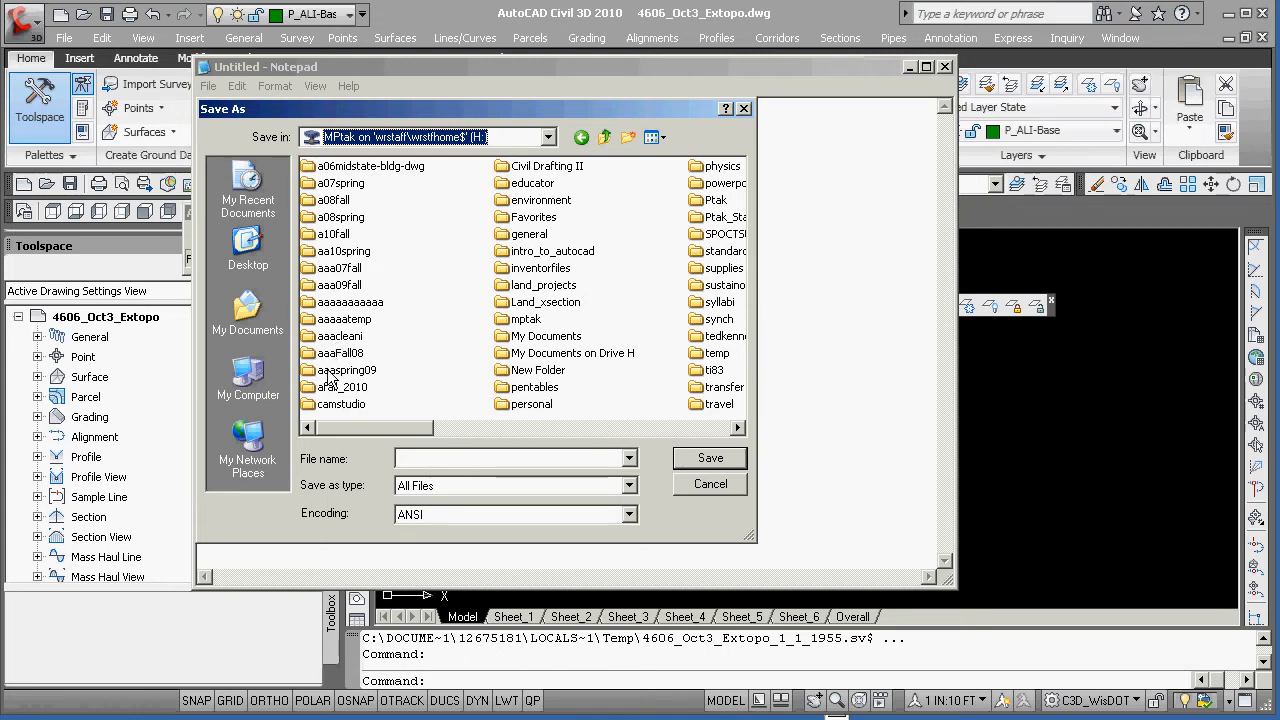
pyautogui.doubleClick(342, 386)
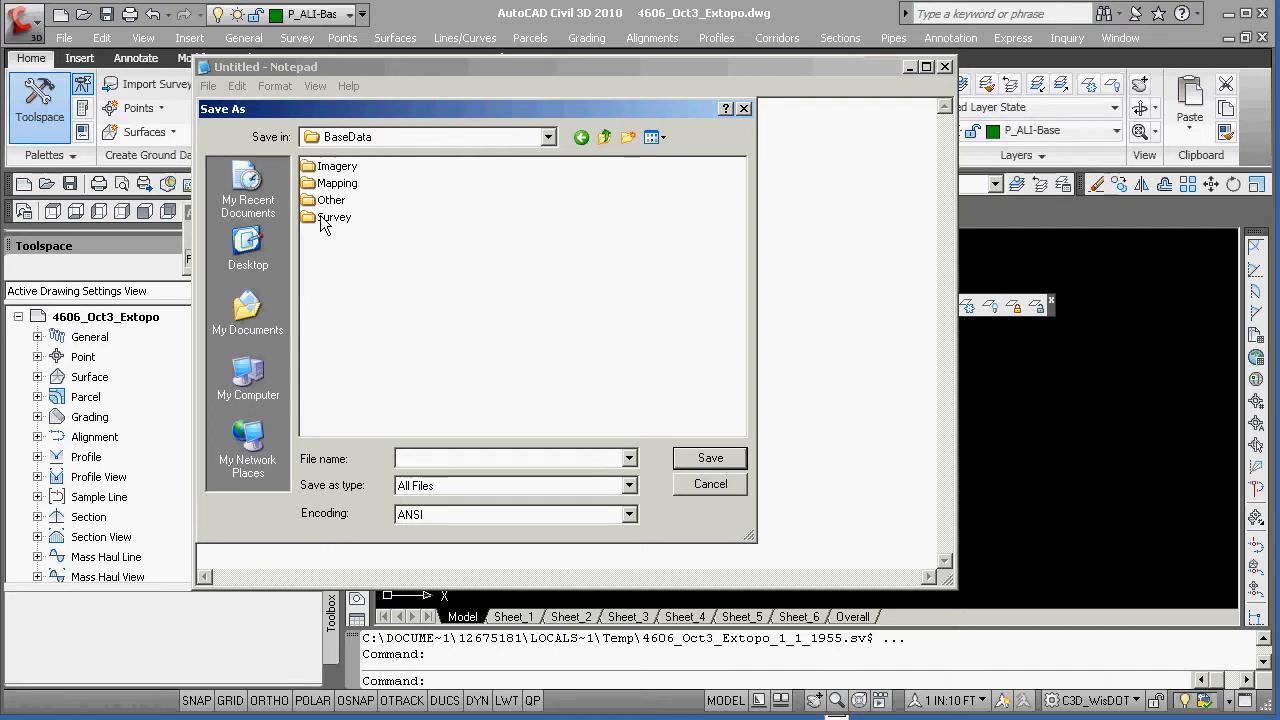
pyautogui.doubleClick(334, 216)
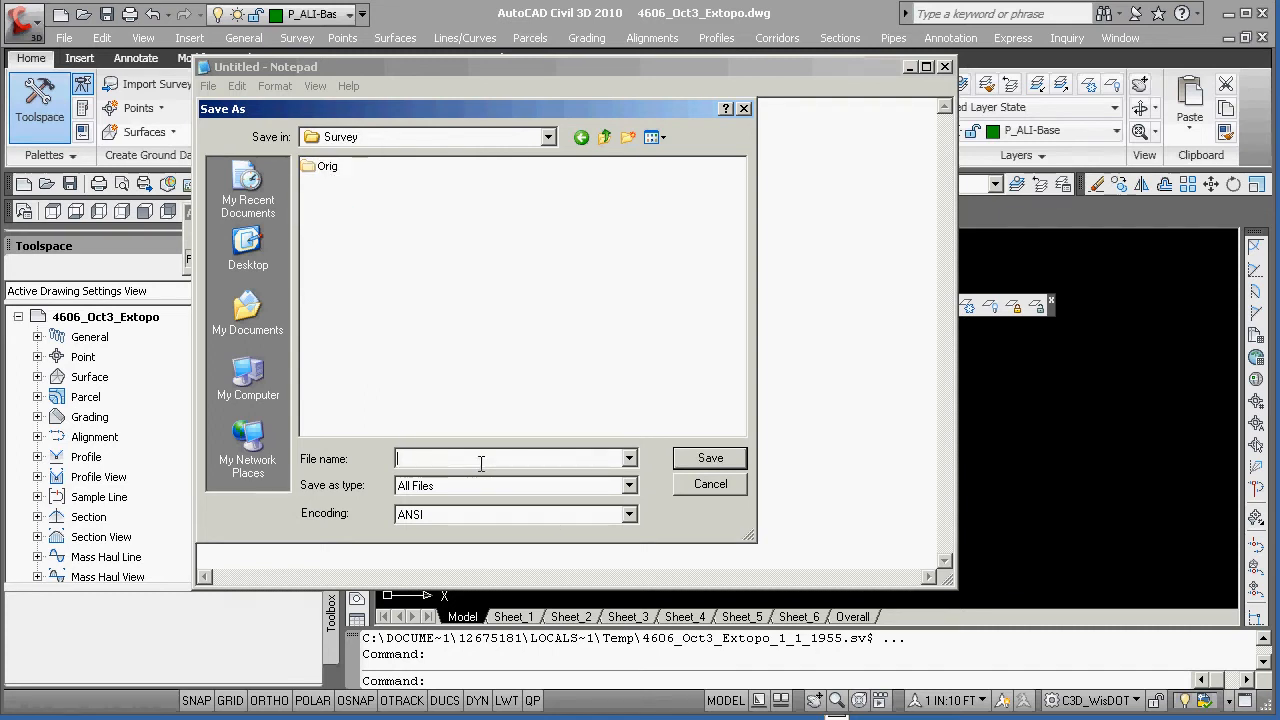
# Save the script as valignprop.scr
pyautogui.write('valignprop')
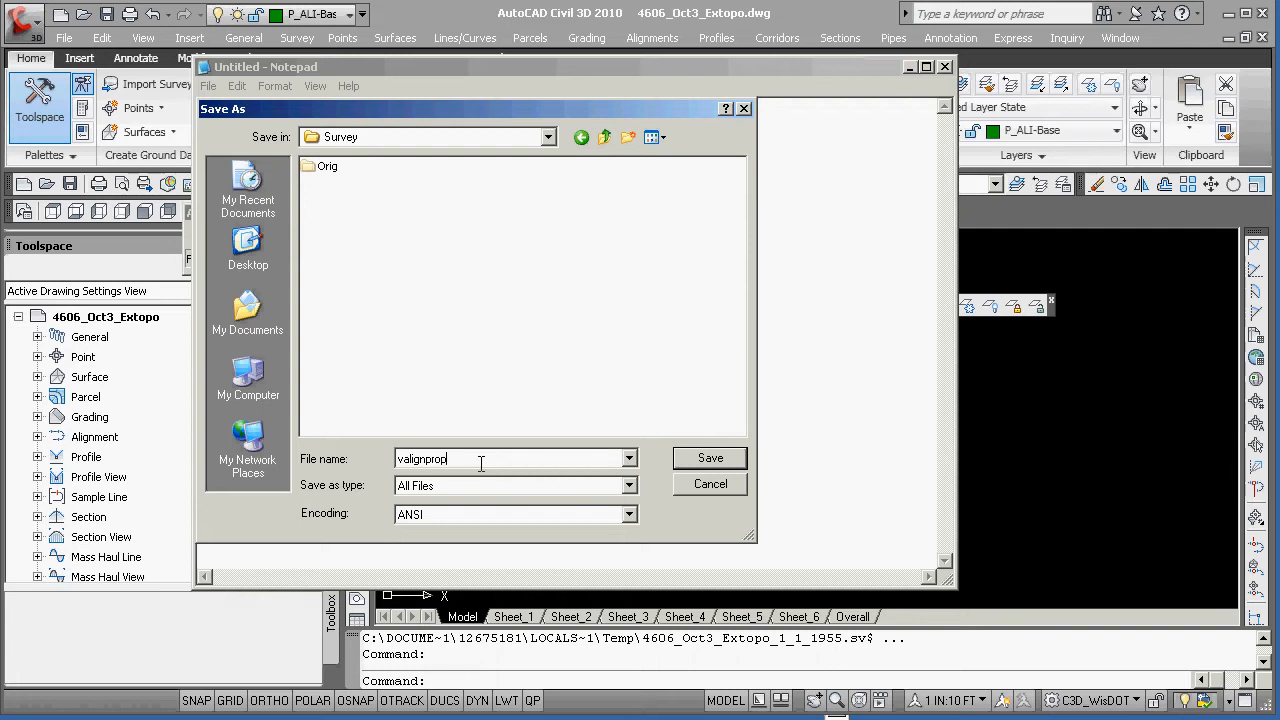
pyautogui.write('.s')
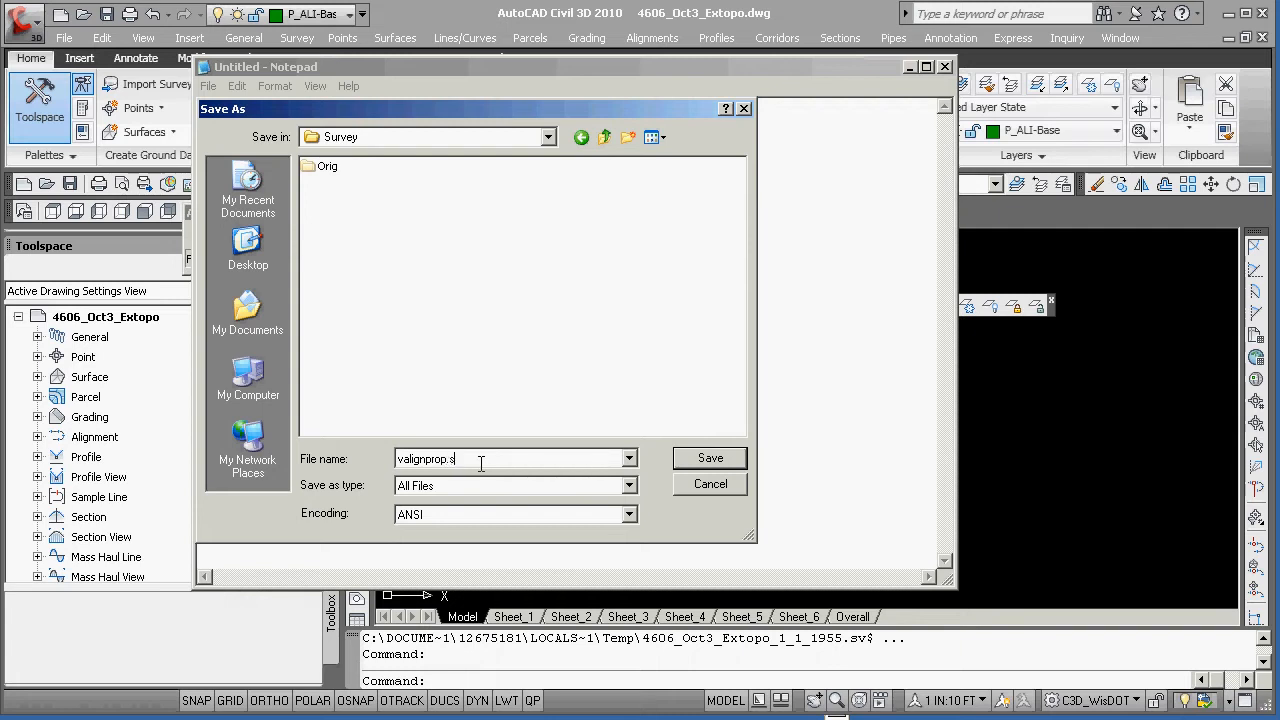
pyautogui.click(710, 458)
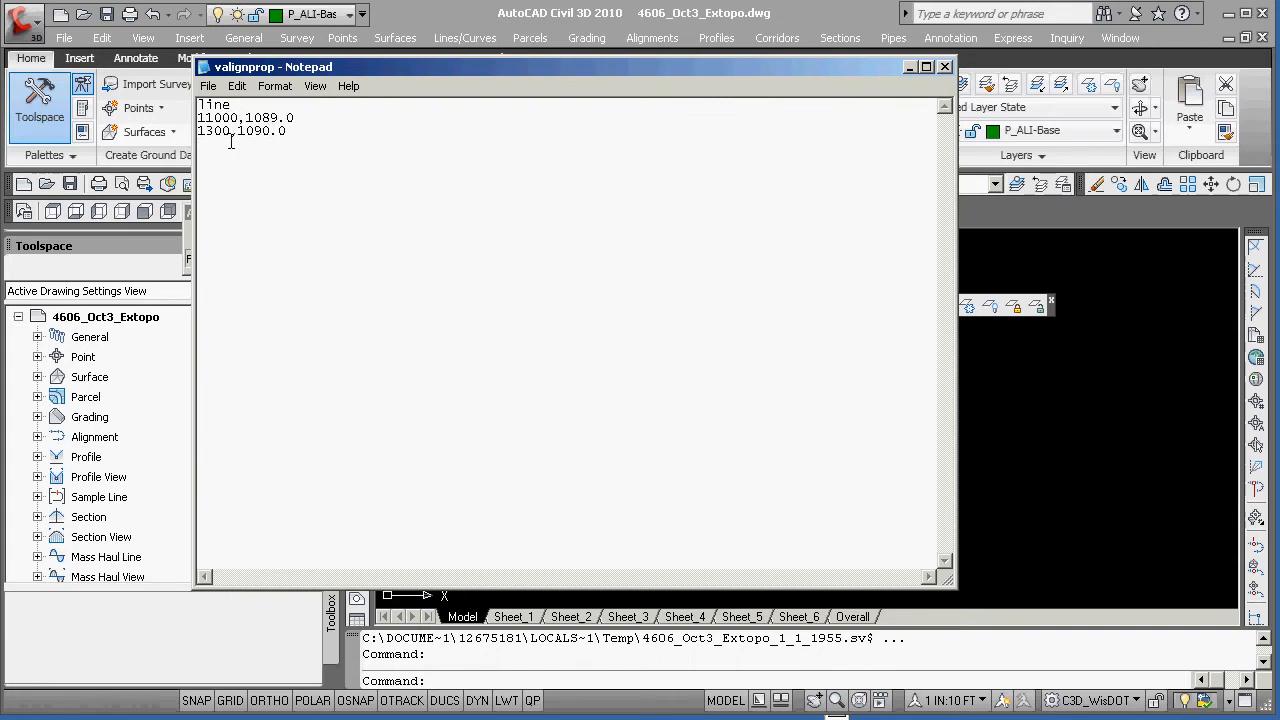
# Correct the second point to 11300,1090.0, save the file and close Notepad
pyautogui.doubleClick(256, 132)
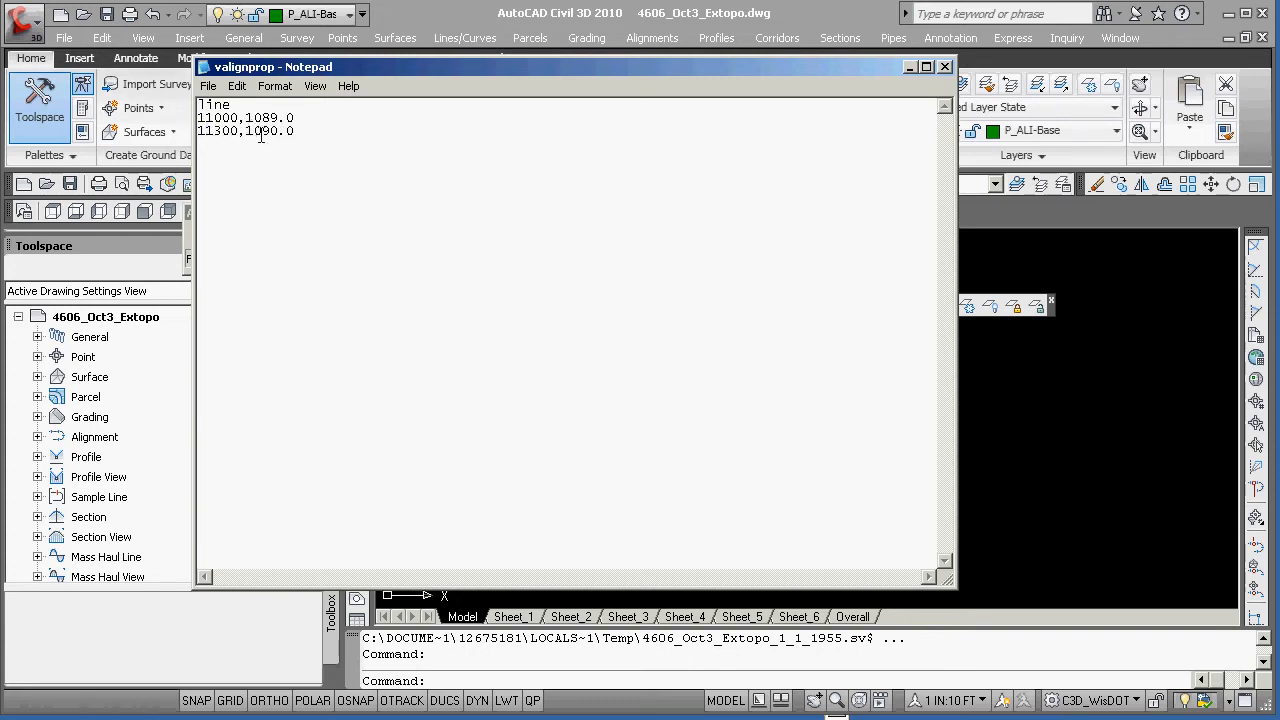
pyautogui.click(208, 84)
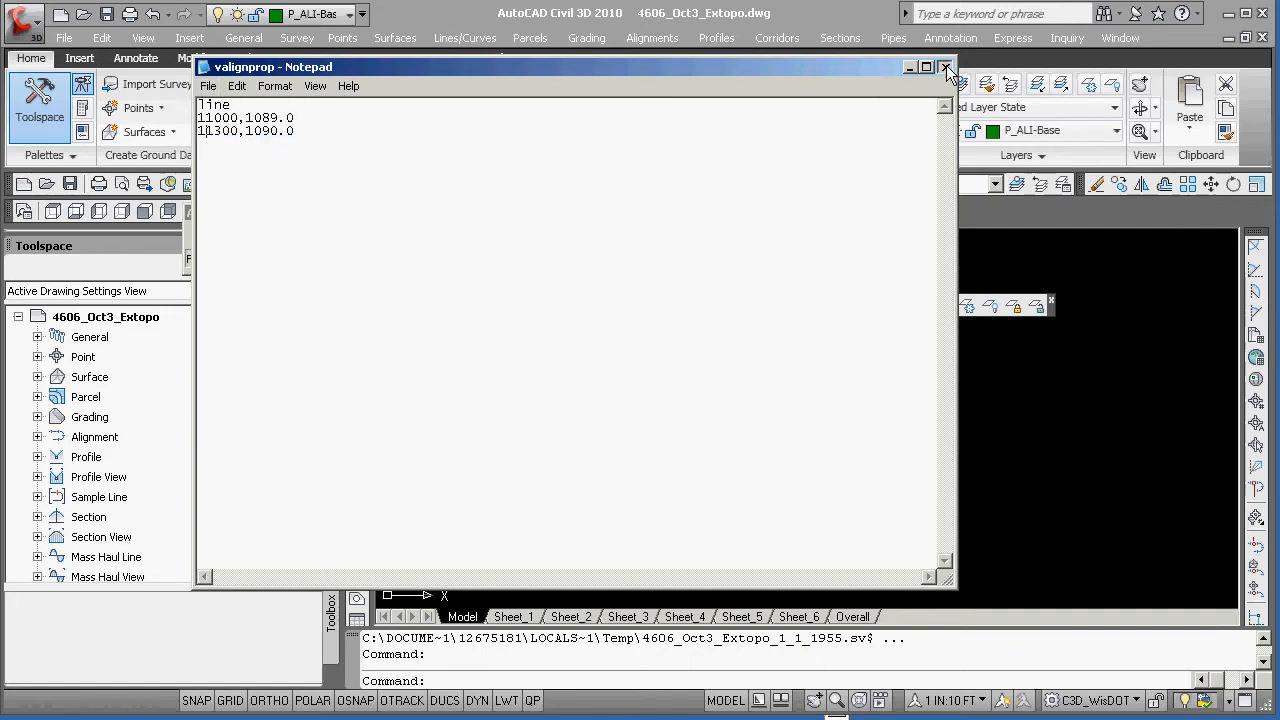
pyautogui.click(944, 68)
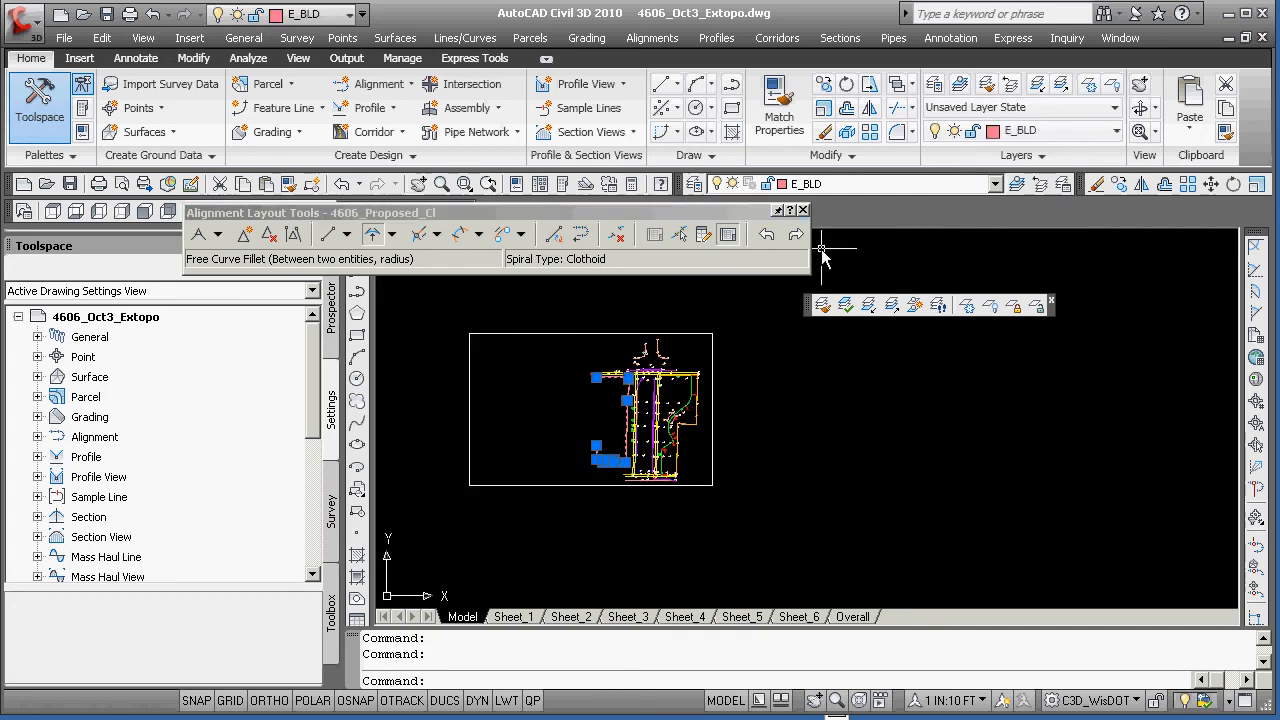
pyautogui.moveTo(992, 192)
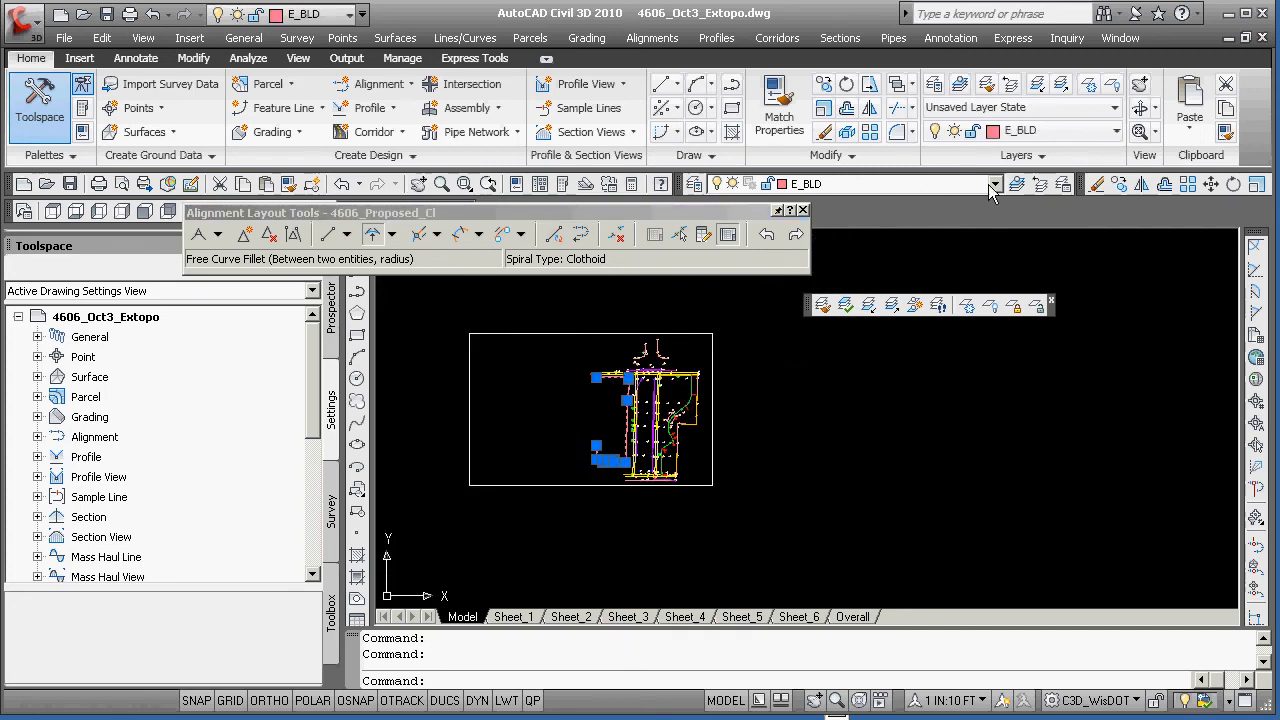
# Make P_PROF the current layer, then start the SCRIPT command
pyautogui.click(994, 184)
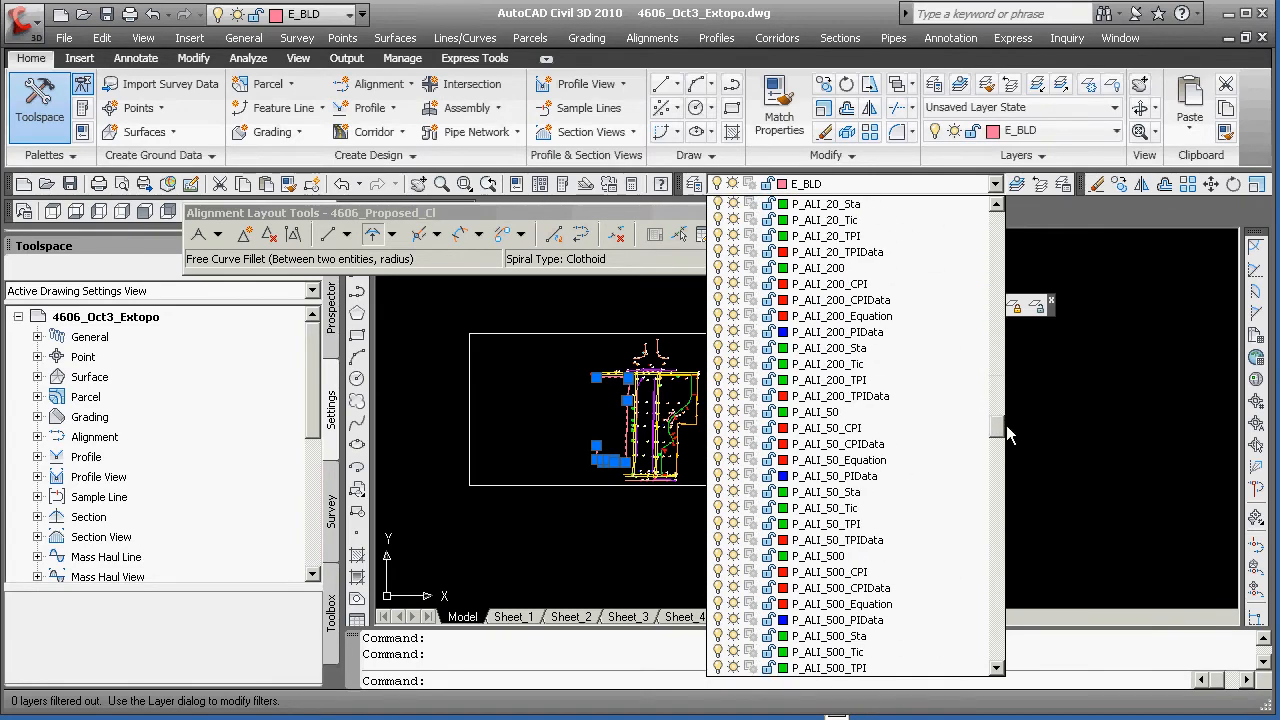
pyautogui.scroll(-3)
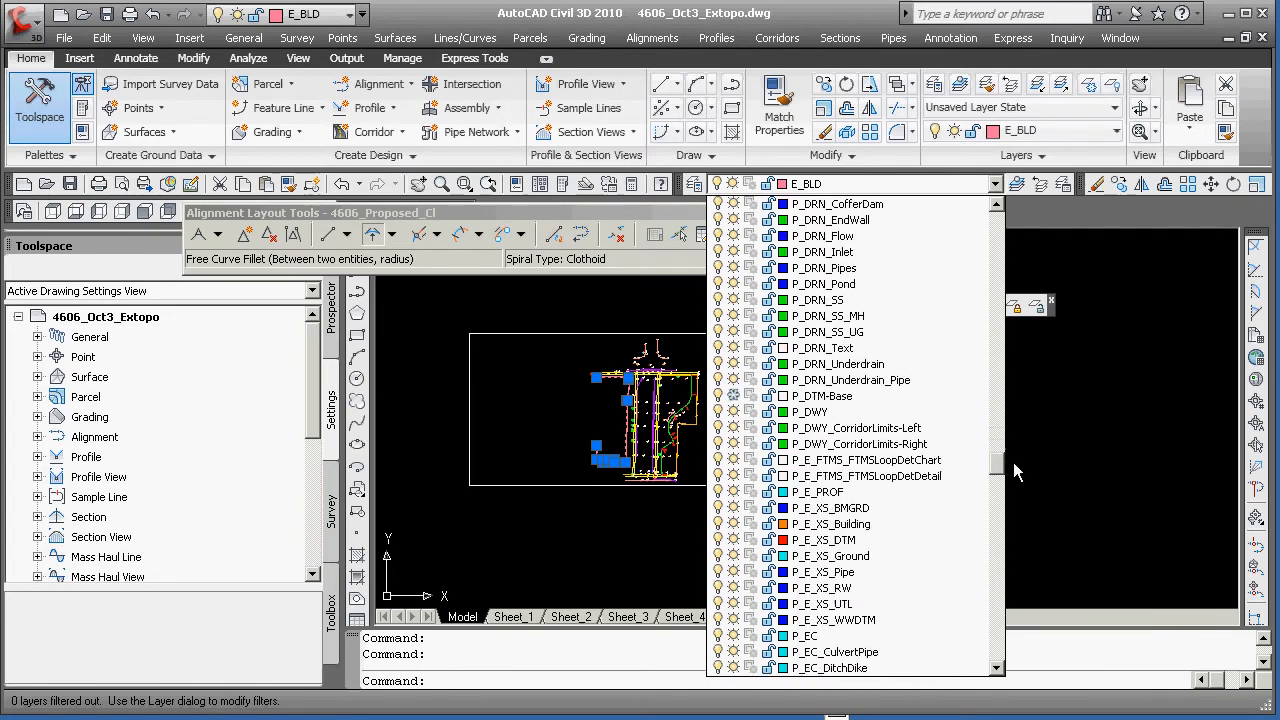
pyautogui.scroll(-3)
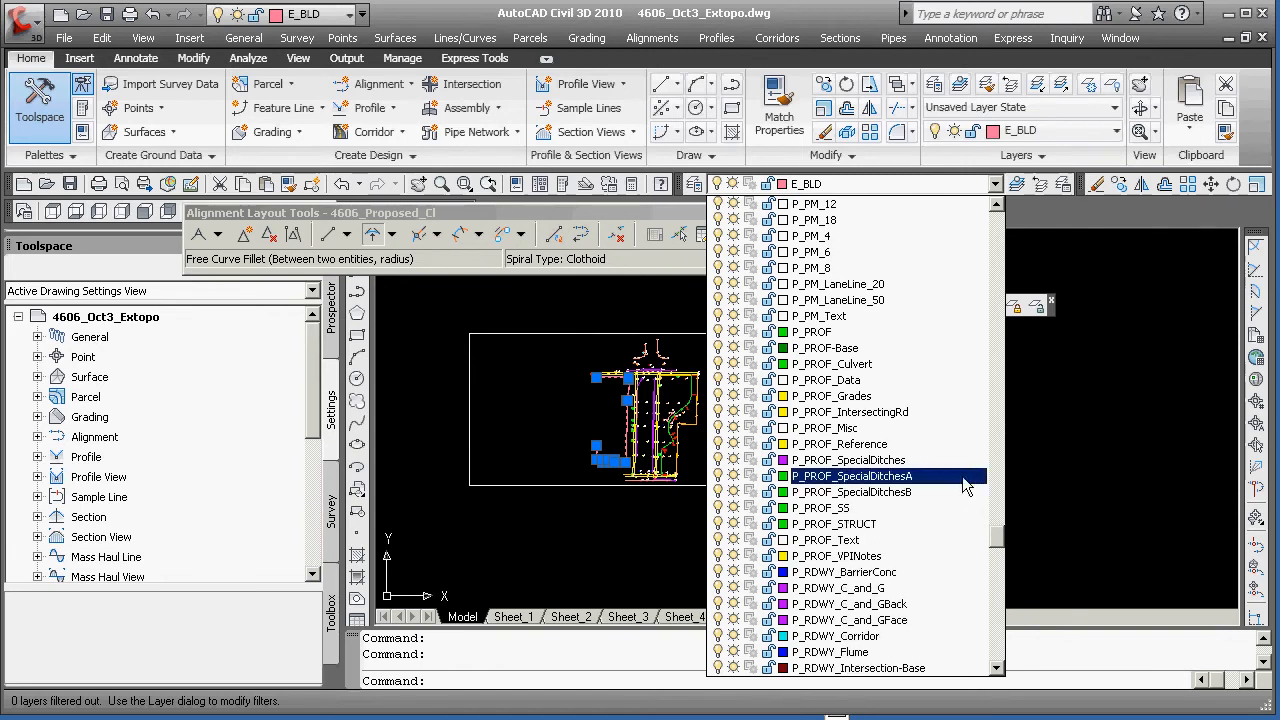
pyautogui.moveTo(812, 332)
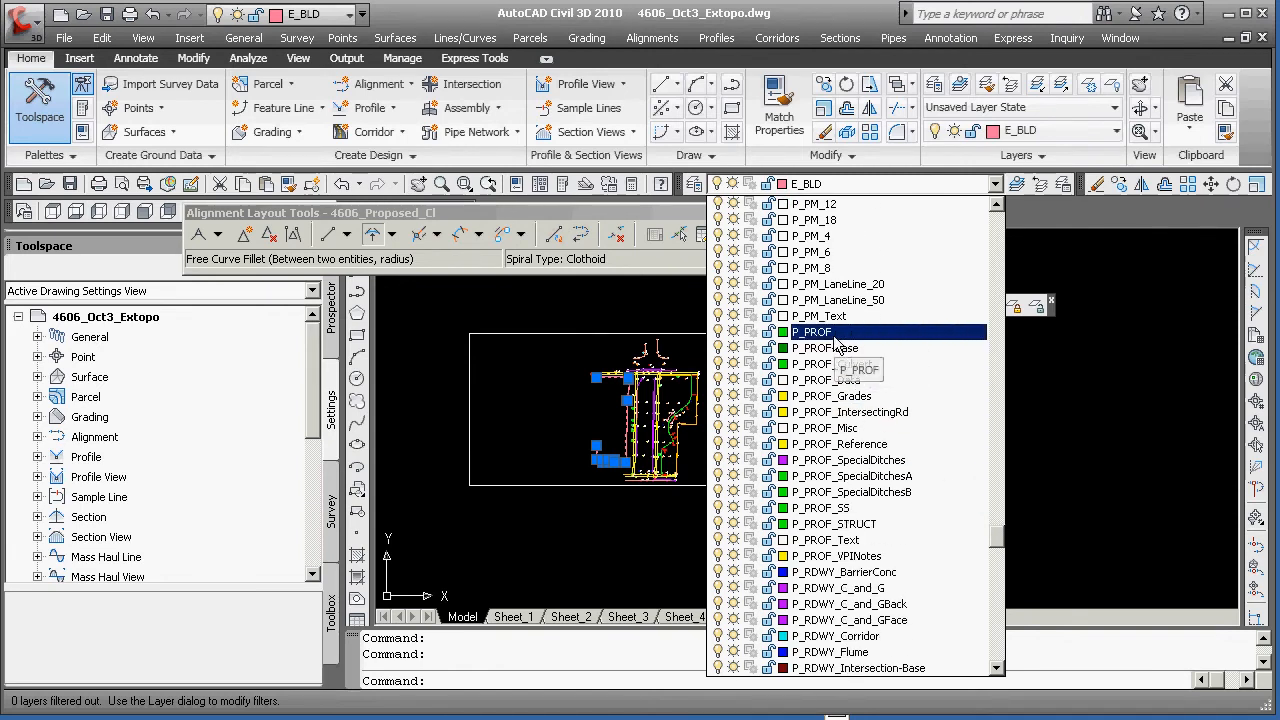
pyautogui.click(812, 332)
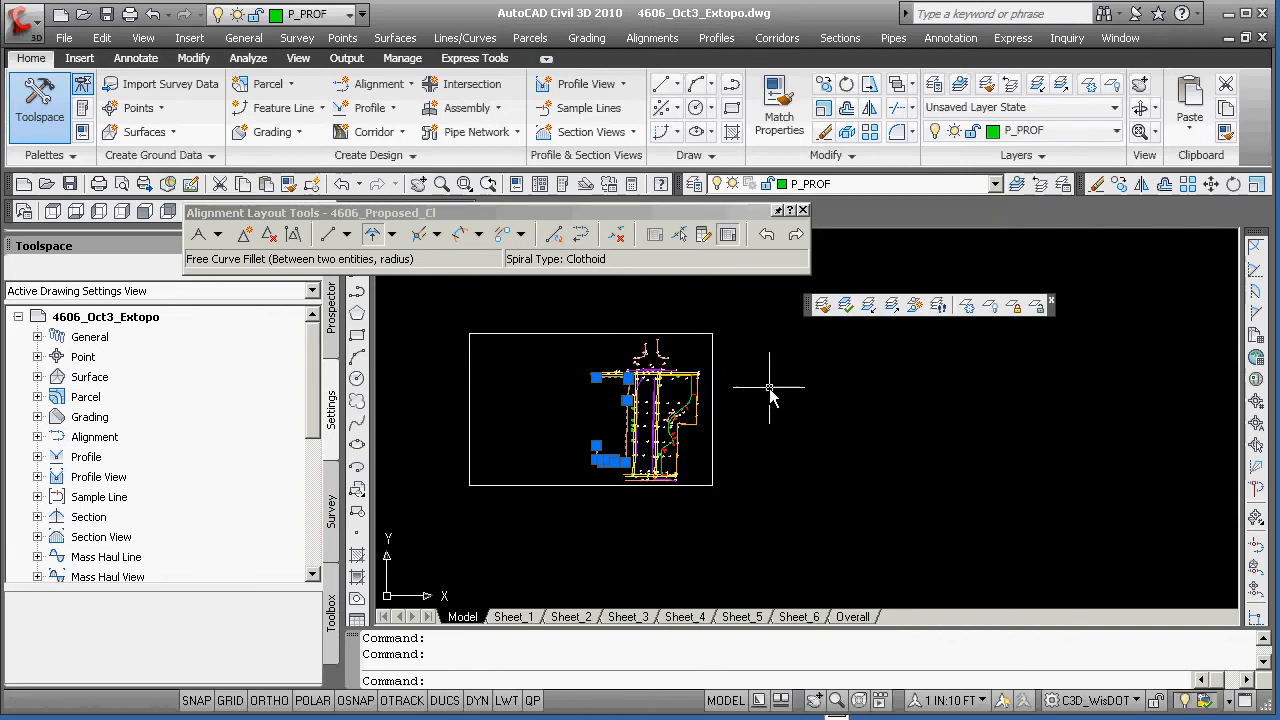
pyautogui.moveTo(750, 190)
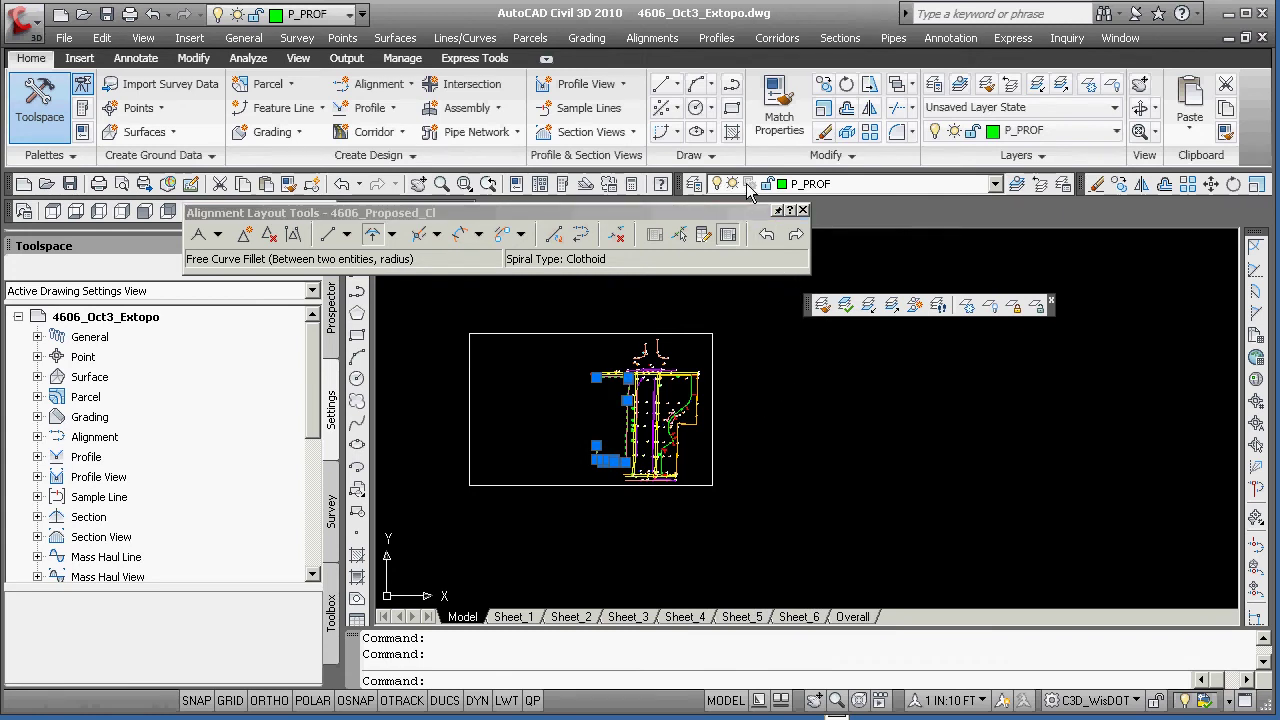
pyautogui.write('script')
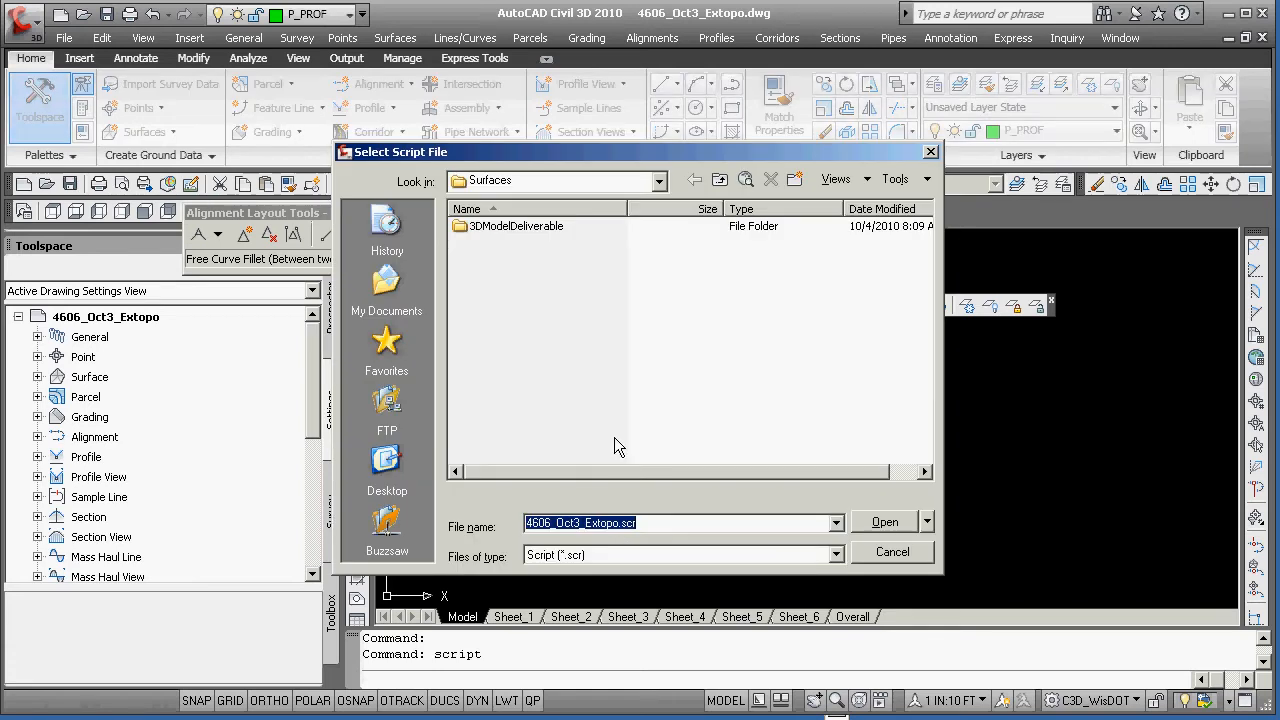
# Browse to 4606_Oct3\BaseData\Survey and run the valignprop script
pyautogui.click(658, 180)
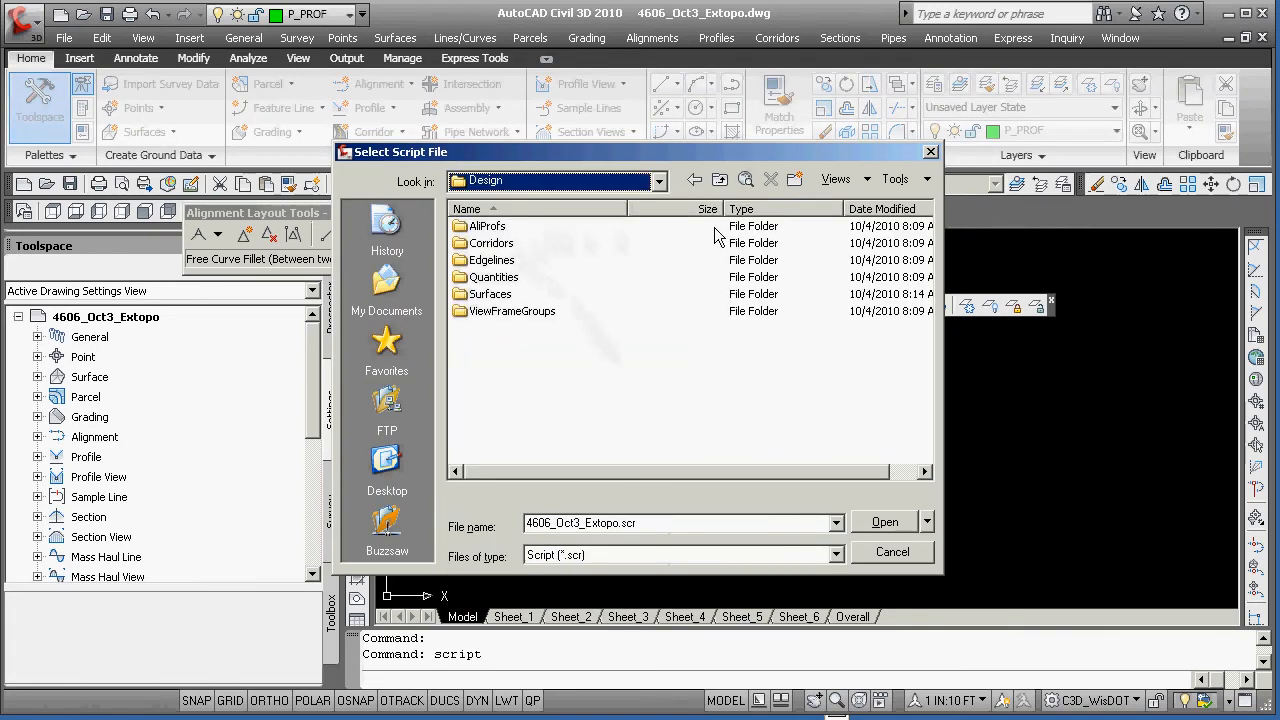
pyautogui.click(720, 180)
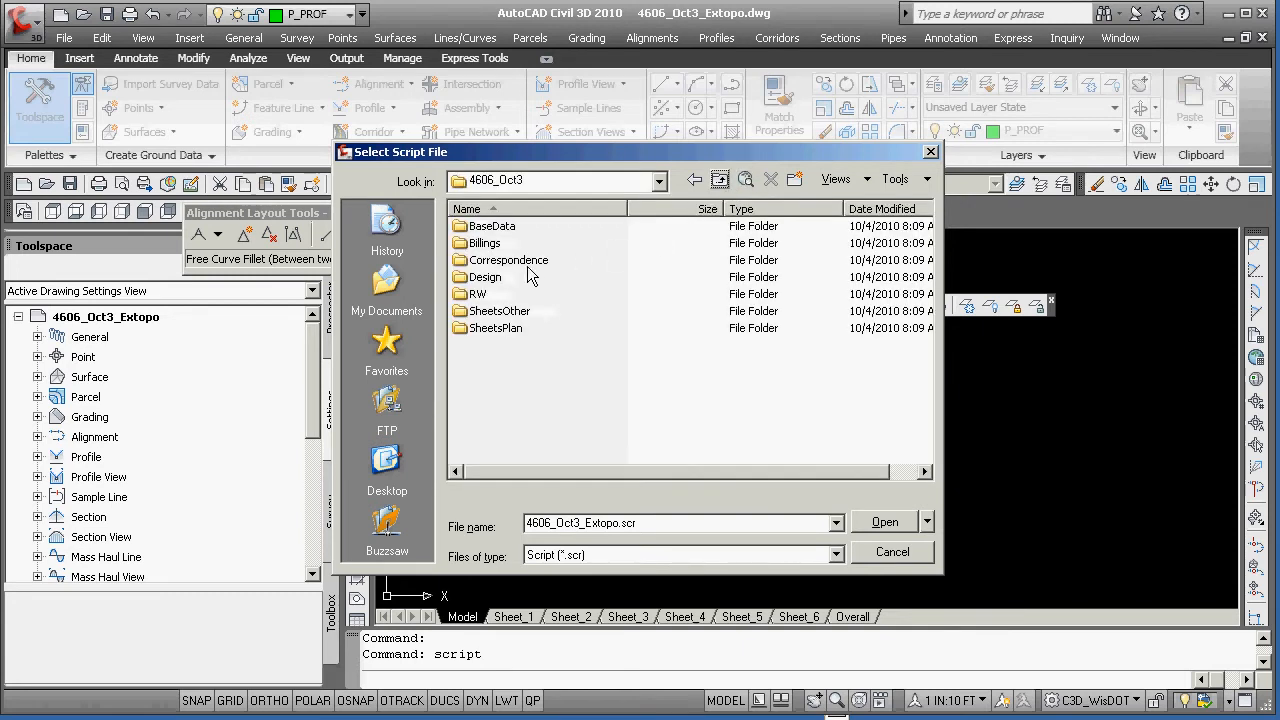
pyautogui.moveTo(488, 224)
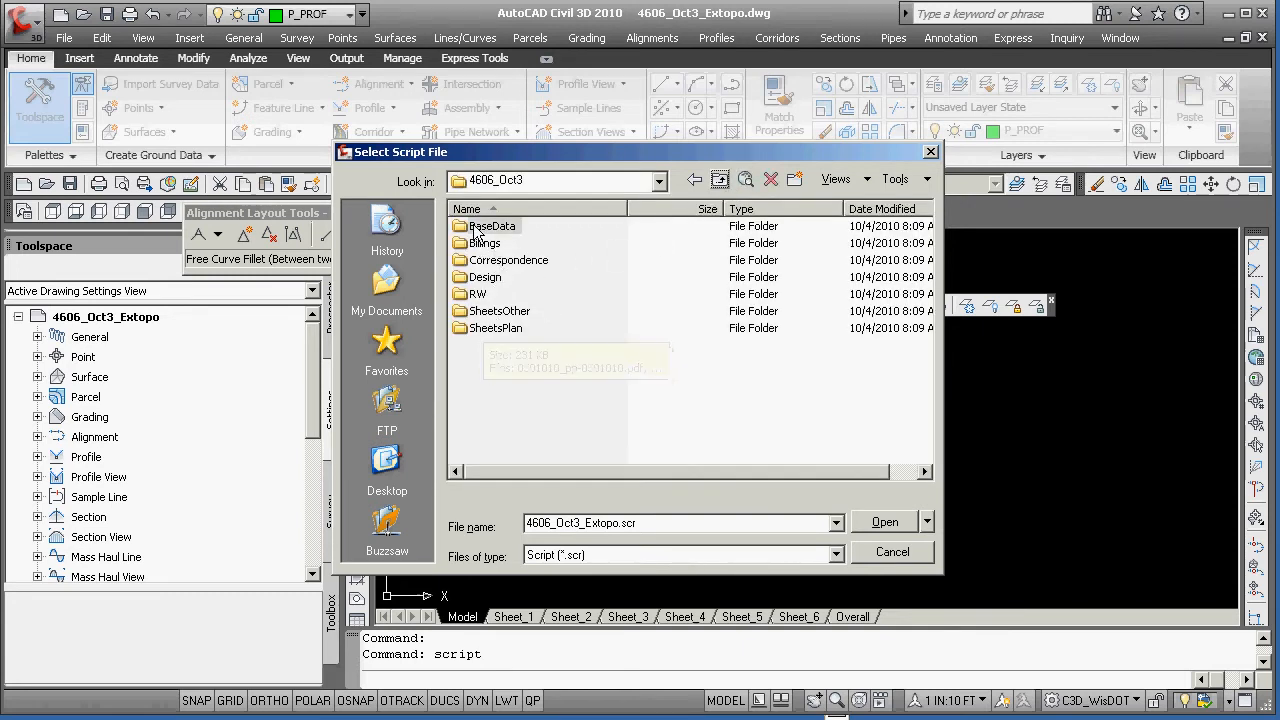
pyautogui.doubleClick(492, 224)
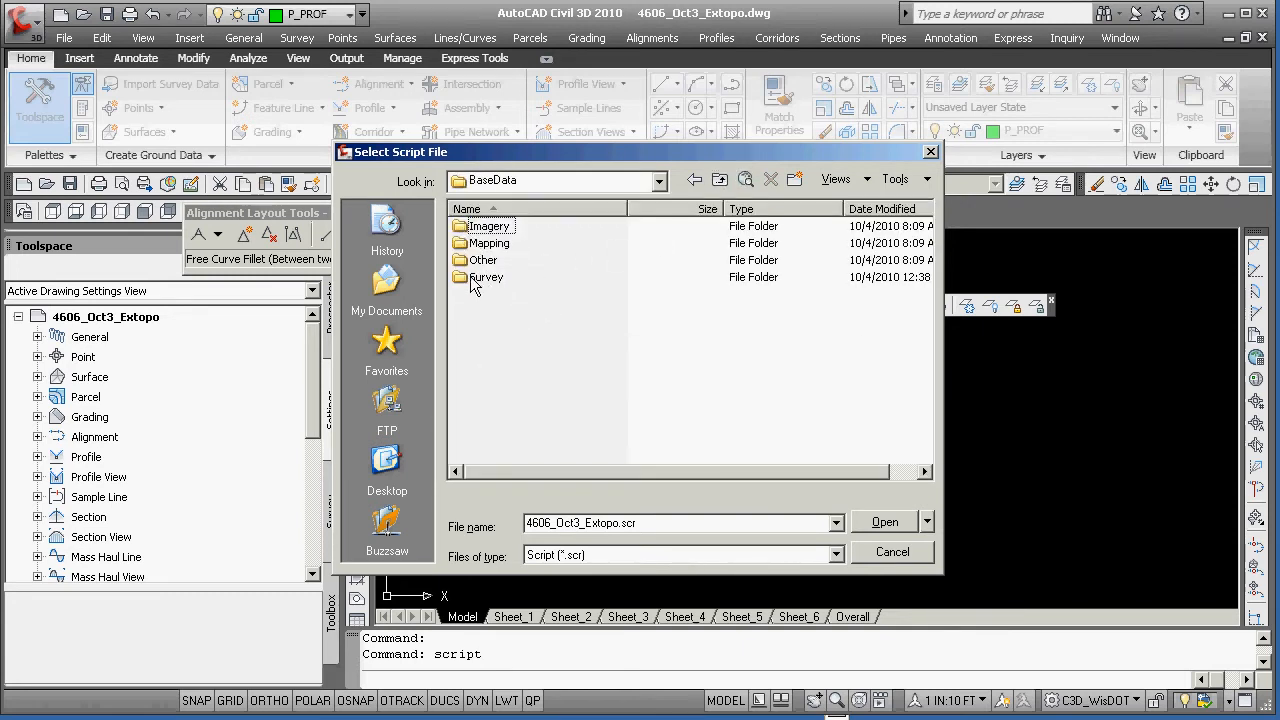
pyautogui.doubleClick(486, 276)
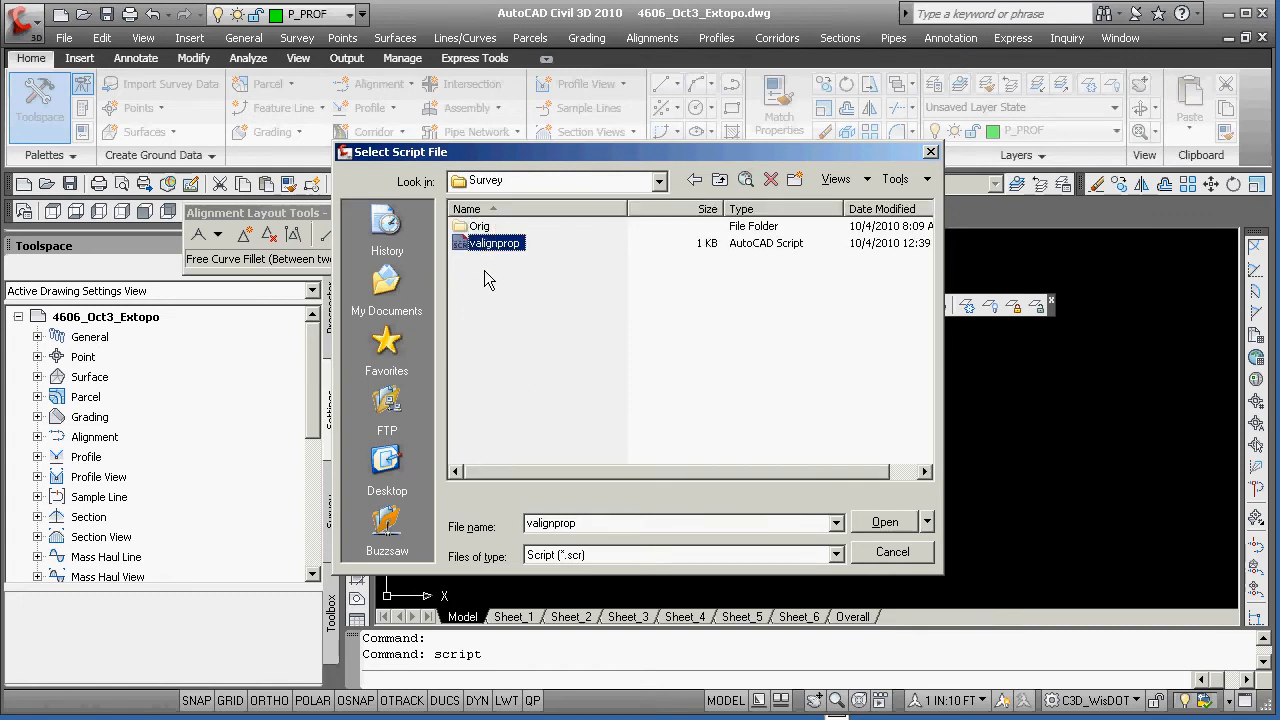
pyautogui.click(884, 522)
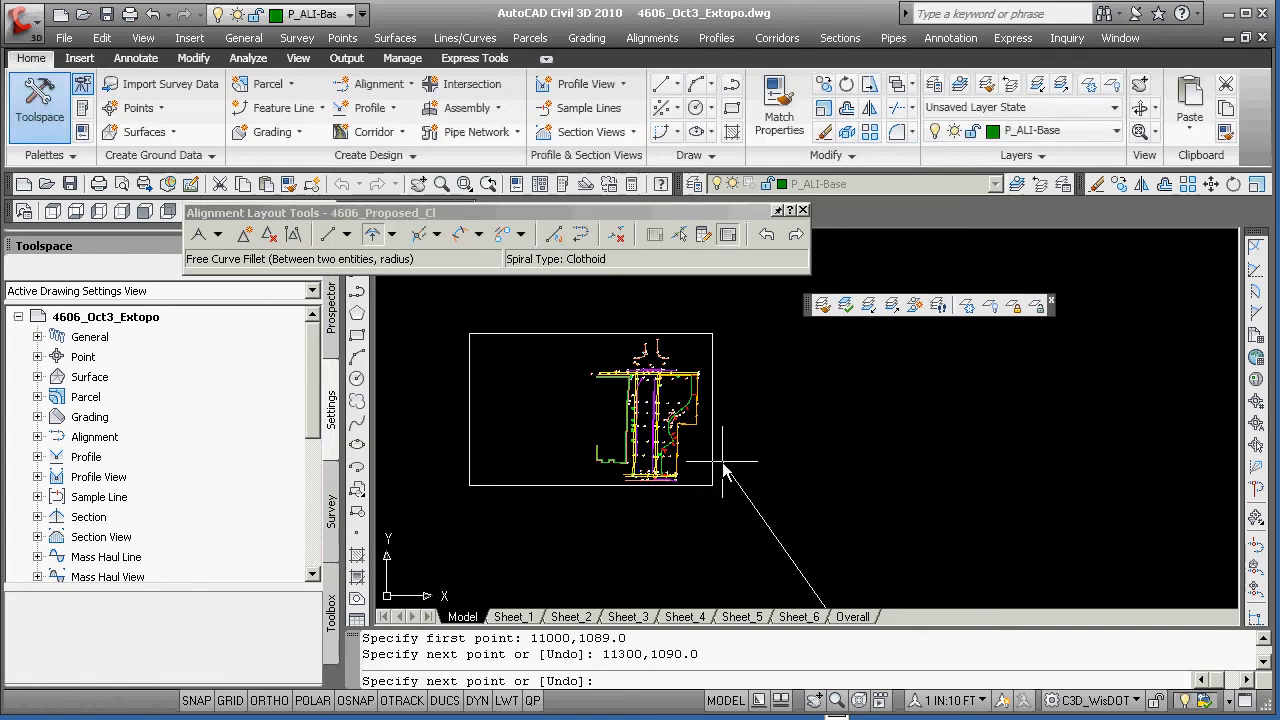
pyautogui.moveTo(722, 470)
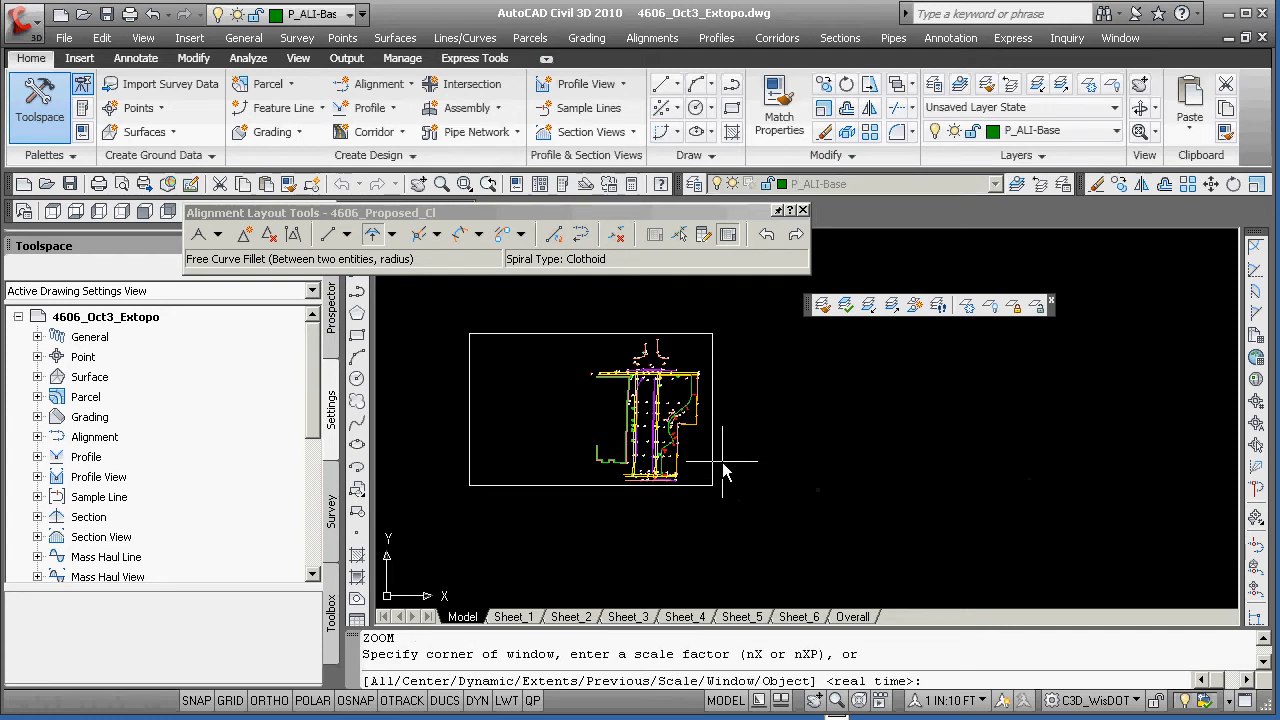
# Identify the scripted line's endpoint coordinates and thaw the layers
pyautogui.write('c')
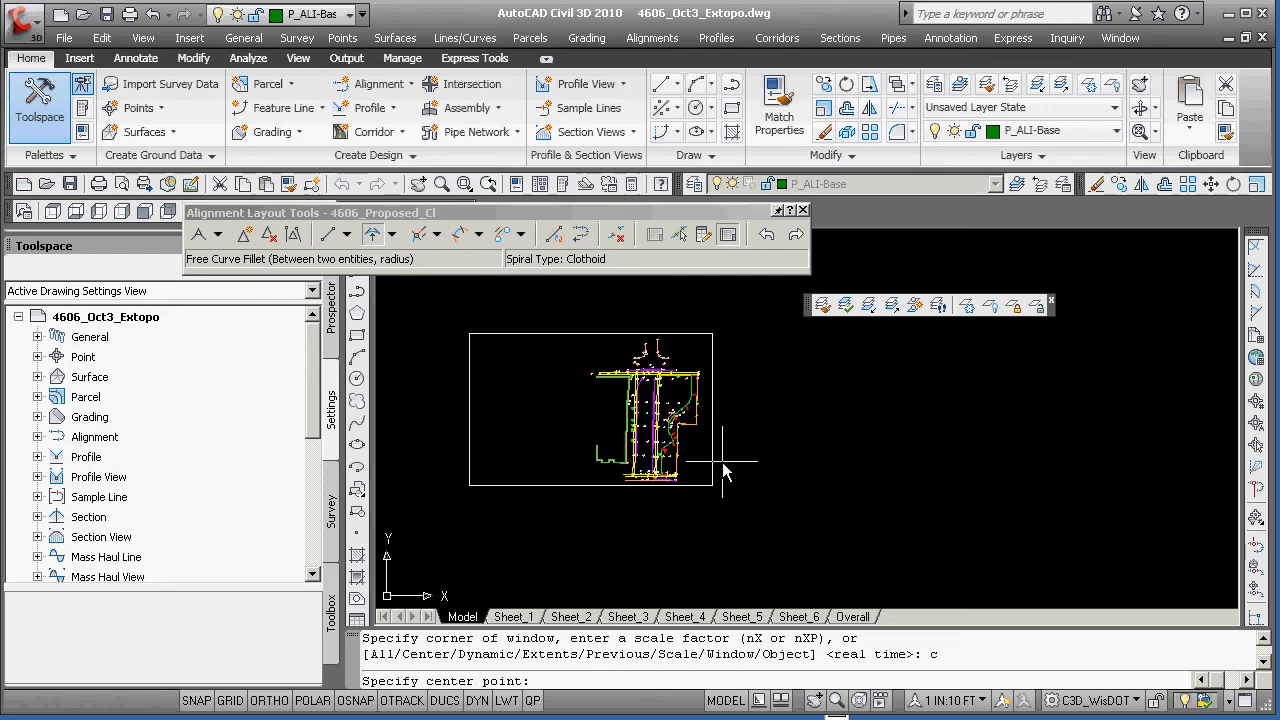
pyautogui.write('110')
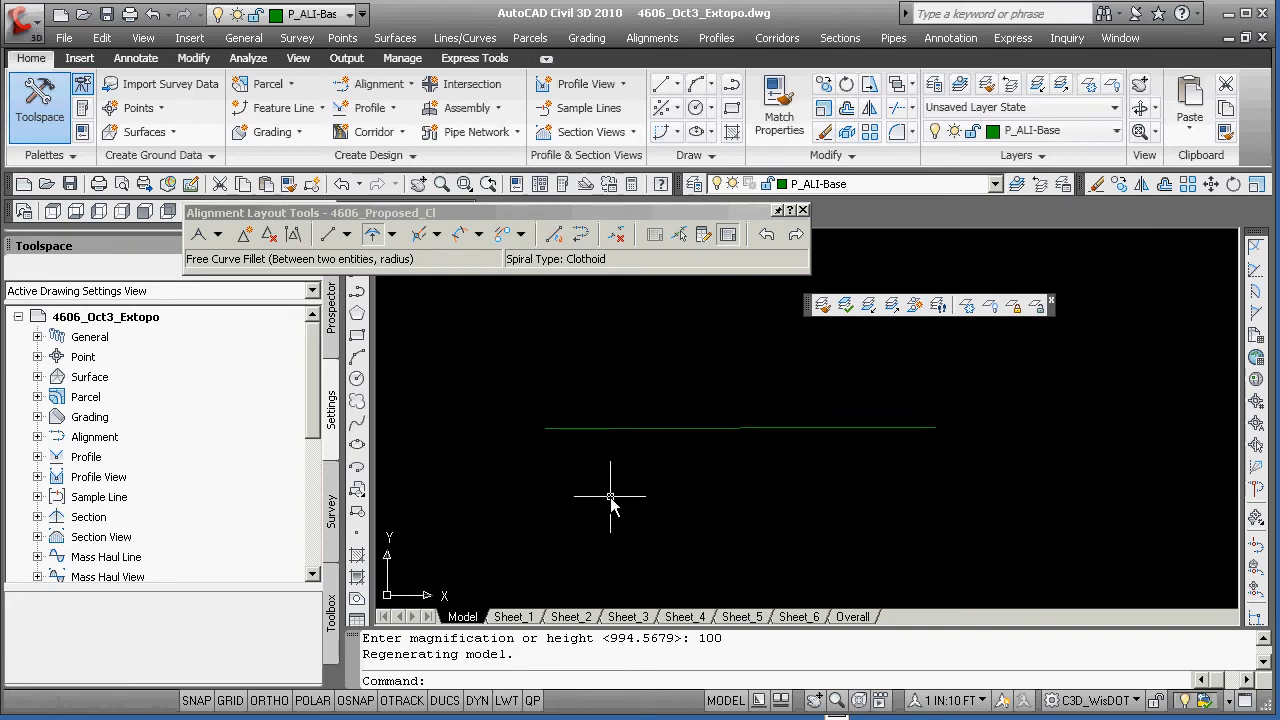
pyautogui.write('tAte/Description/rEconcile]: t')
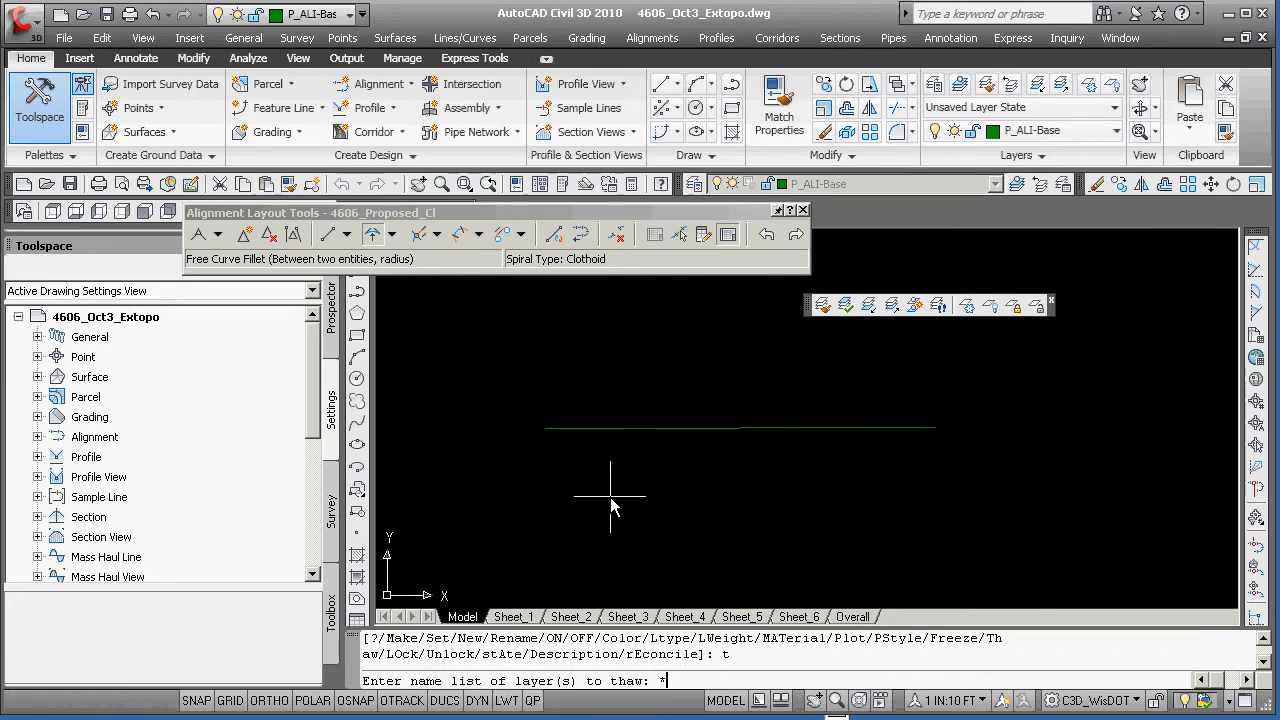
pyautogui.write('unl')
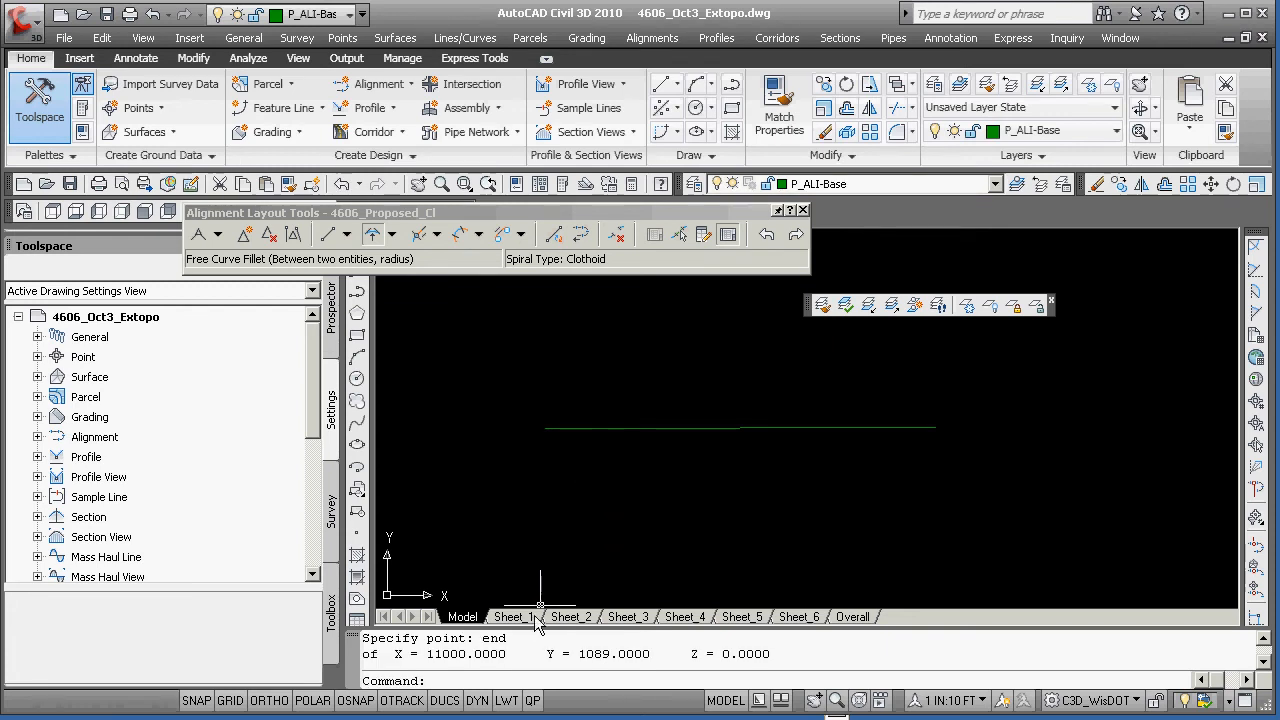
pyautogui.moveTo(804, 510)
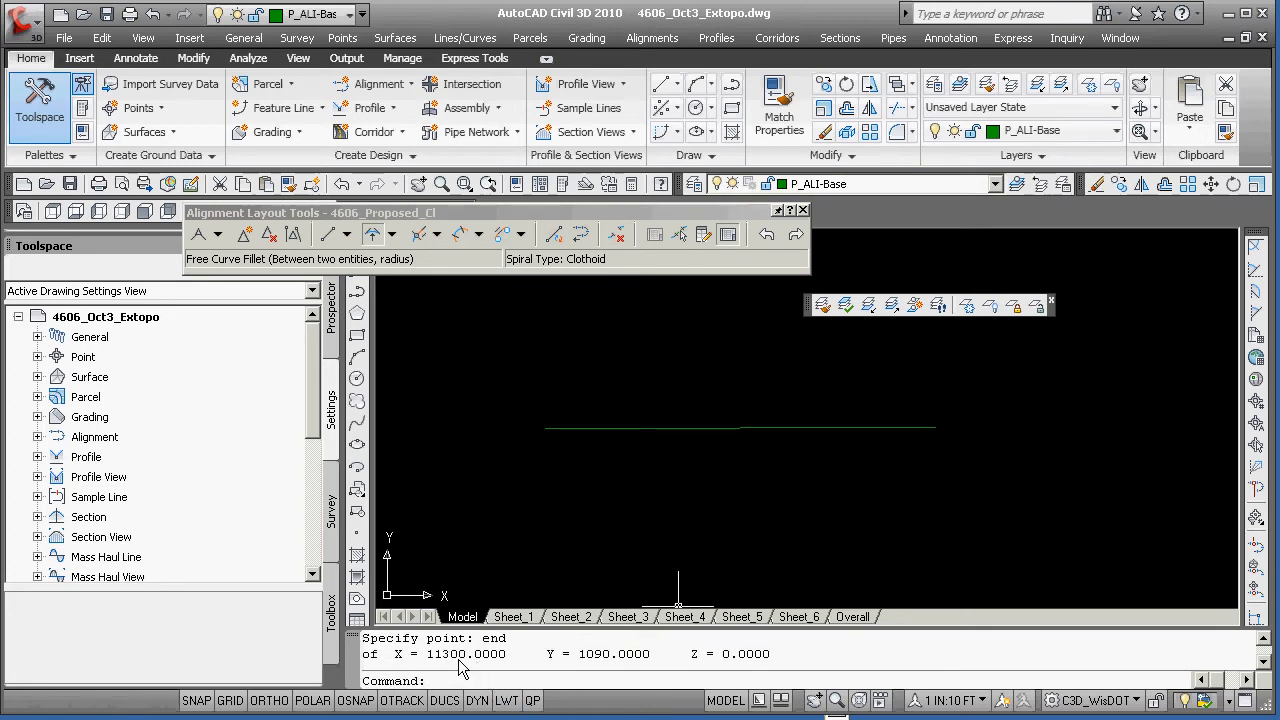
pyautogui.moveTo(500, 662)
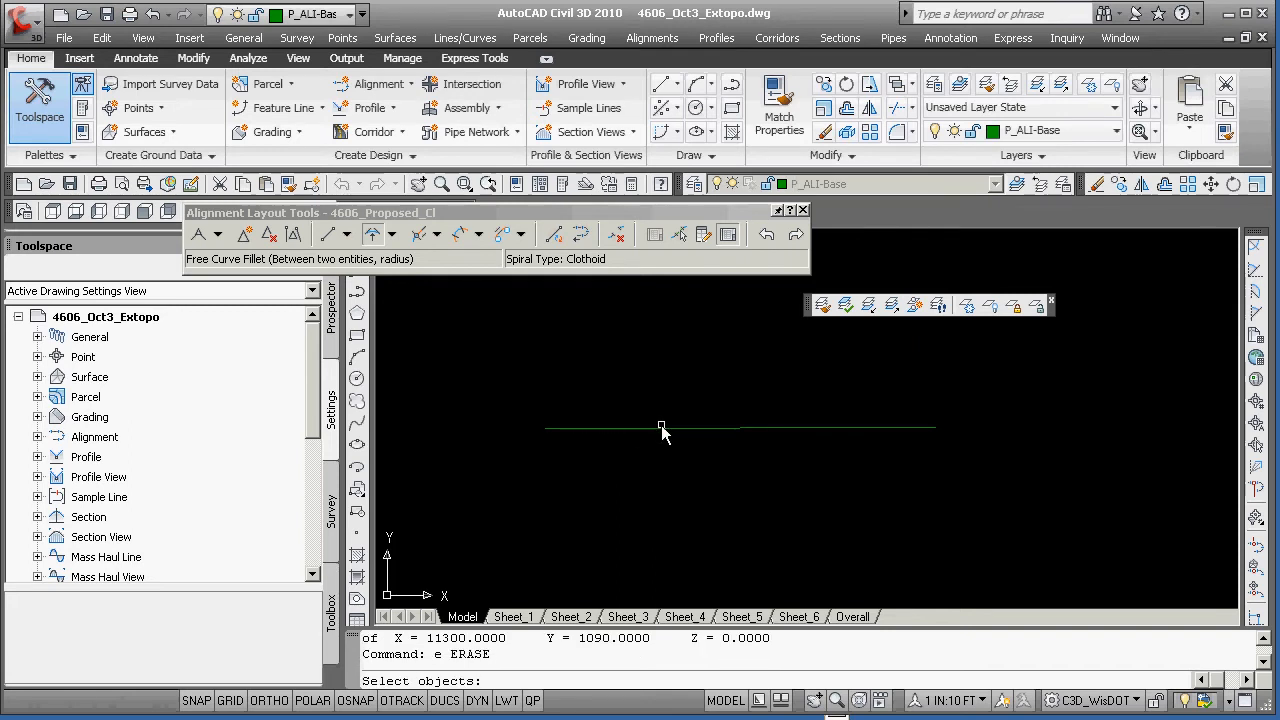
# Erase the drawn line, then reopen valignprop in Notepad via All Files
pyautogui.click(660, 428)
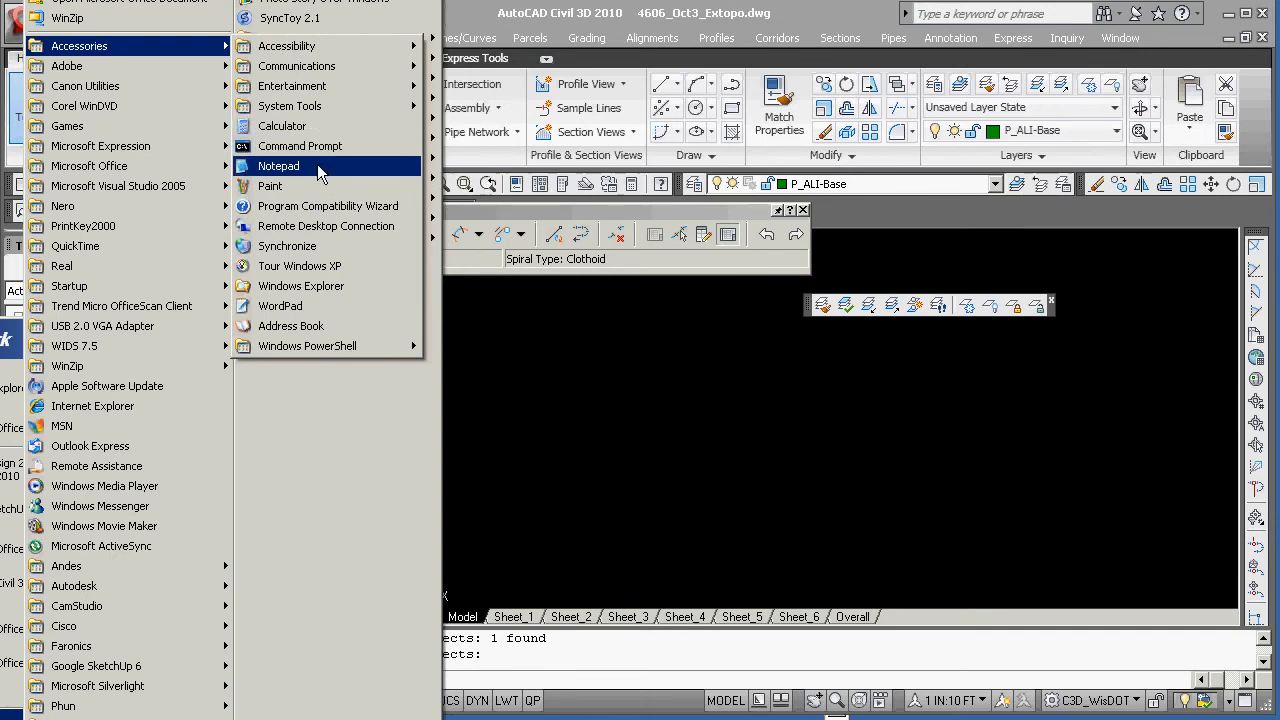
pyautogui.click(278, 166)
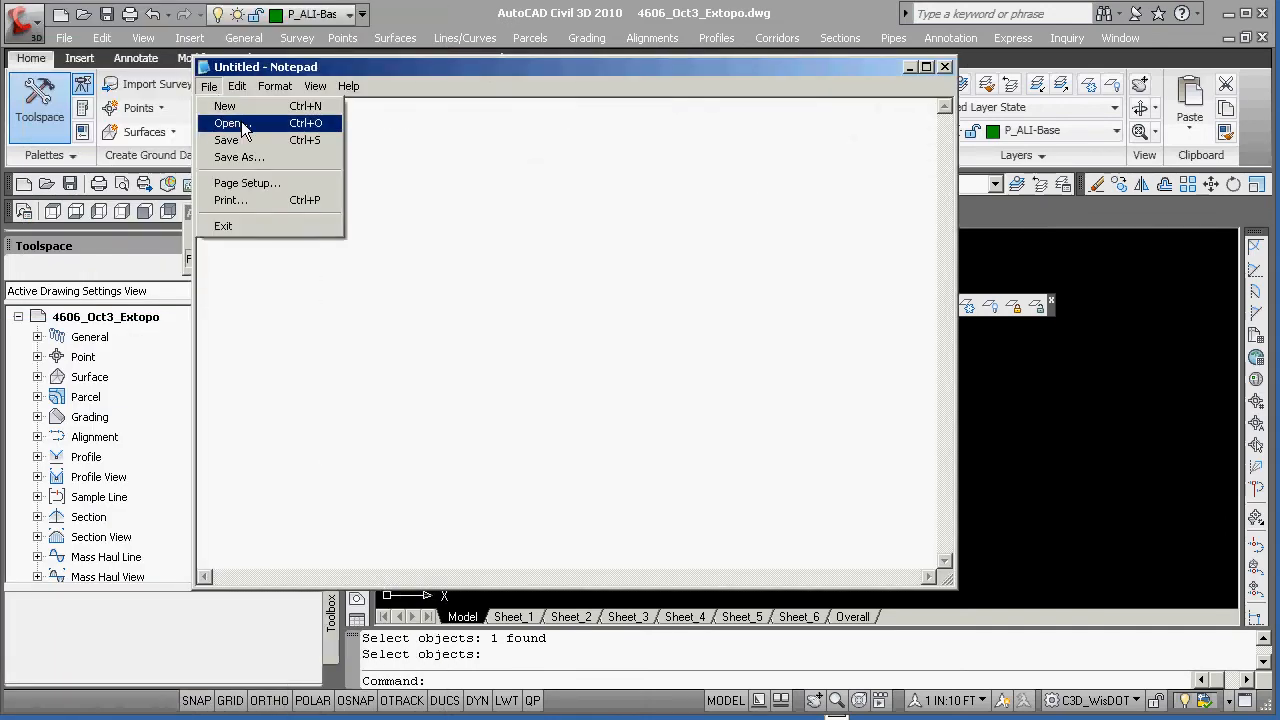
pyautogui.click(226, 124)
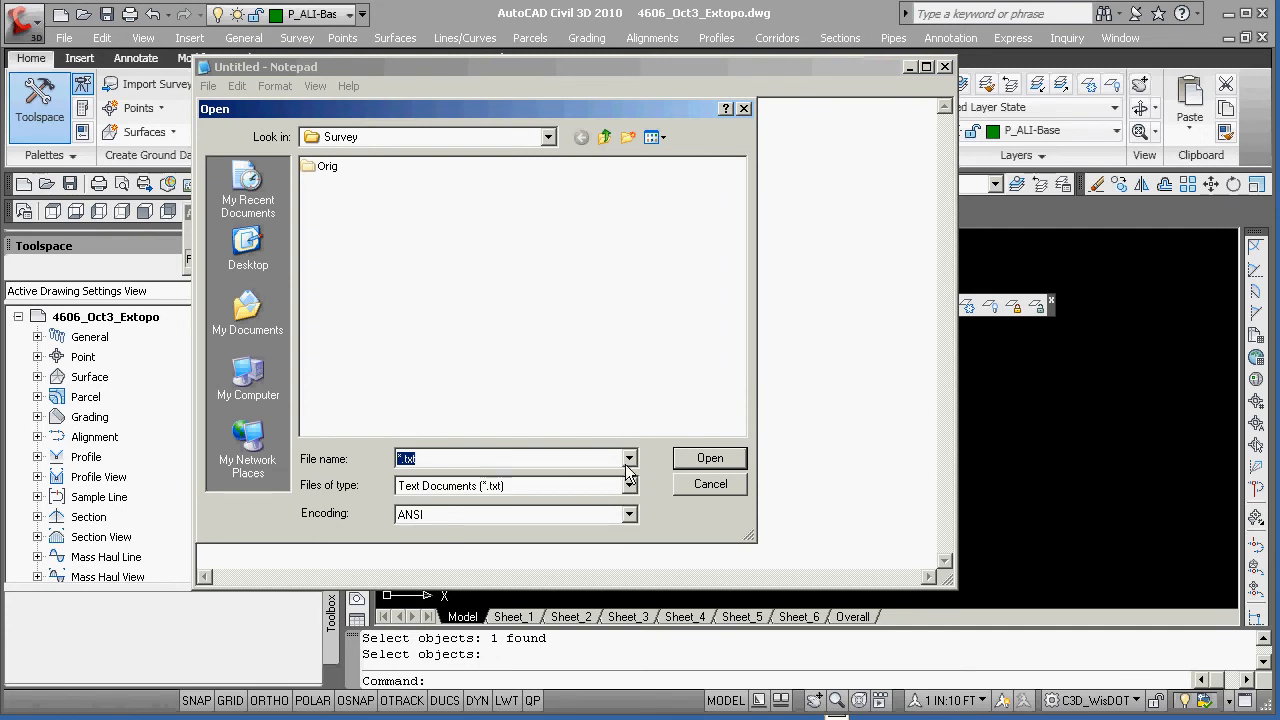
pyautogui.click(628, 486)
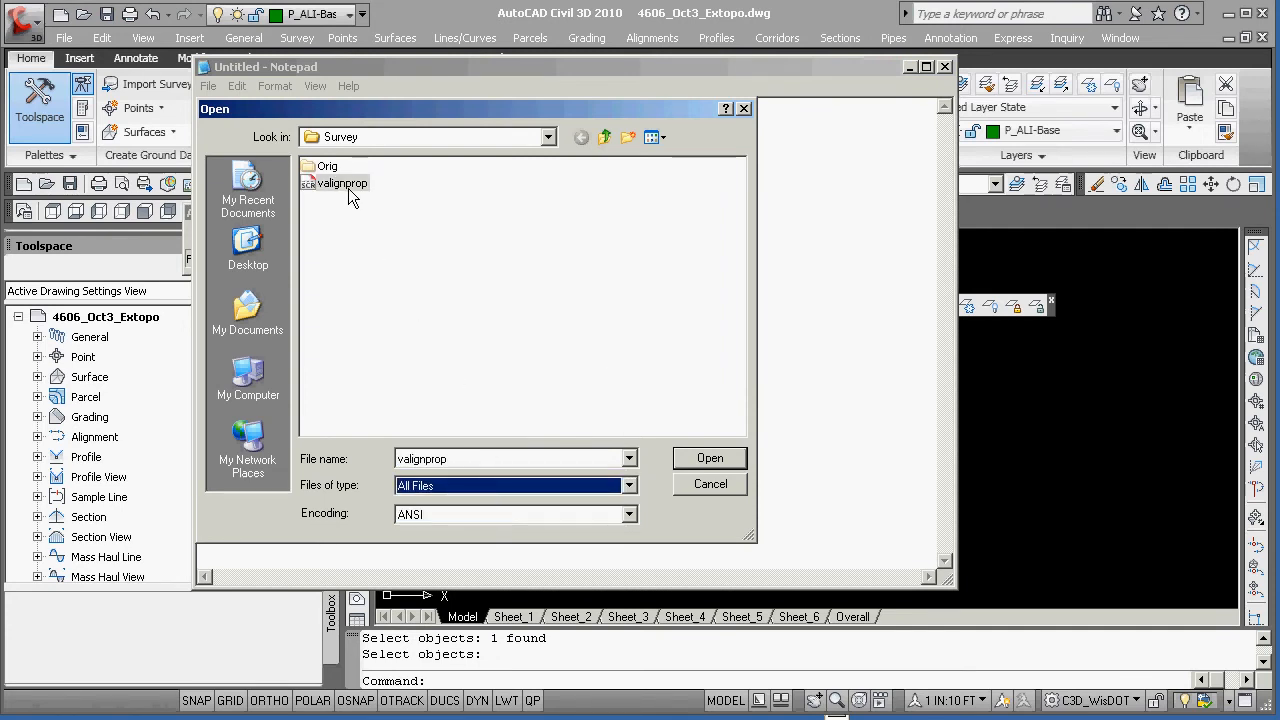
pyautogui.click(710, 458)
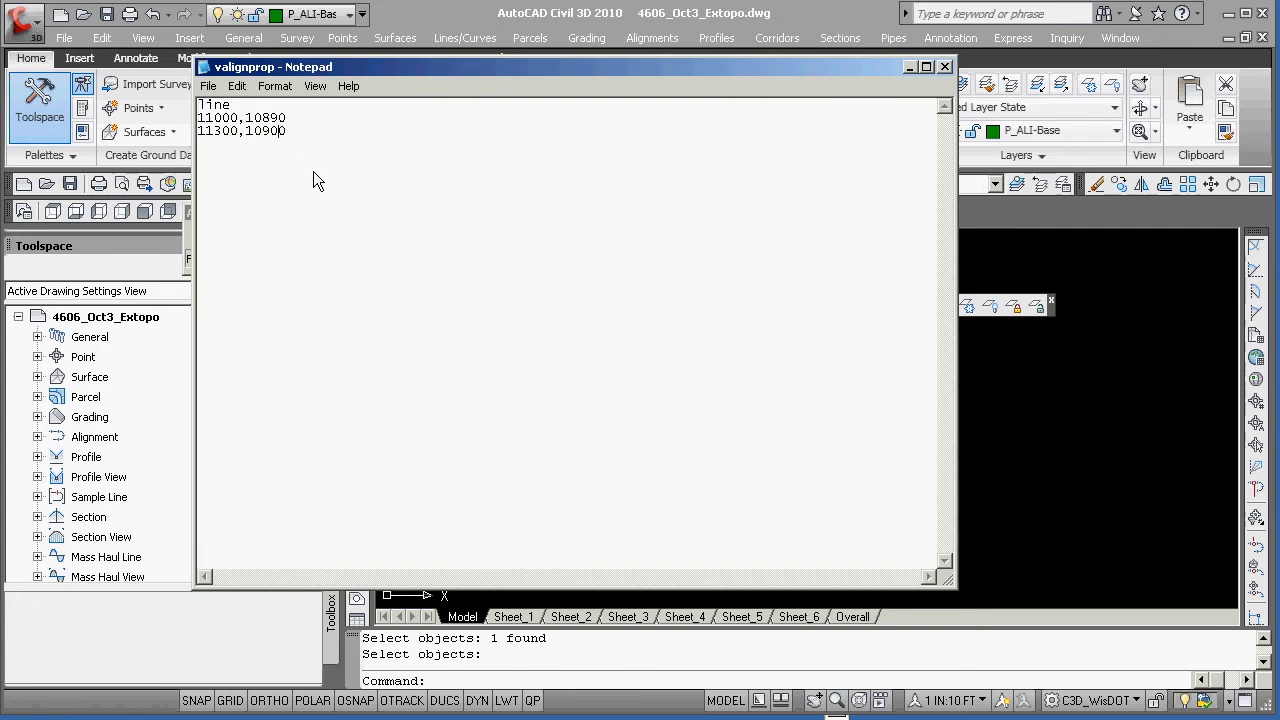
pyautogui.moveTo(336, 228)
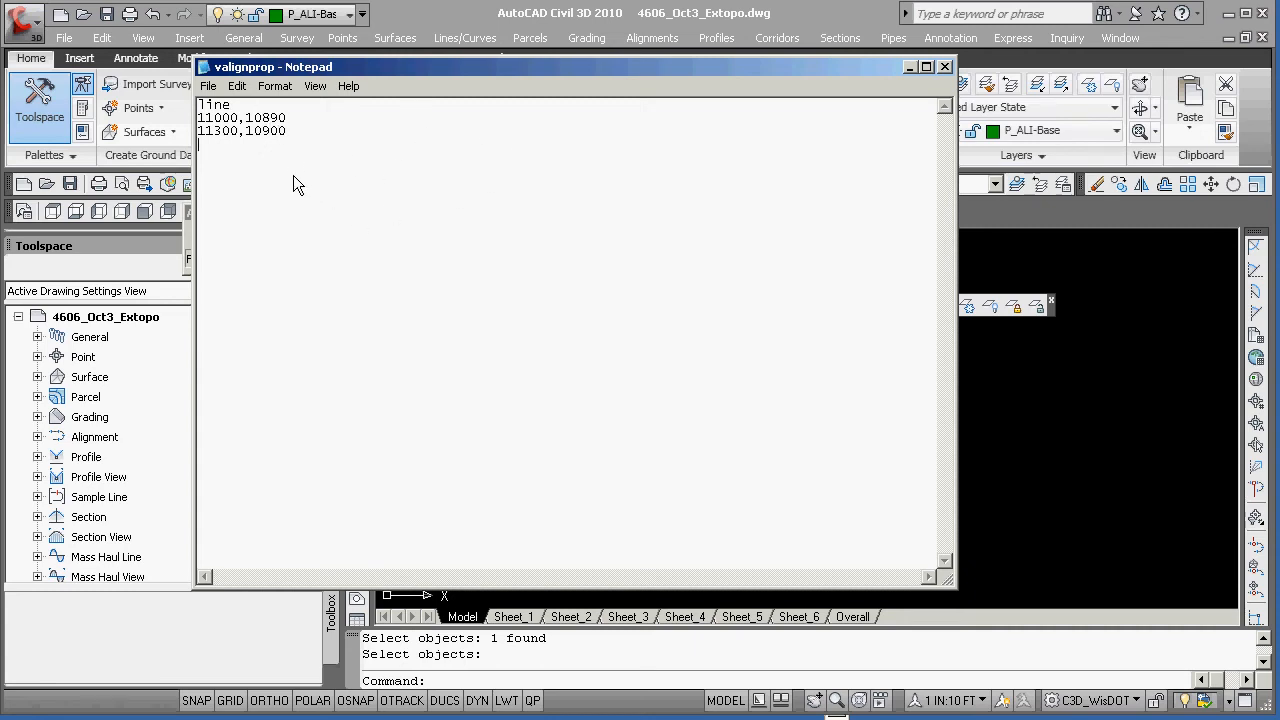
# Save the script with points 11000,10890 and 11300,10900 and close Notepad
pyautogui.click(208, 86)
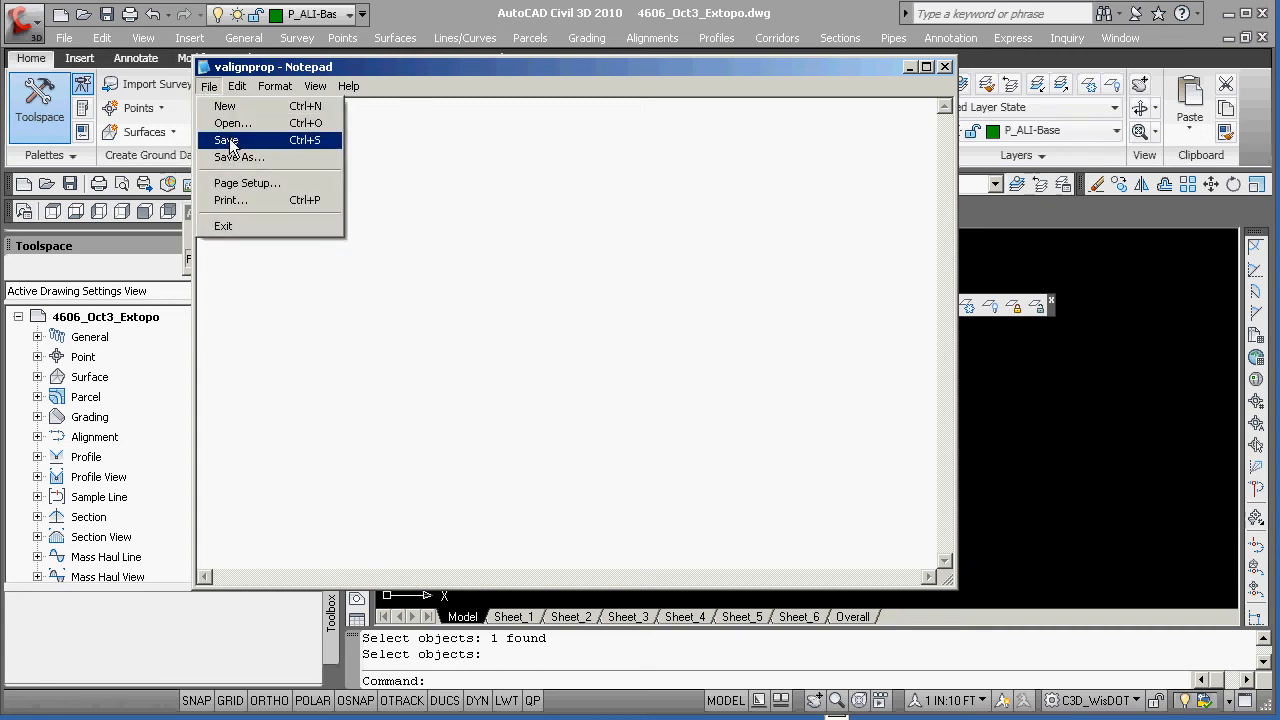
pyautogui.click(226, 140)
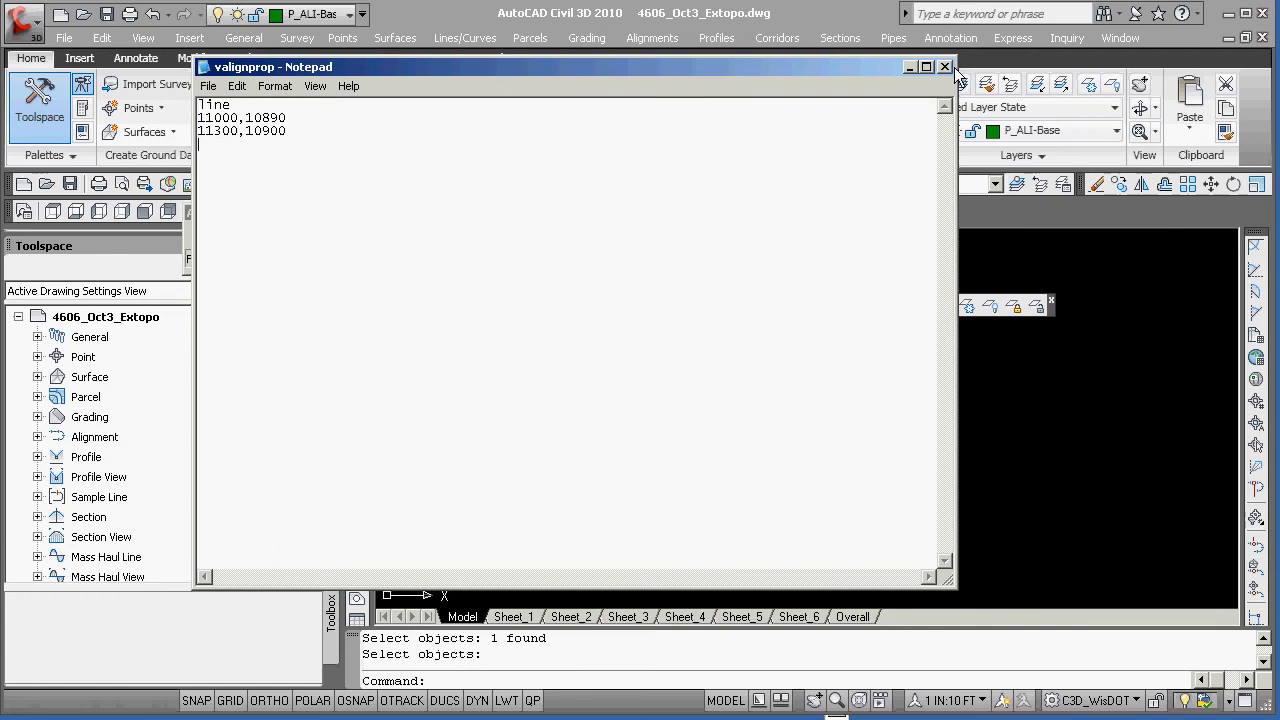
pyautogui.moveTo(944, 68)
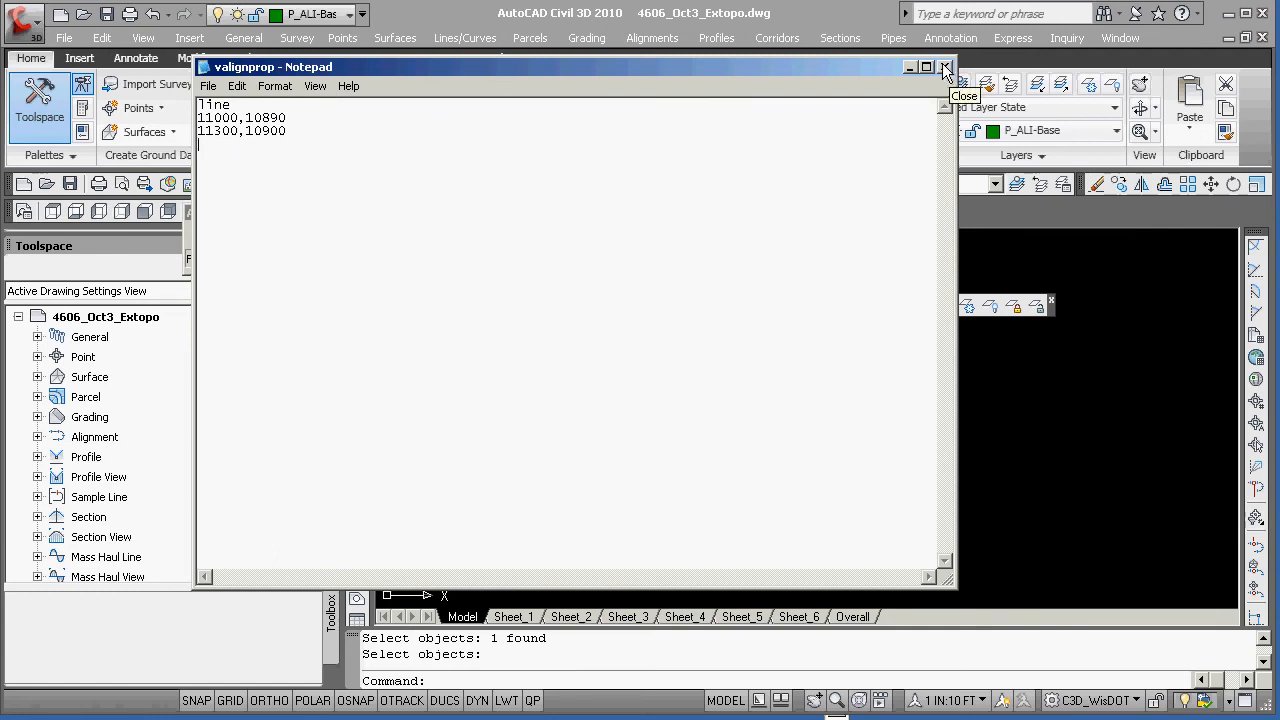
pyautogui.click(944, 68)
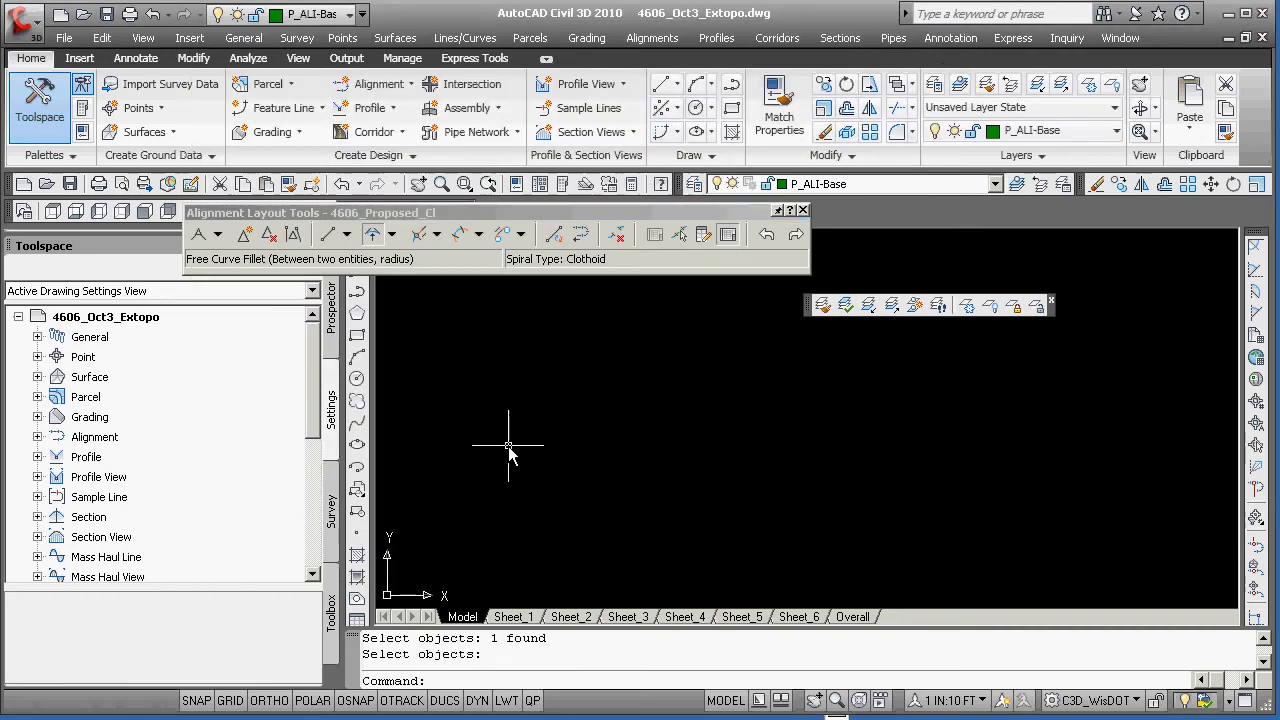
# Run SCRIPT with valignprop, drawing the line from 11000,10890 to 11300,10900
pyautogui.write('script')
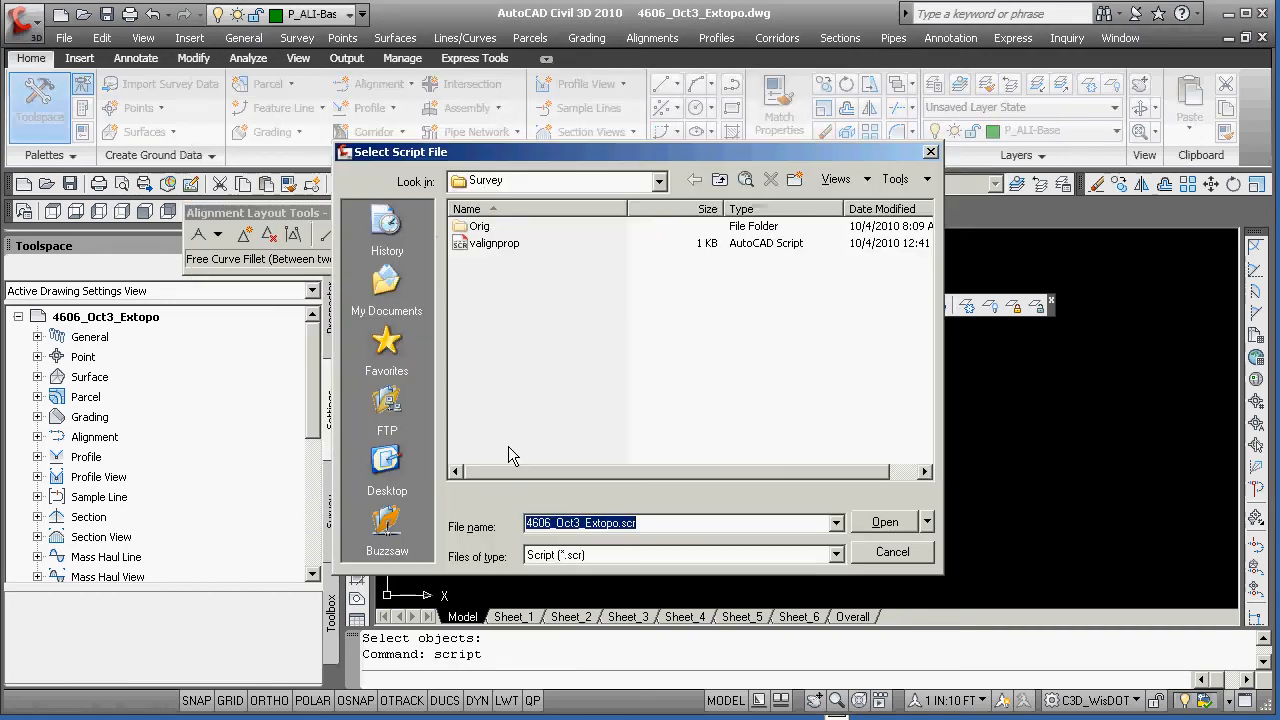
pyautogui.click(884, 522)
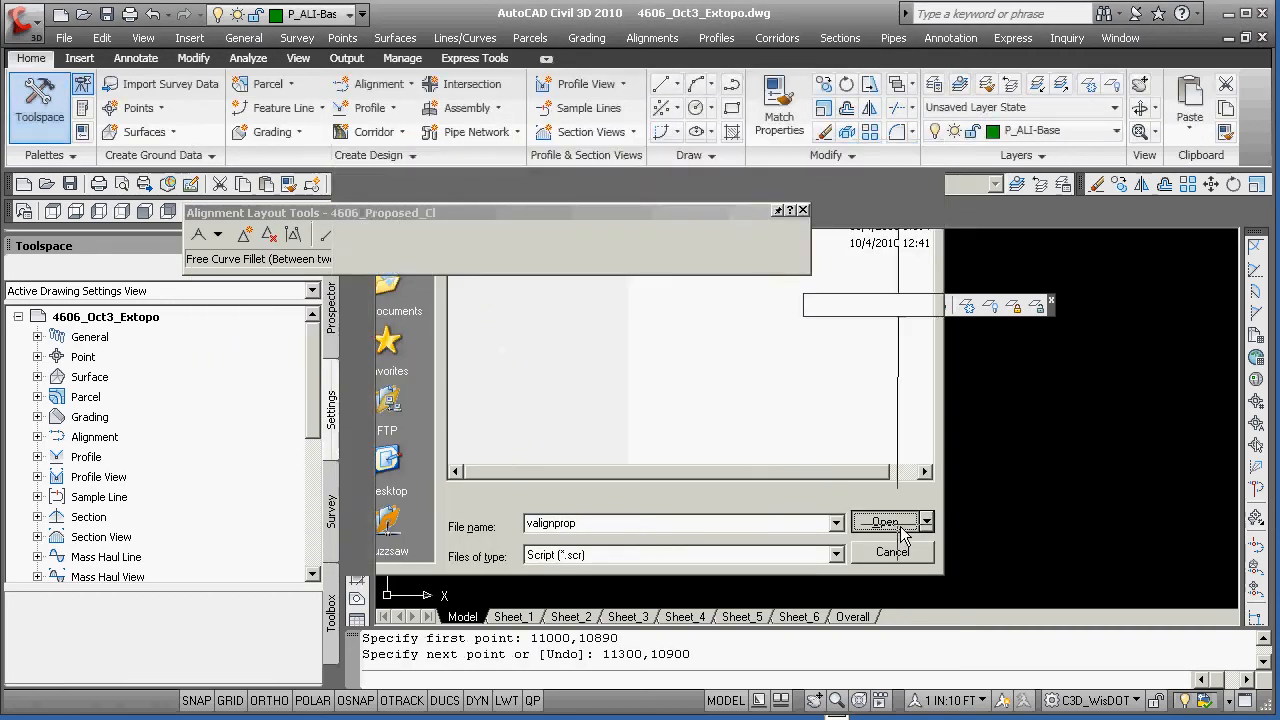
pyautogui.click(884, 522)
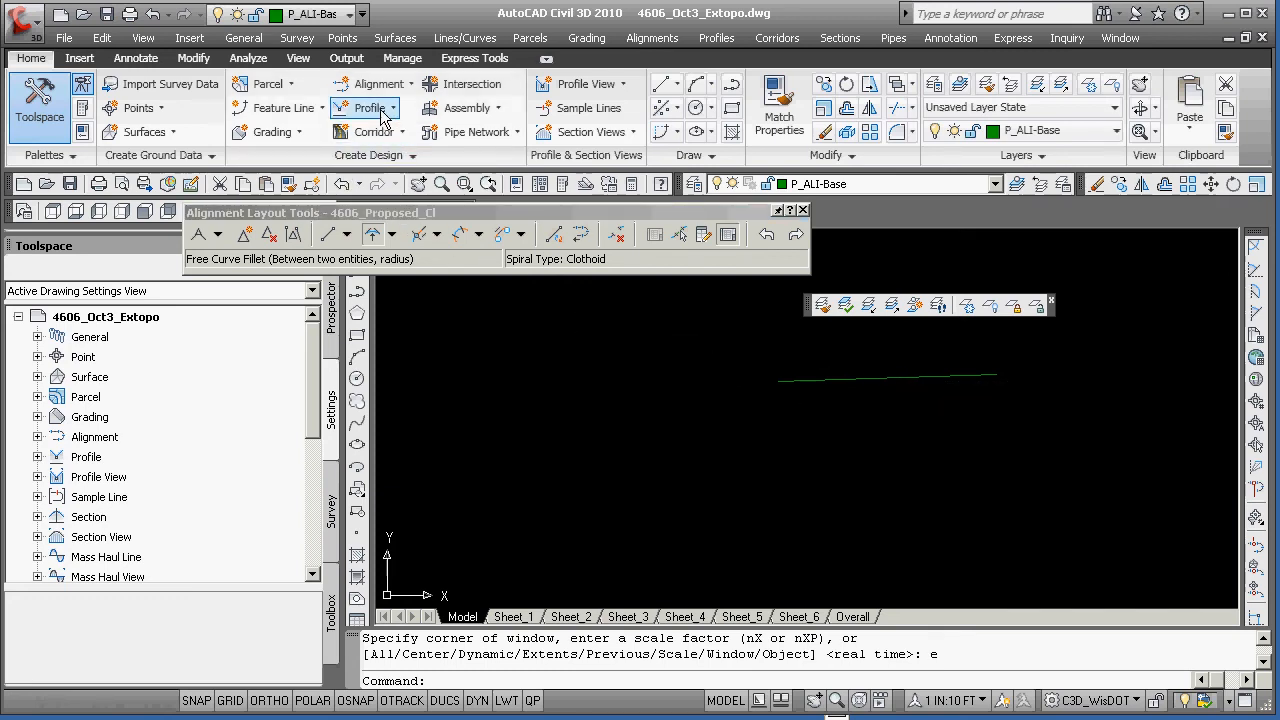
# Create a profile from surface 4606_Sept29_extopo along 4606_Proposed_Cl
pyautogui.click(368, 108)
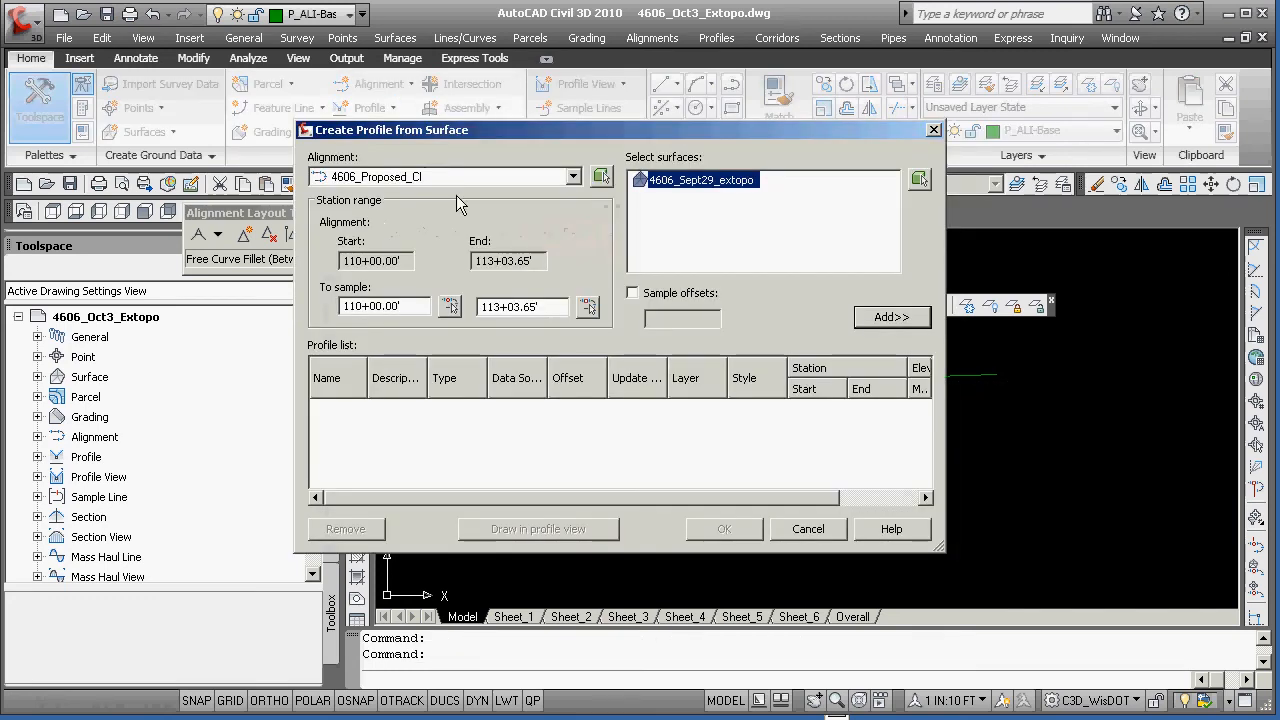
pyautogui.click(892, 316)
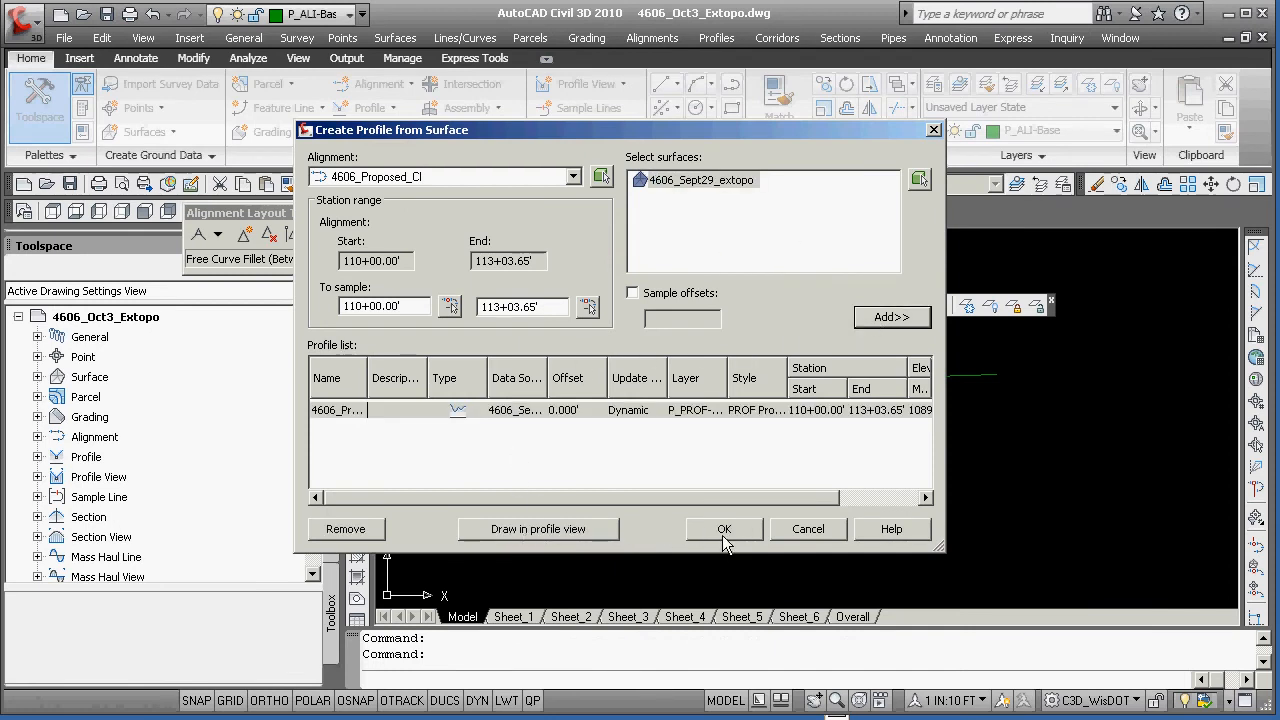
pyautogui.click(724, 528)
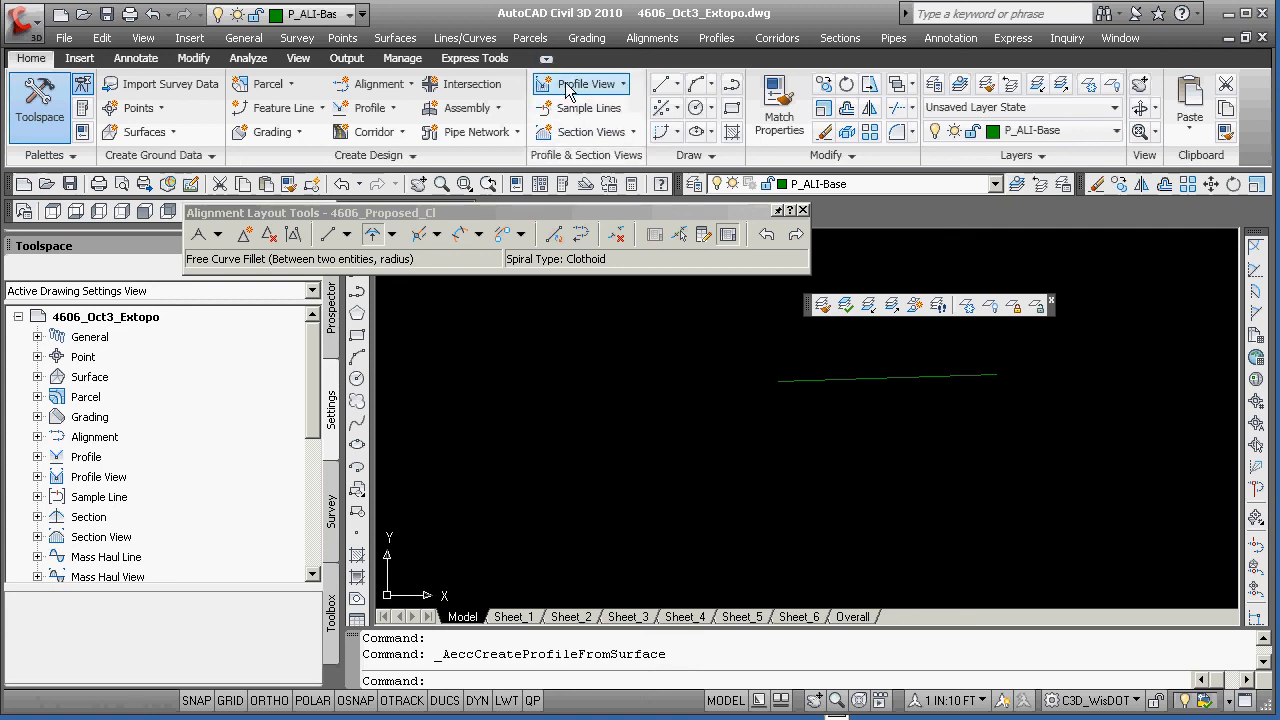
# Configure the 4606_Proposed_Cl profile view with user-specified height 1060' to 1120' and create it
pyautogui.click(576, 84)
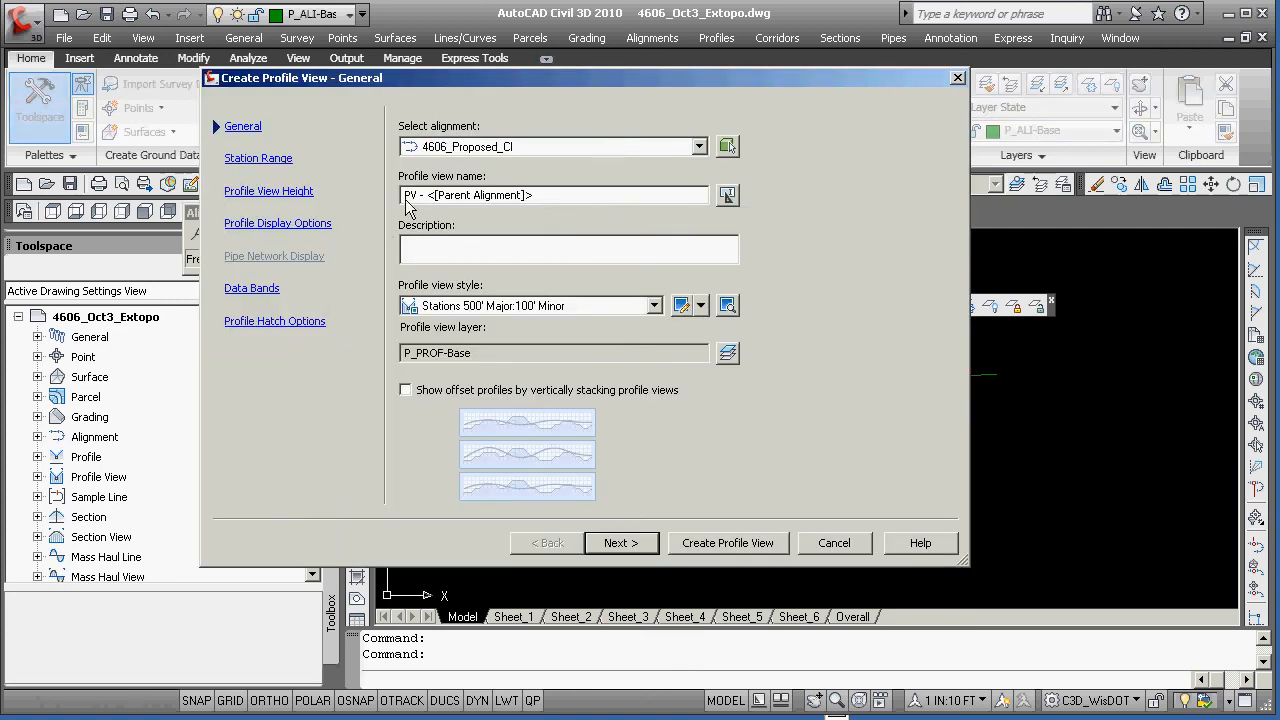
pyautogui.click(620, 544)
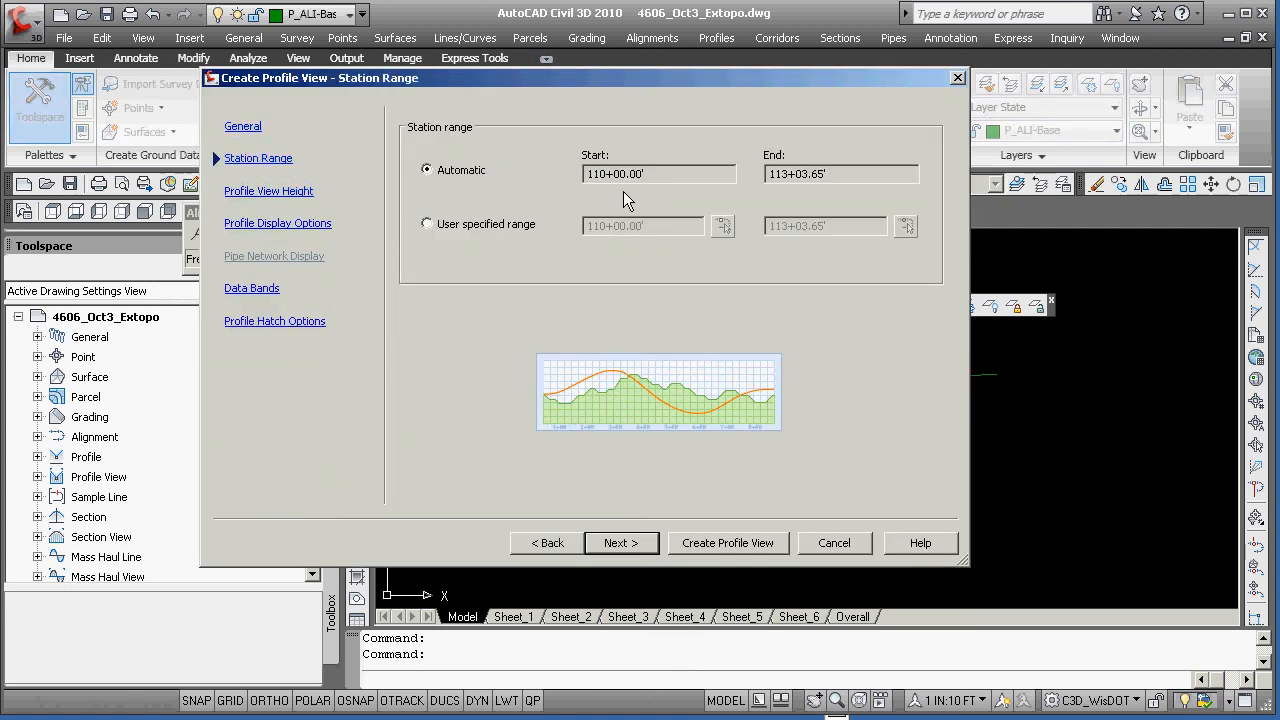
pyautogui.click(620, 542)
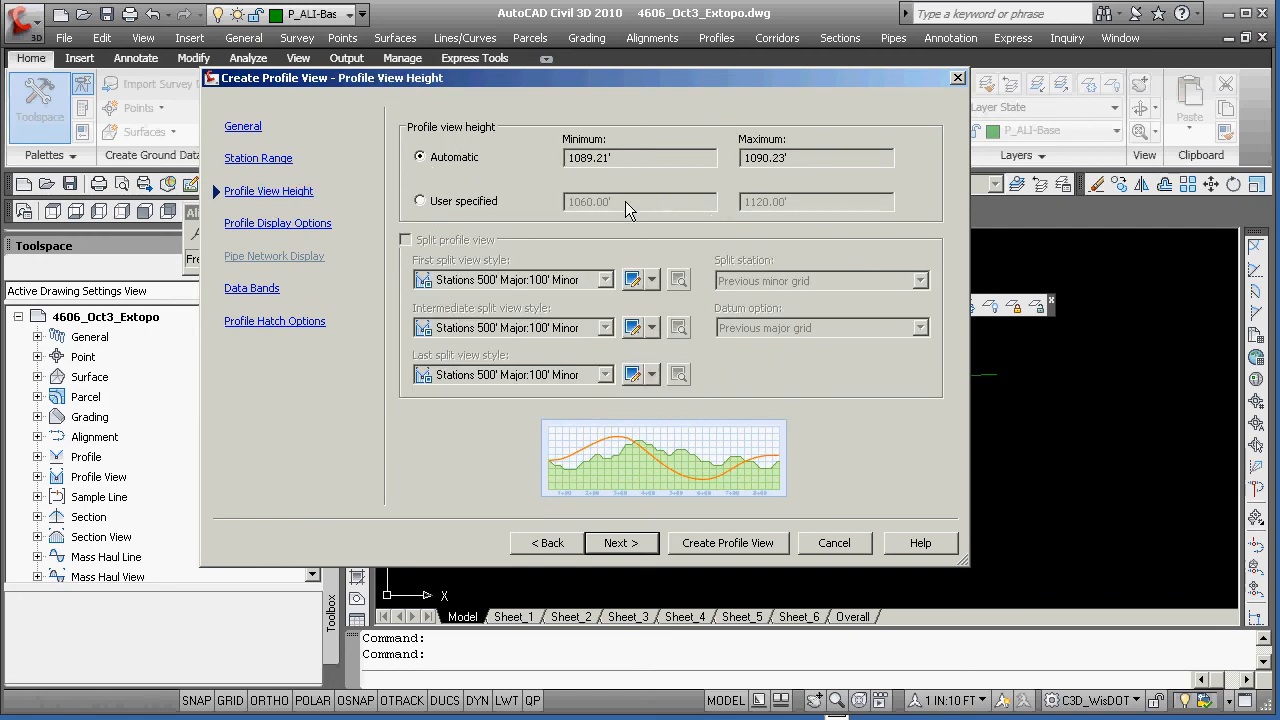
pyautogui.click(418, 200)
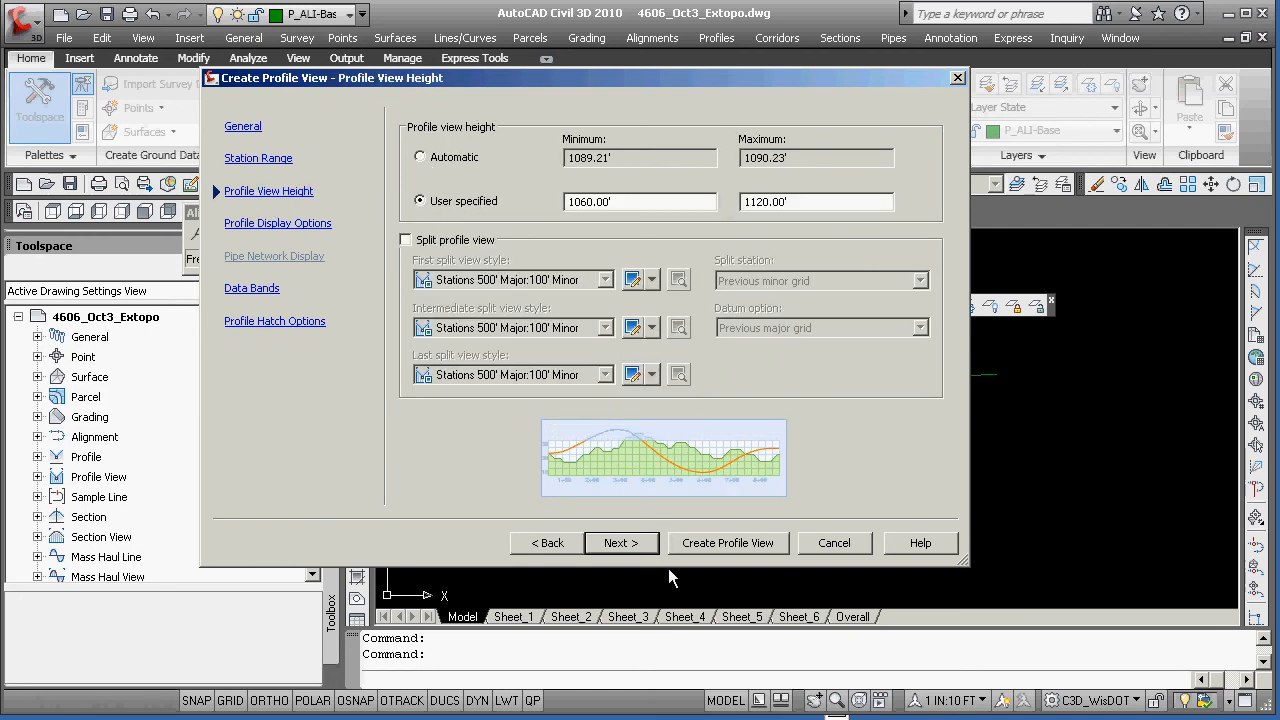
pyautogui.click(728, 544)
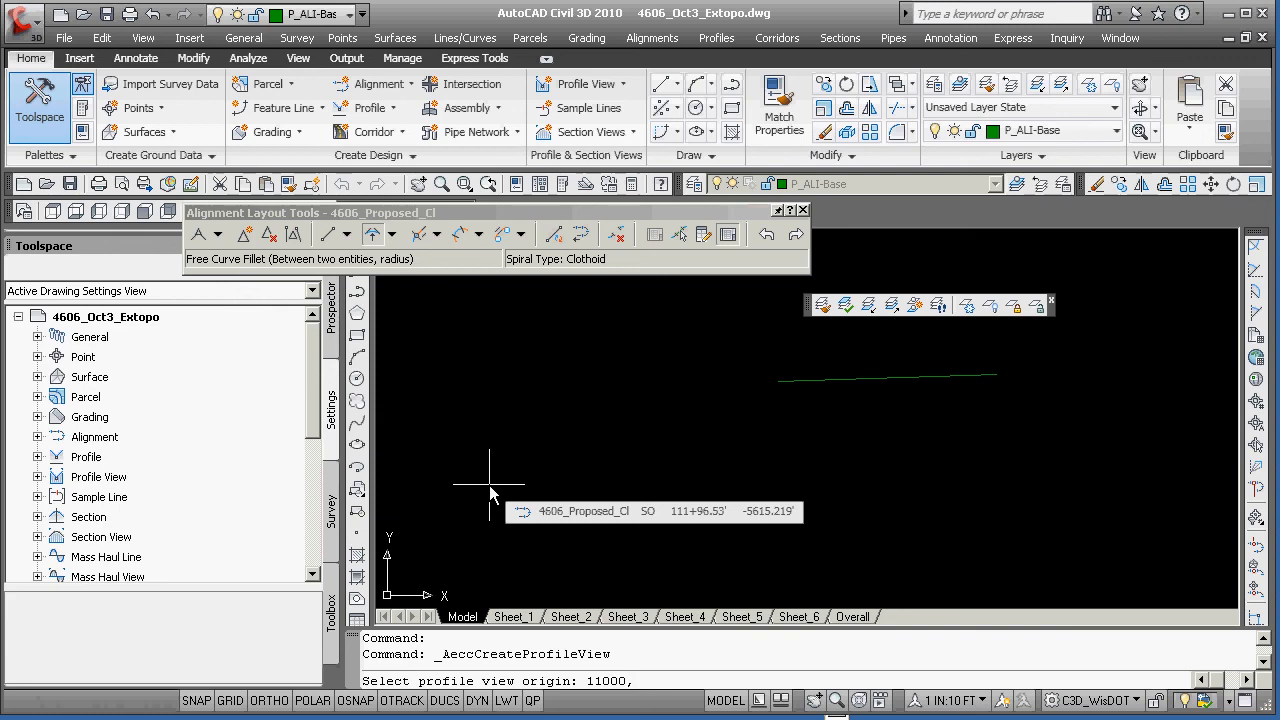
# Place the profile view origin, then grip-move it @-1000,0 so its corner sits at 11000,10600
pyautogui.write('10600')
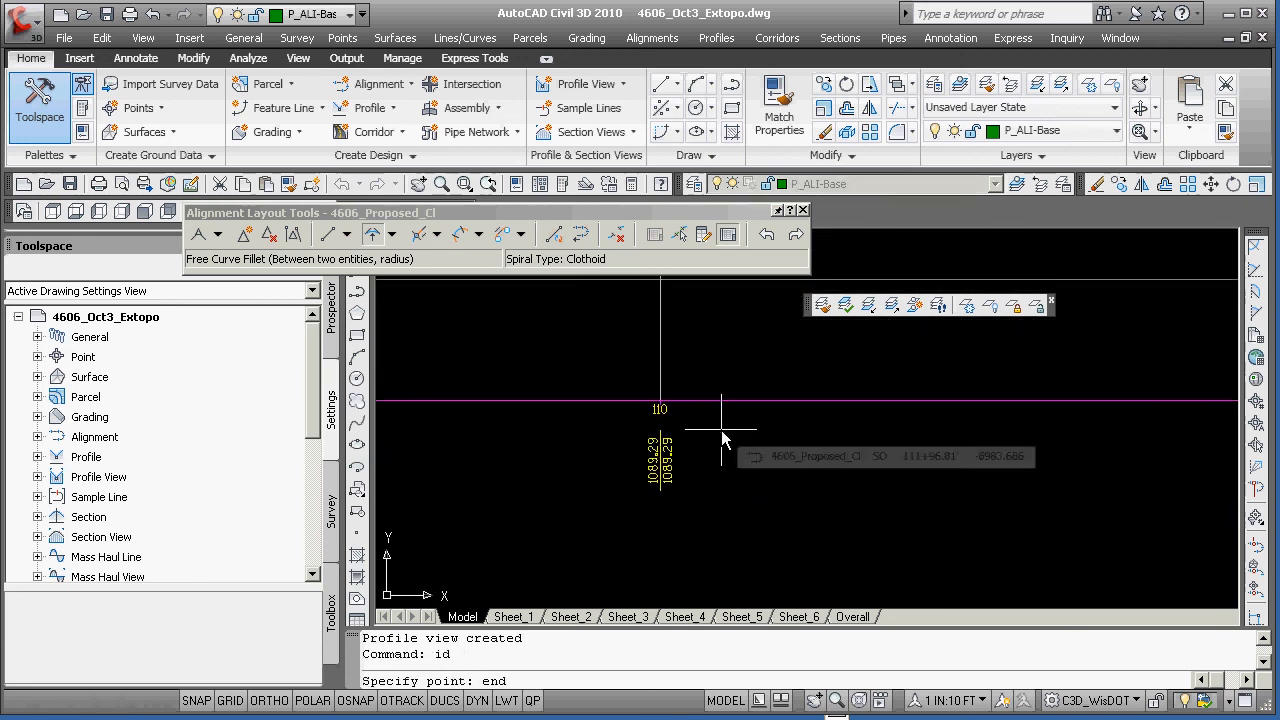
pyautogui.click(664, 408)
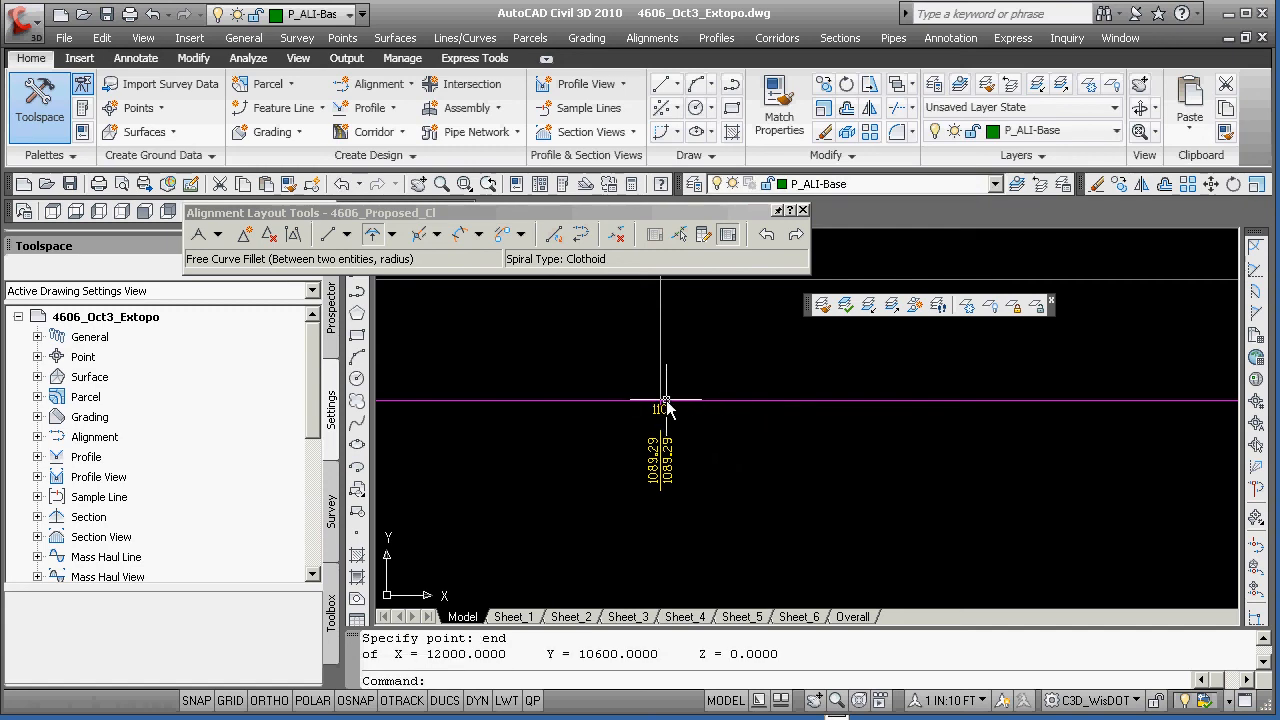
pyautogui.moveTo(610, 498)
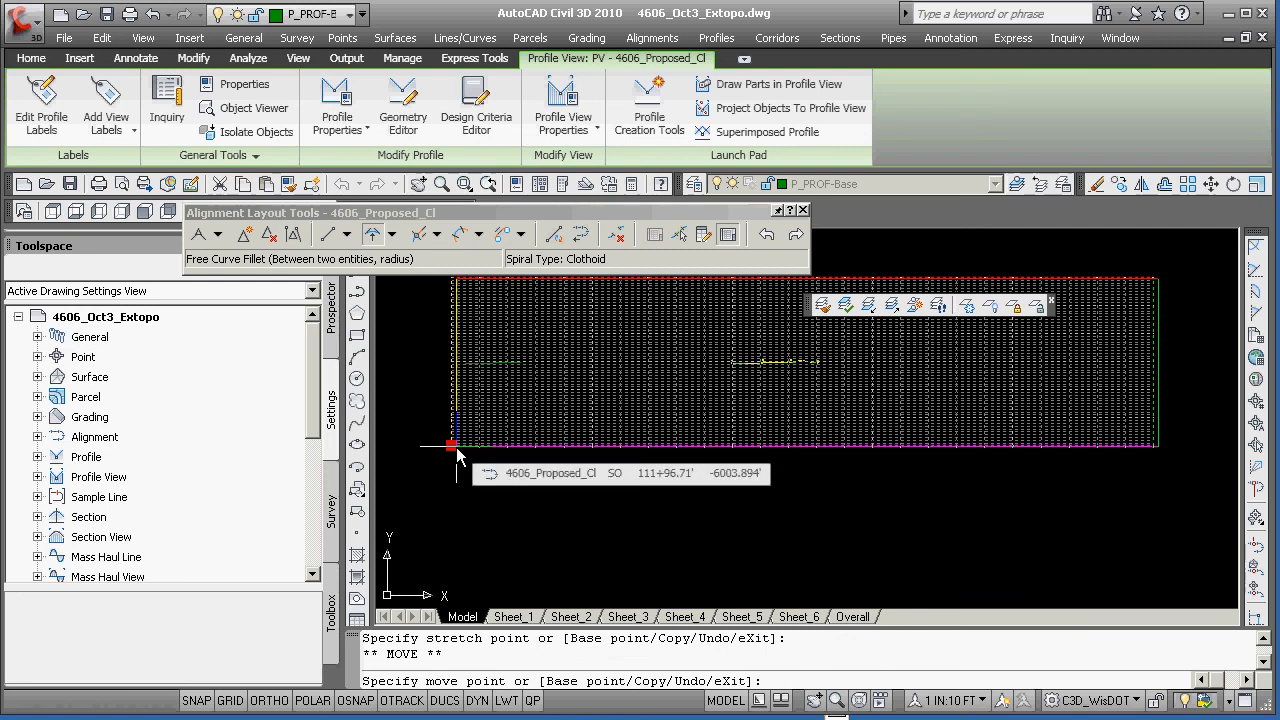
pyautogui.write('0-1')
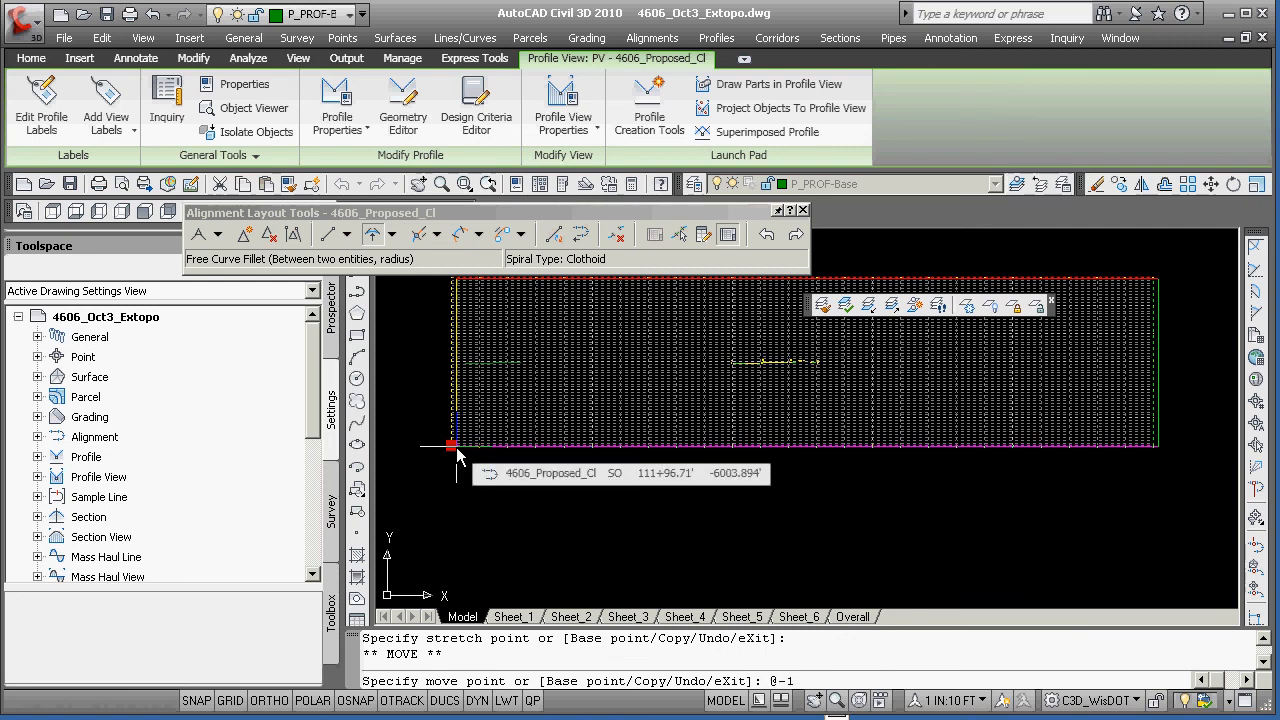
pyautogui.write('@-1000,0')
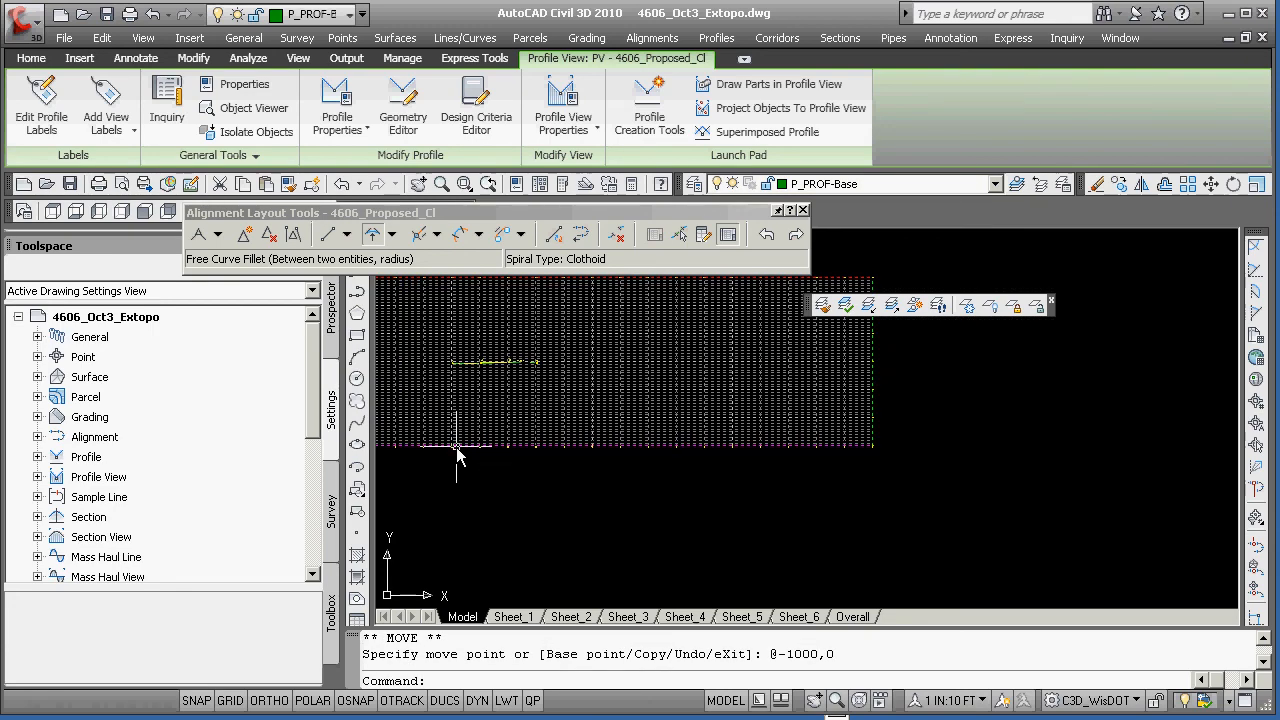